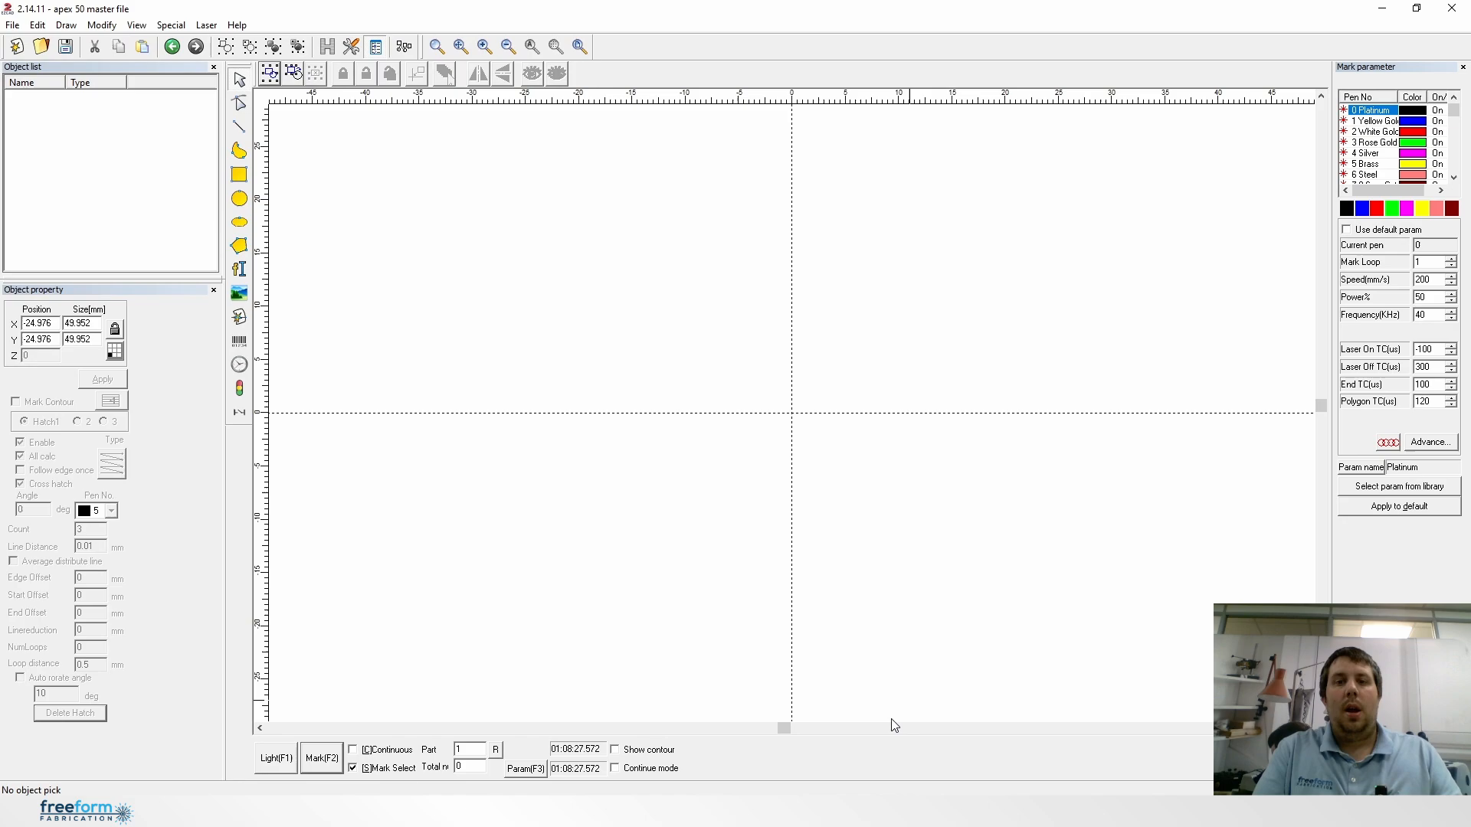
mouse_move(216, 187)
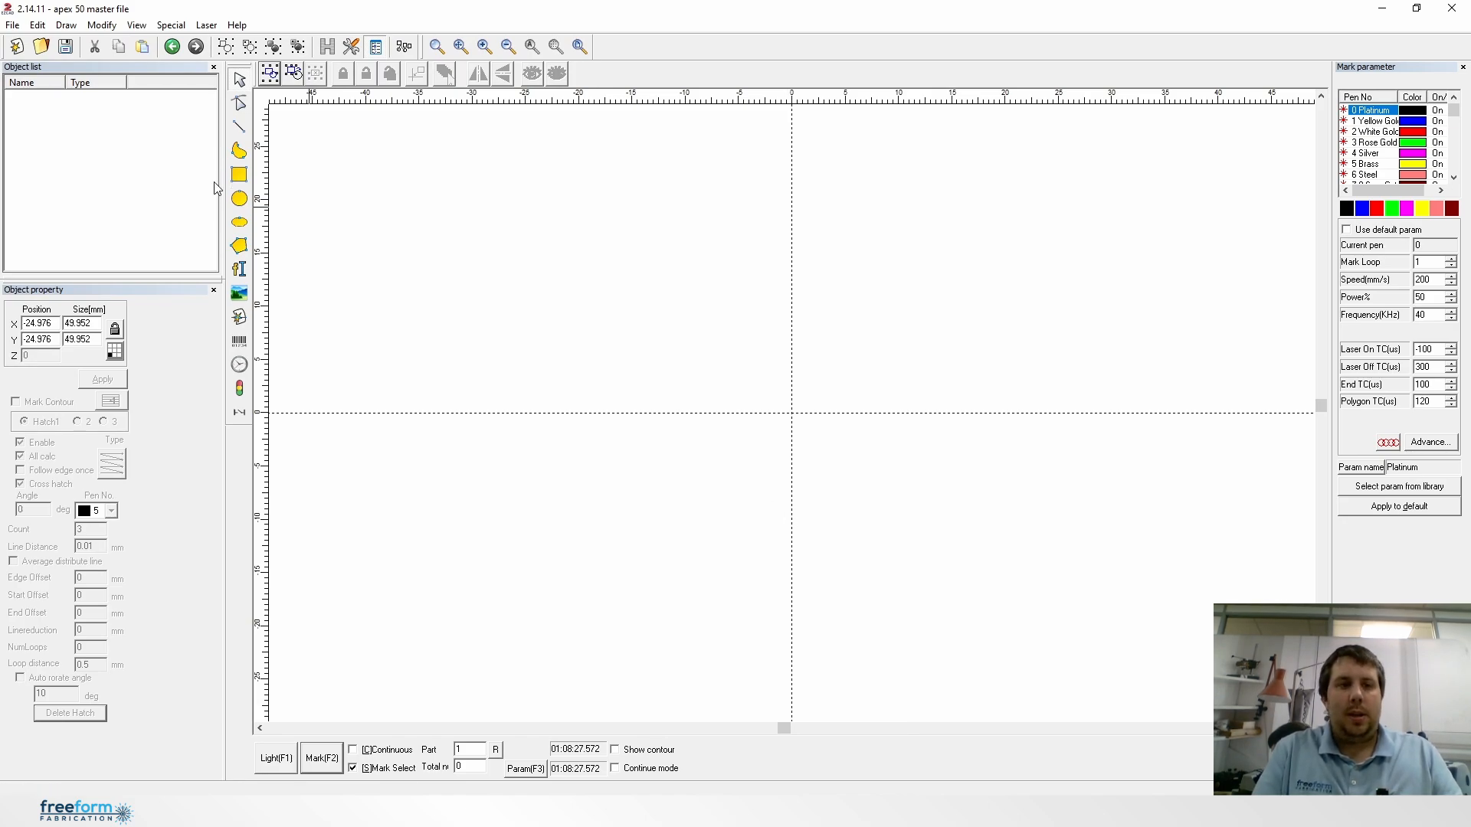
Step: Import the shutterstock three-skull vector file from the Downloads folder
left_click(39, 45)
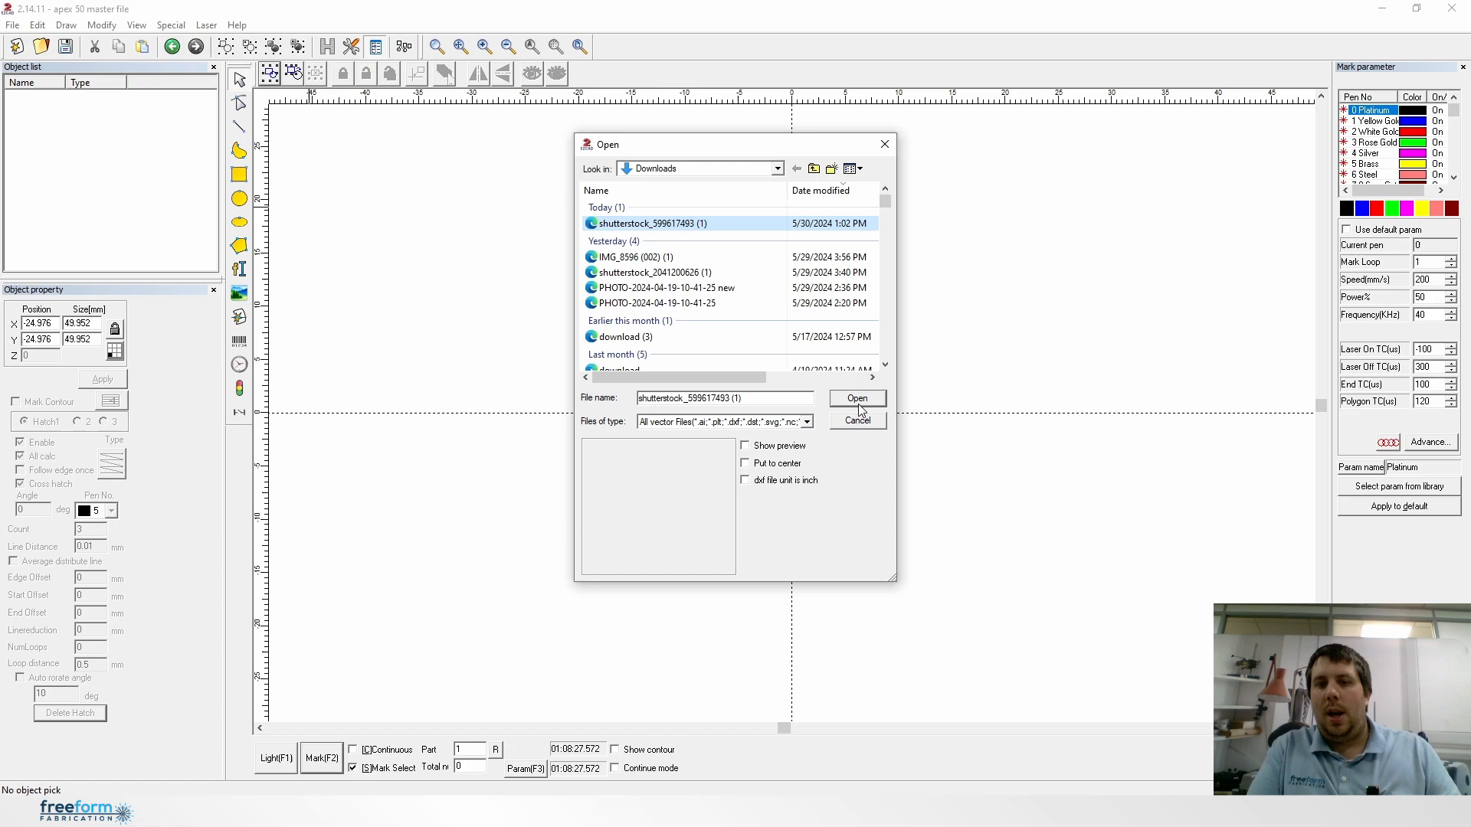
left_click(854, 398)
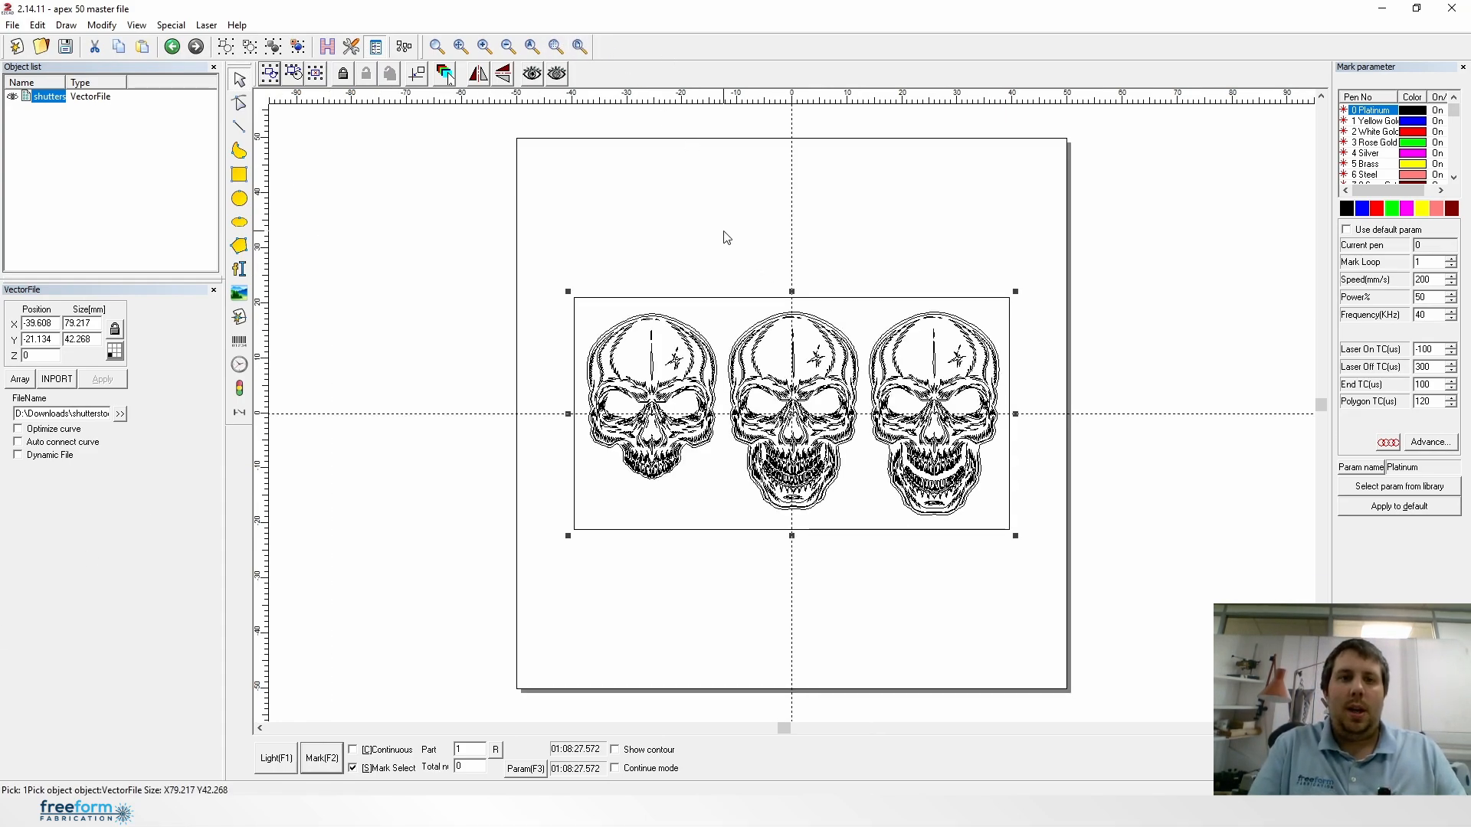
Step: Ungroup the artwork, delete the two extra skulls, and zoom out to the whole work area
left_click(506, 46)
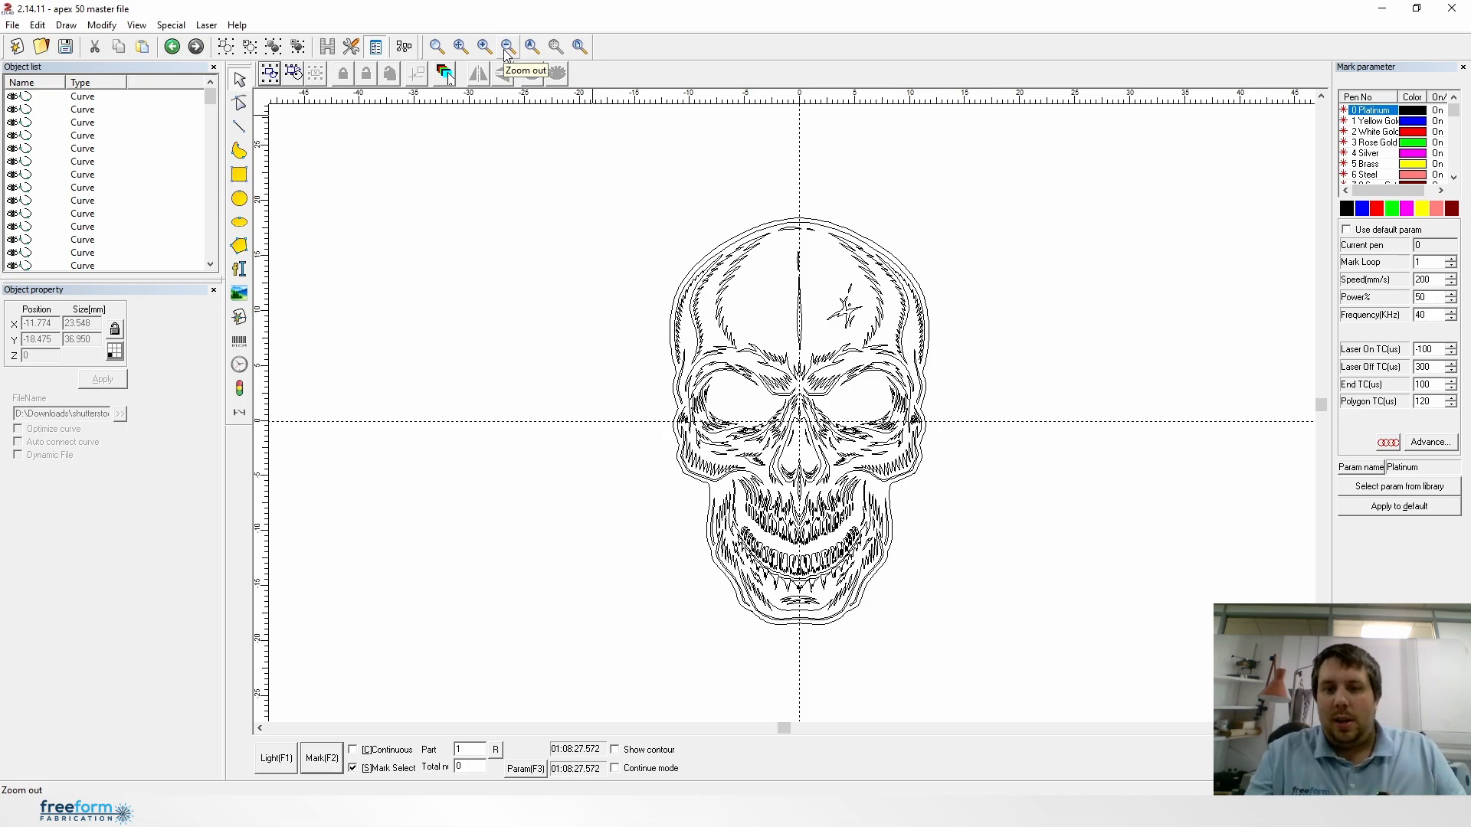
left_click(507, 46)
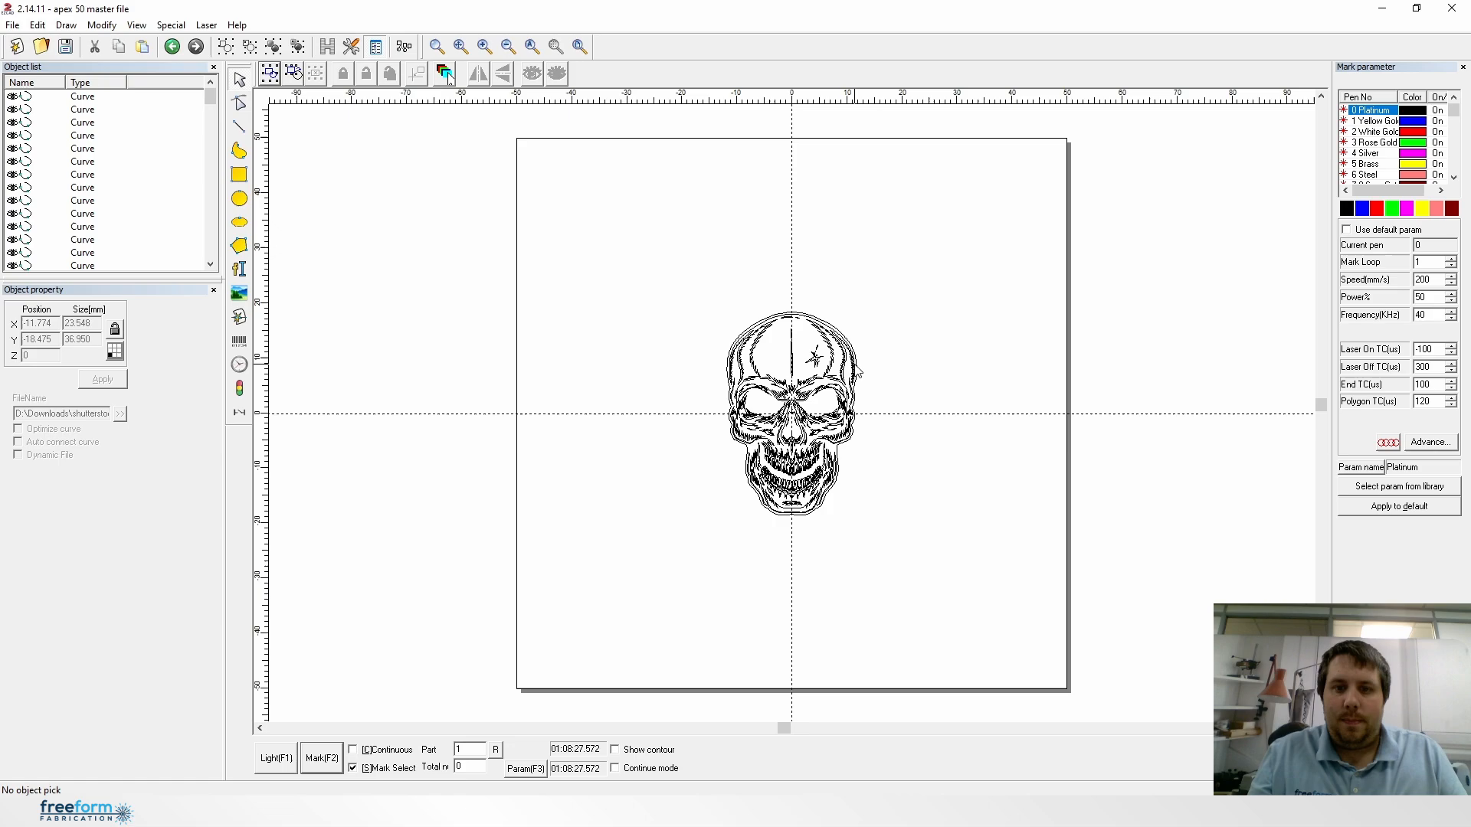
Step: Fill all the skull's curves with a pen-5 cross hatch at count 3, then zoom in
left_click_drag(853, 370, 957, 568)
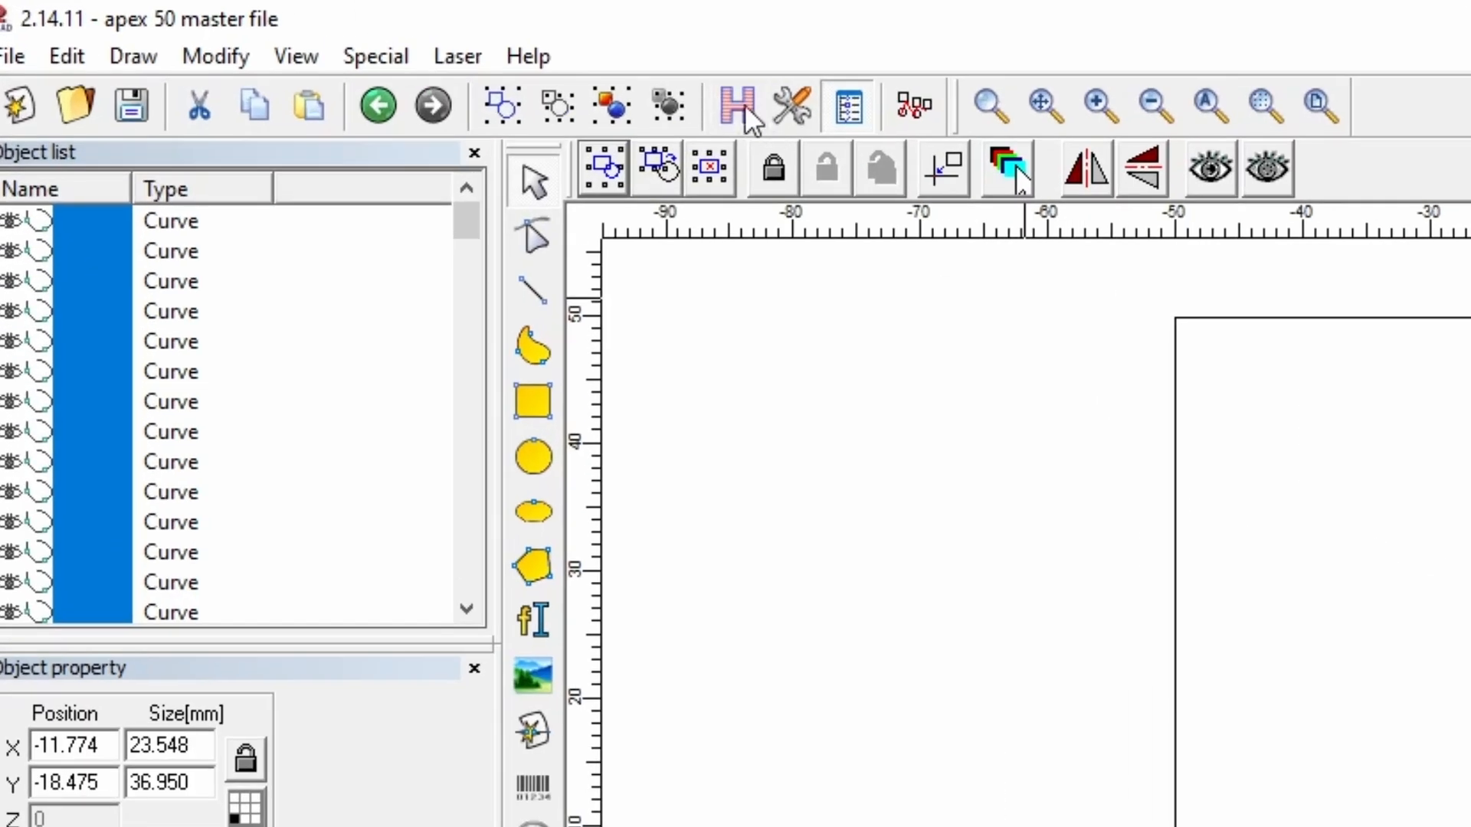
left_click(737, 103)
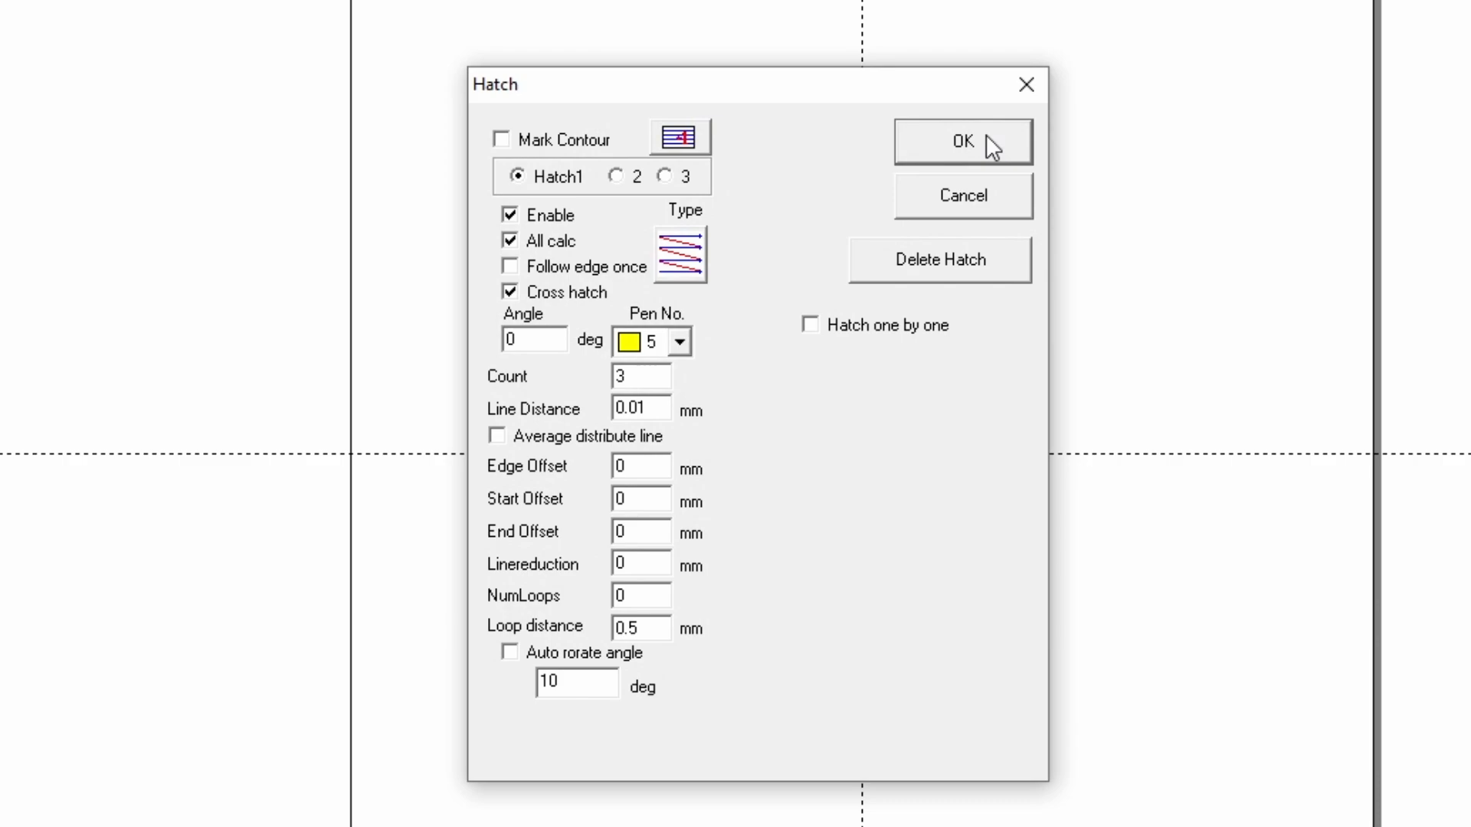
left_click(961, 141)
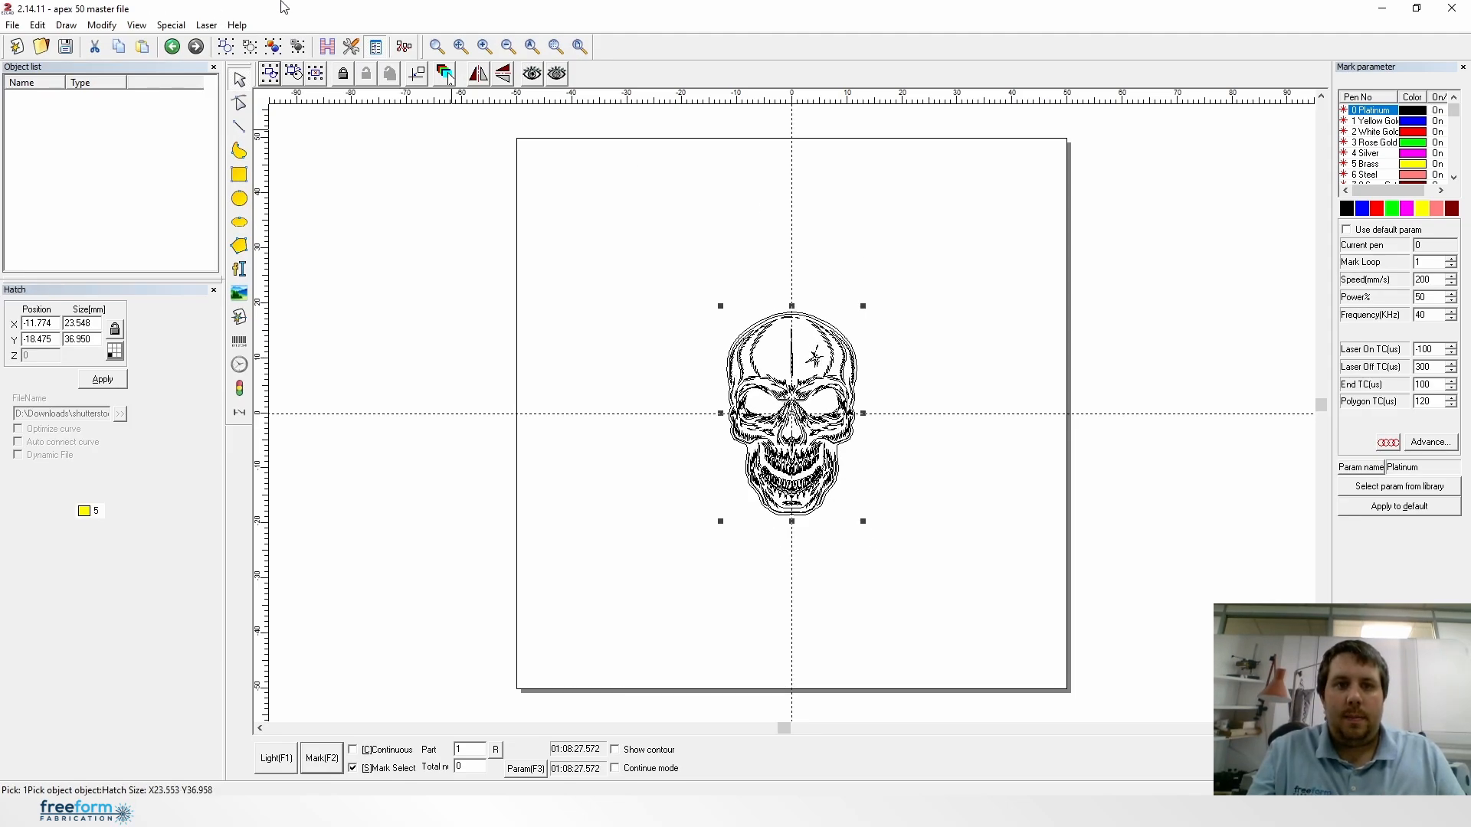
left_click(101, 379)
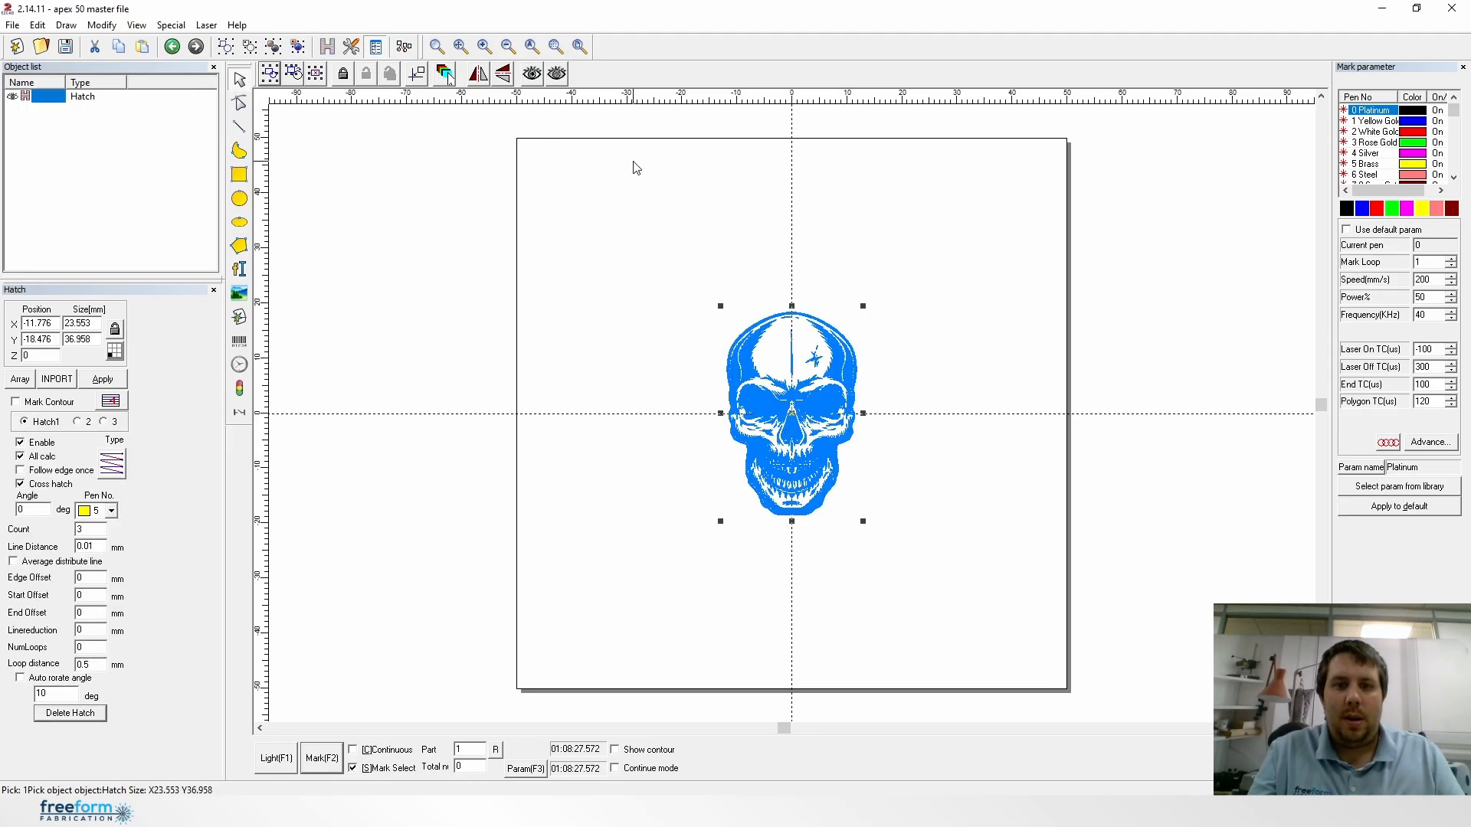
left_click(483, 47)
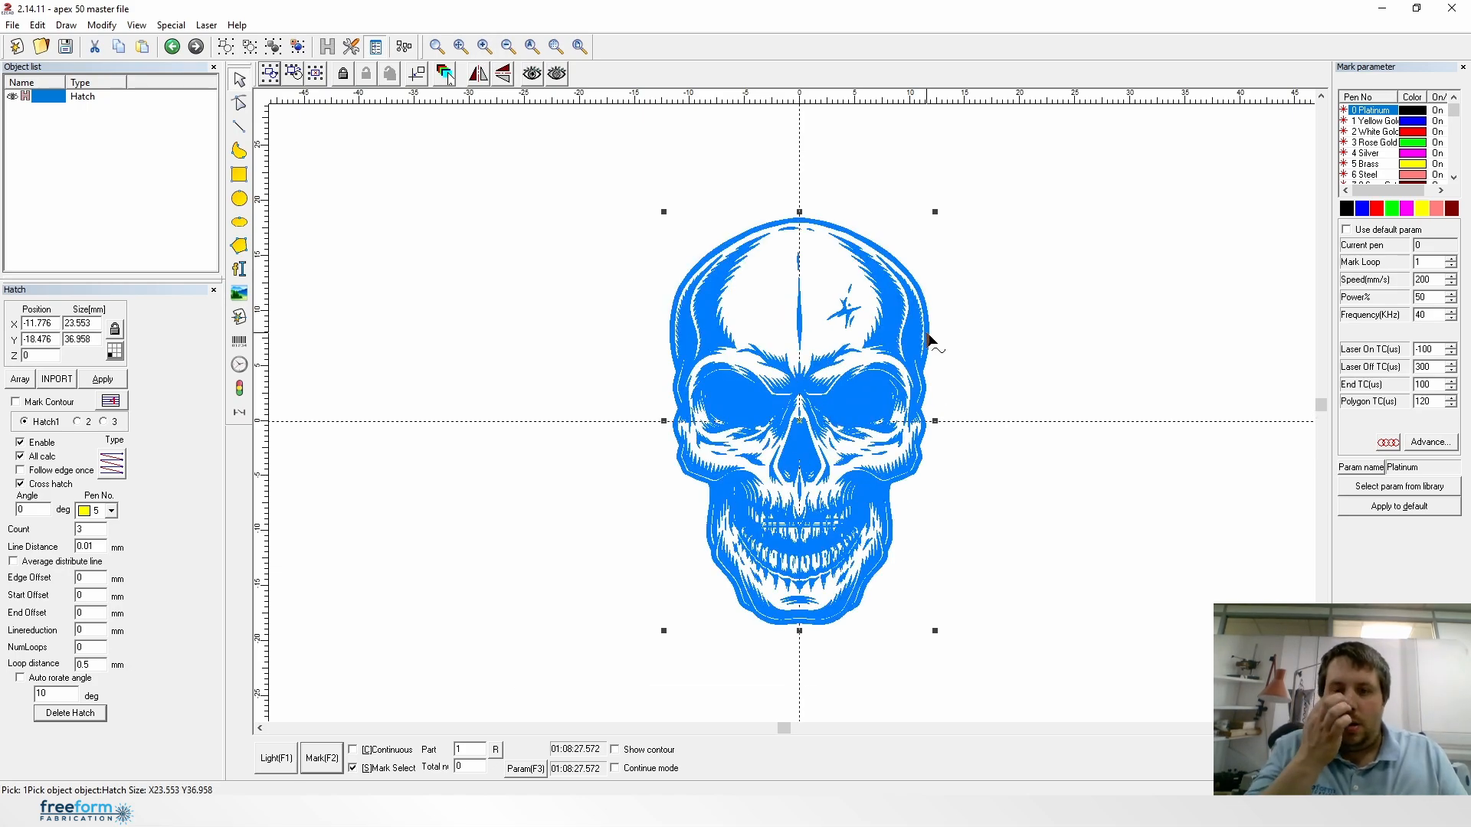
mouse_move(755, 238)
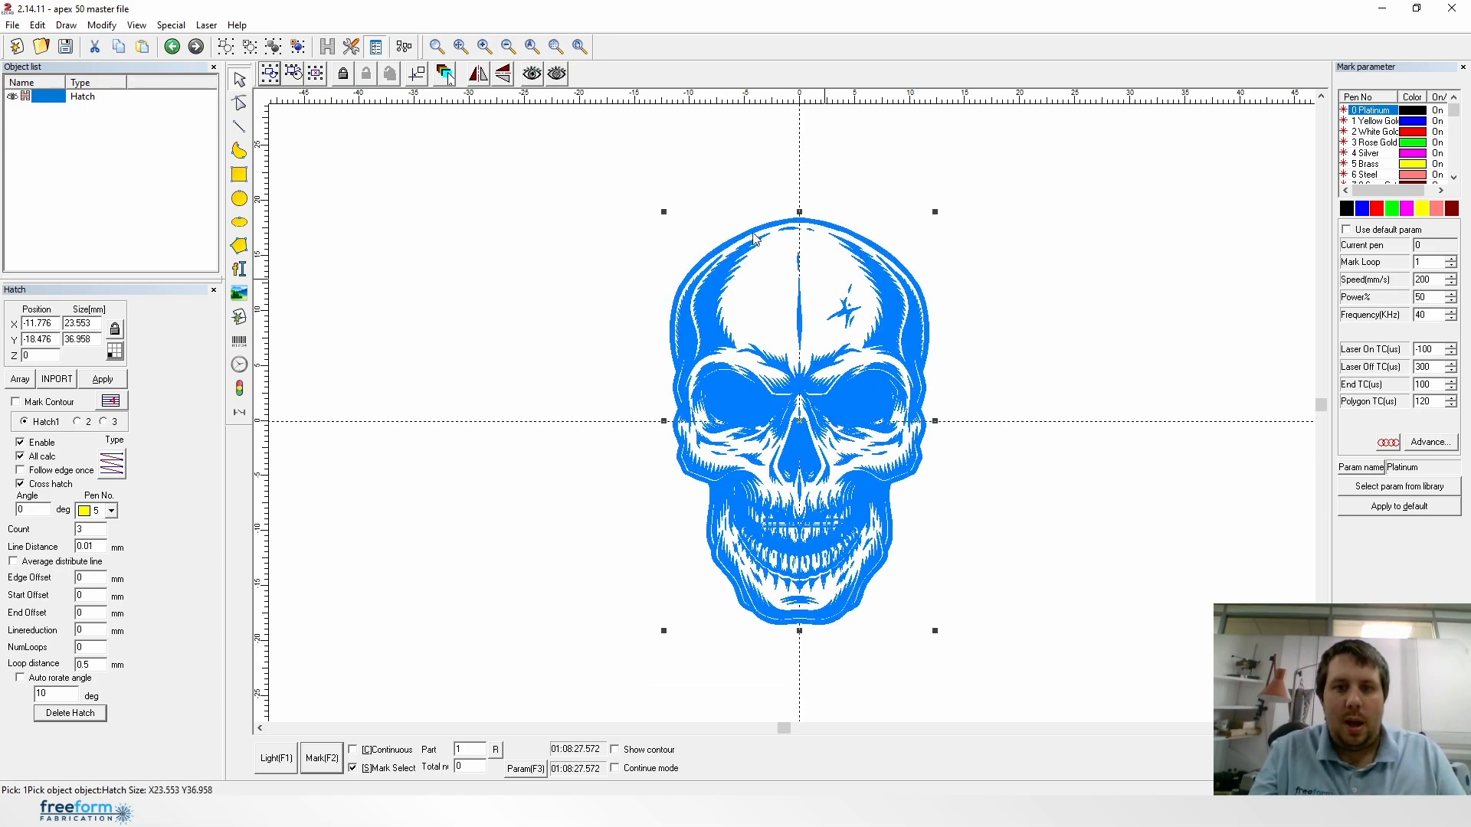
mouse_move(782, 442)
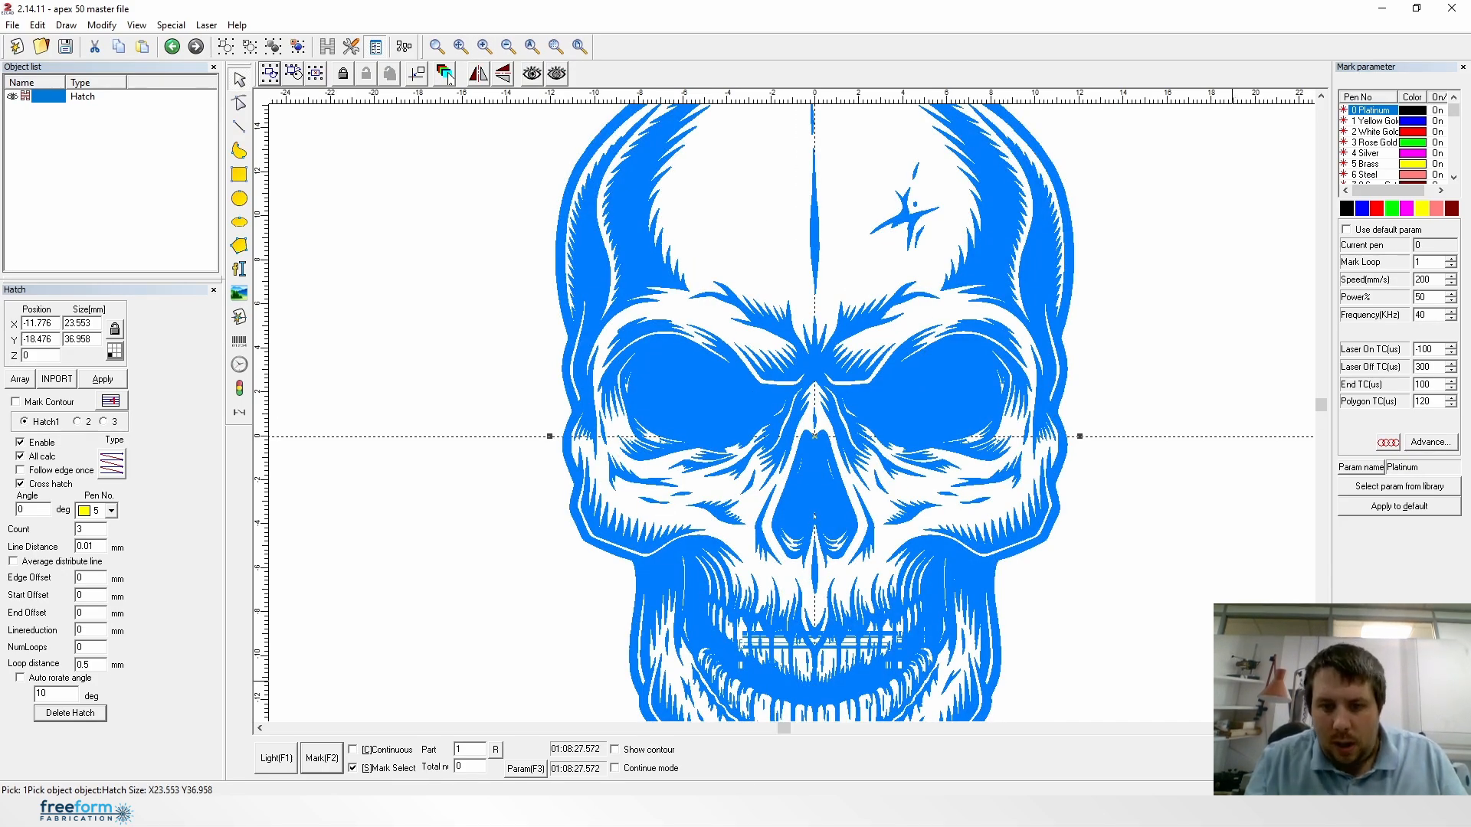
Step: Reopen the skull's Hatch dialog showing cross hatch, count 3, 0.01 mm spacing
left_click(484, 45)
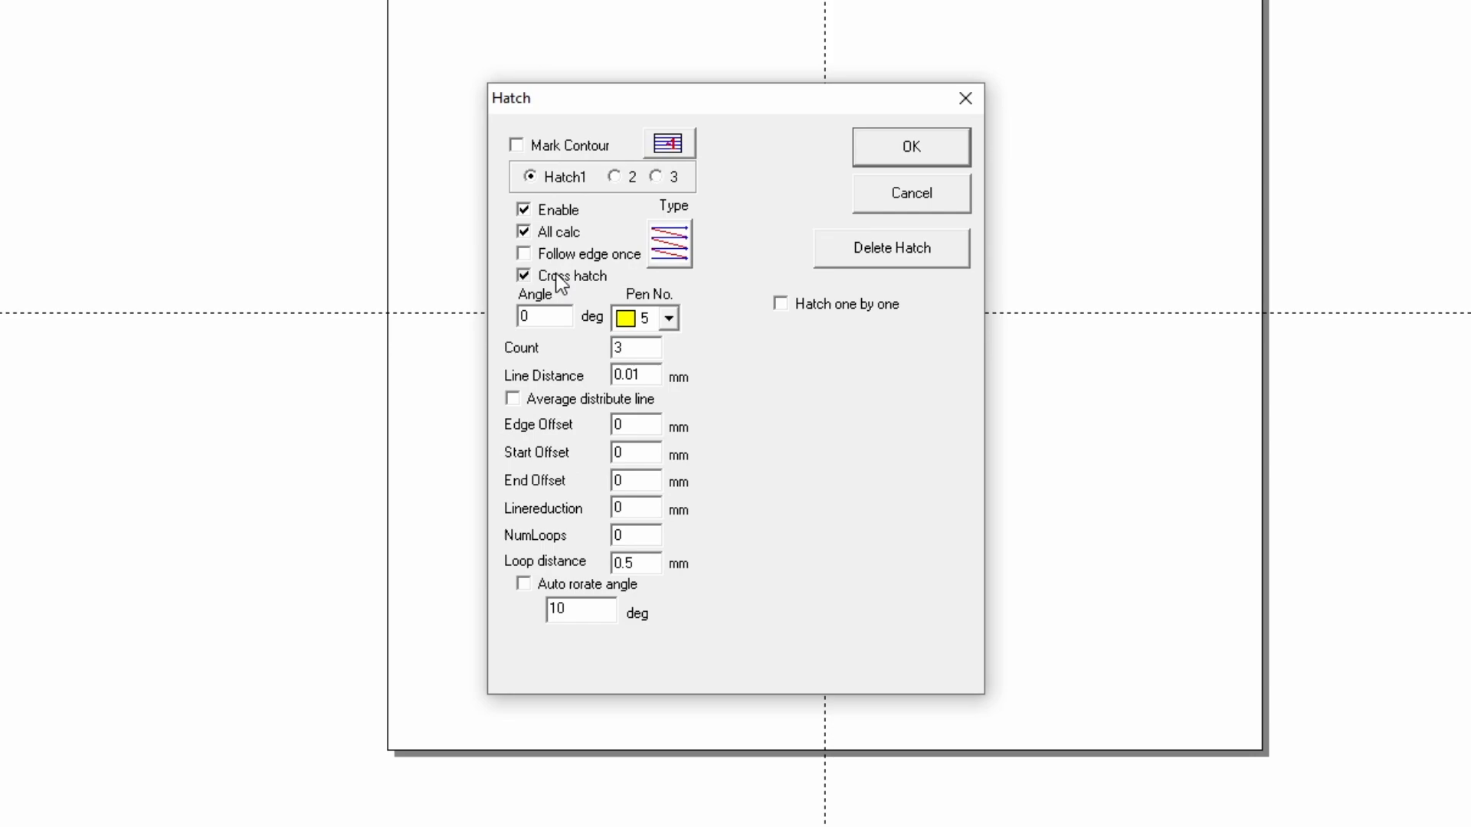
Step: Uncheck Cross hatch and All calc for Hatch1
left_click(613, 176)
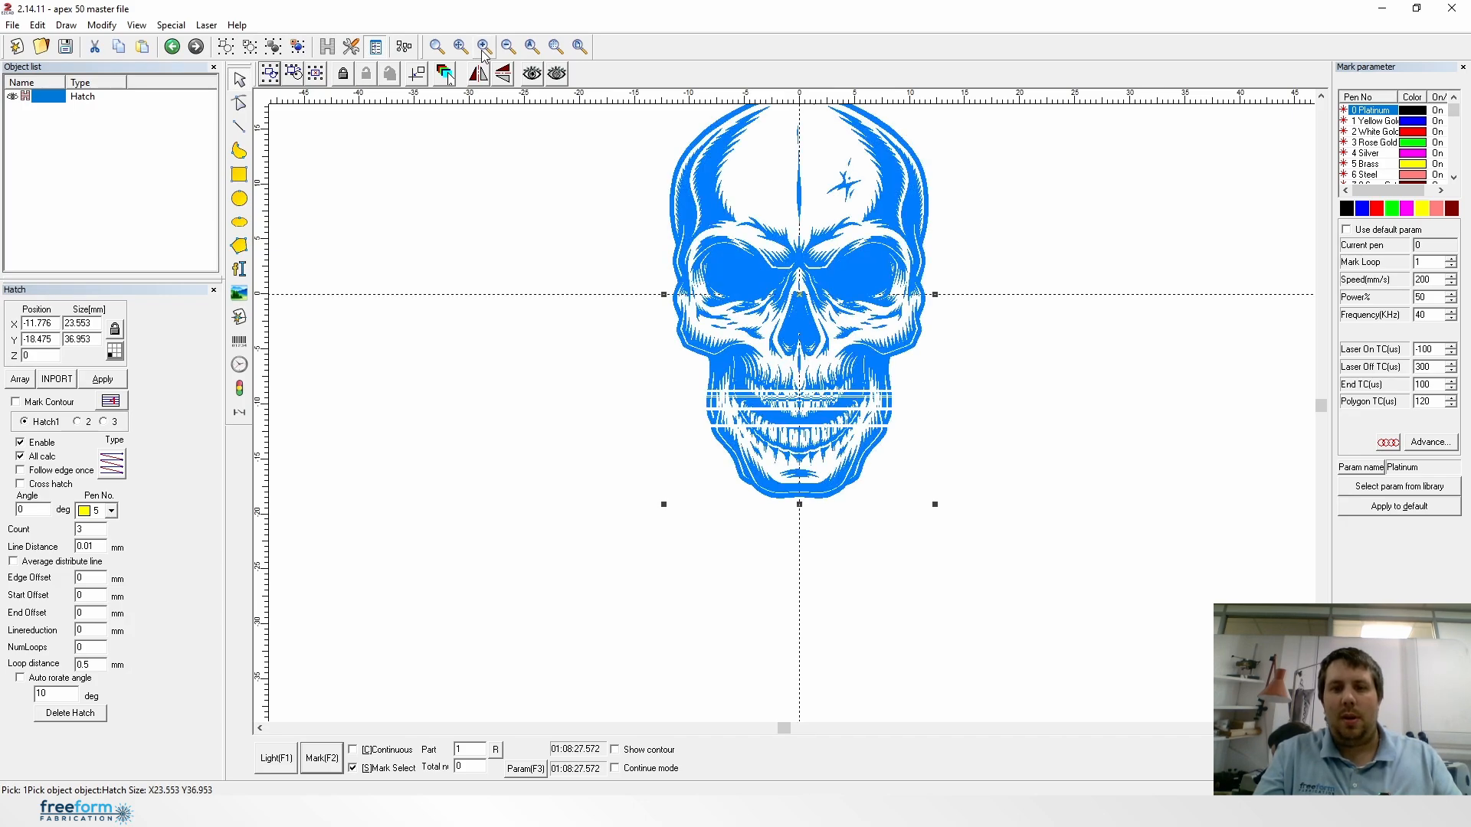
mouse_move(626, 396)
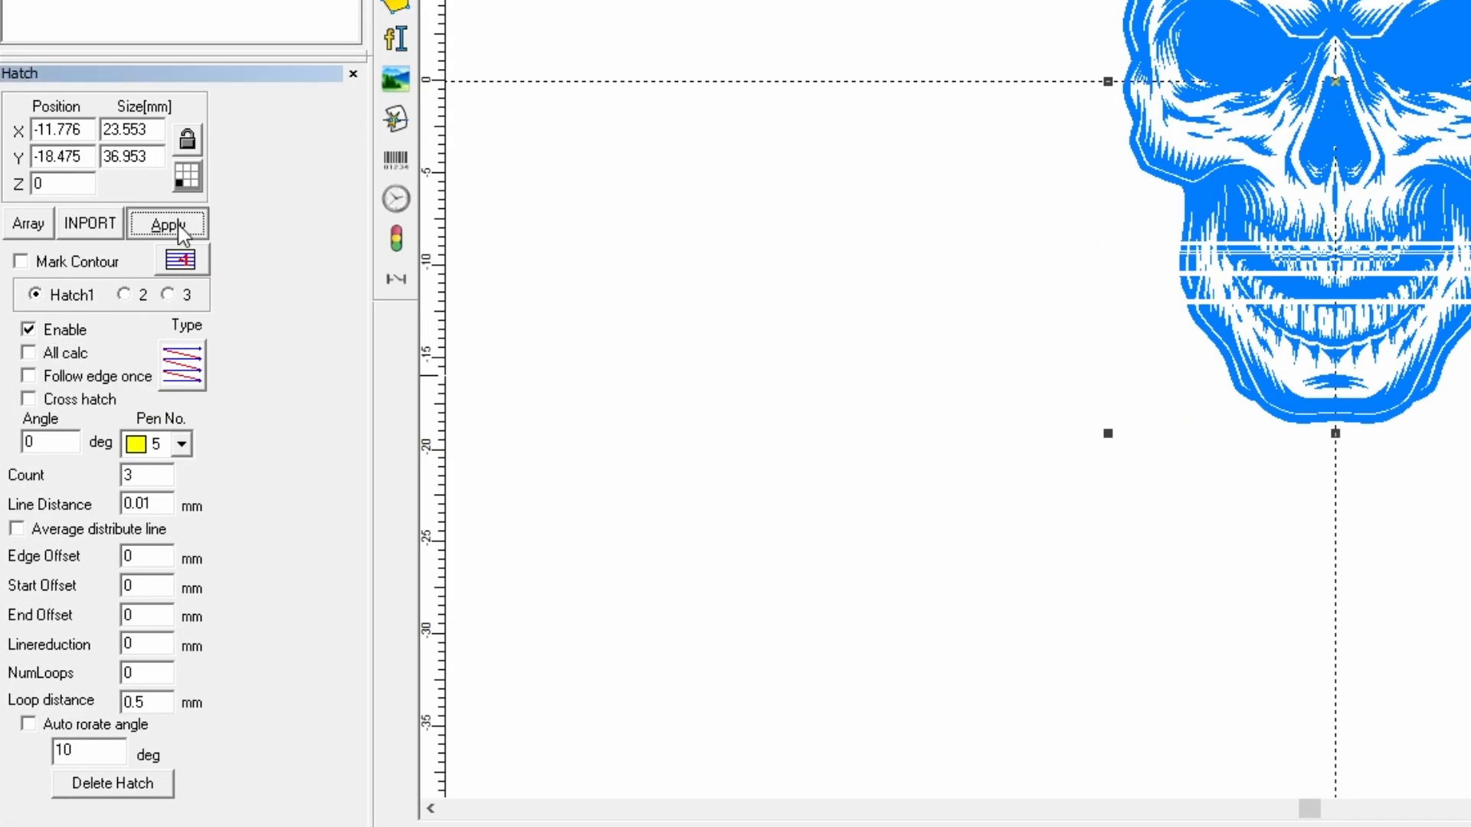
Step: Apply a Hatch 2 fill on pen 11 with count 1 and cross hatching
left_click(167, 222)
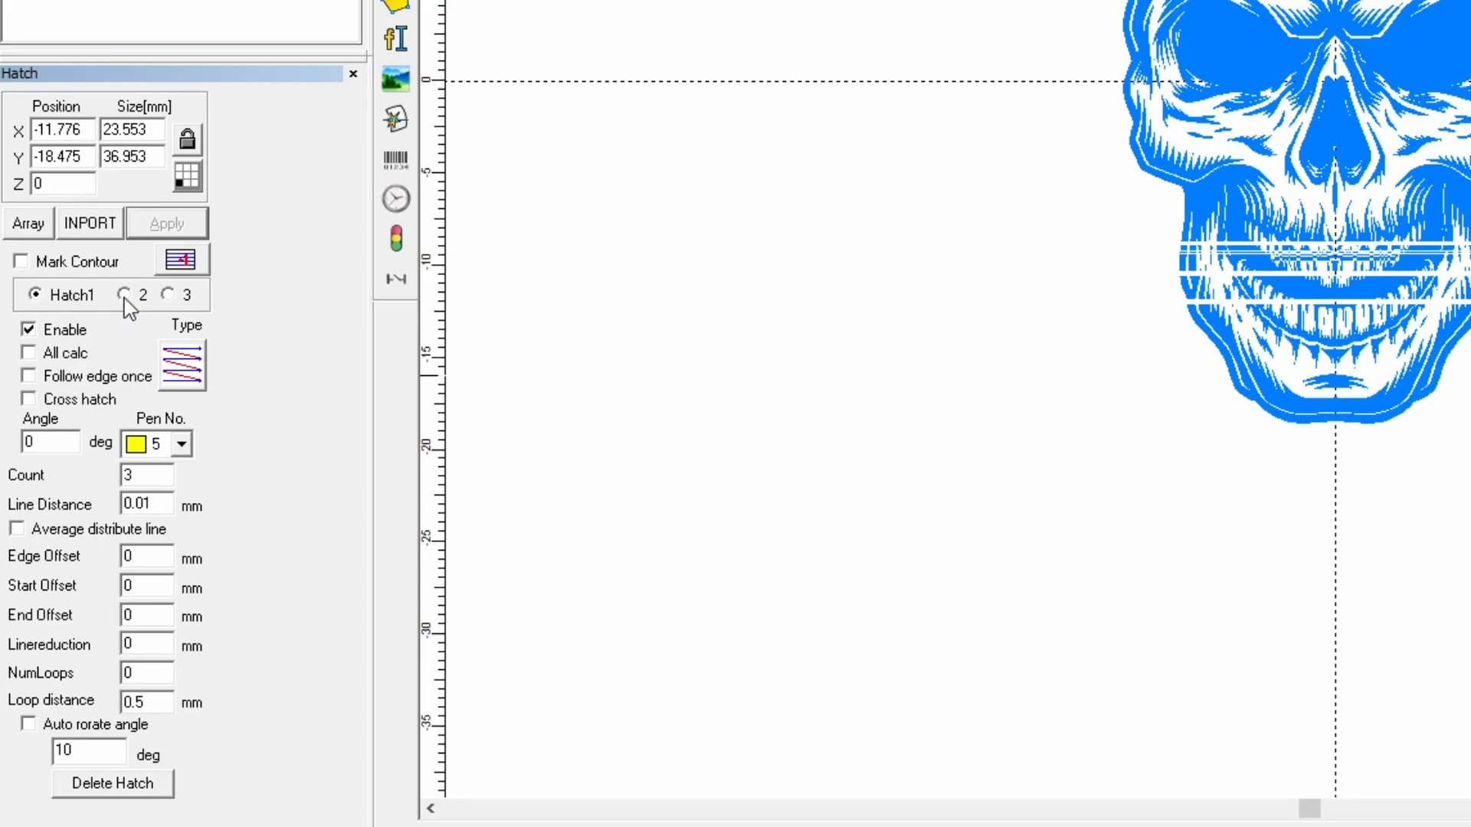
left_click(125, 294)
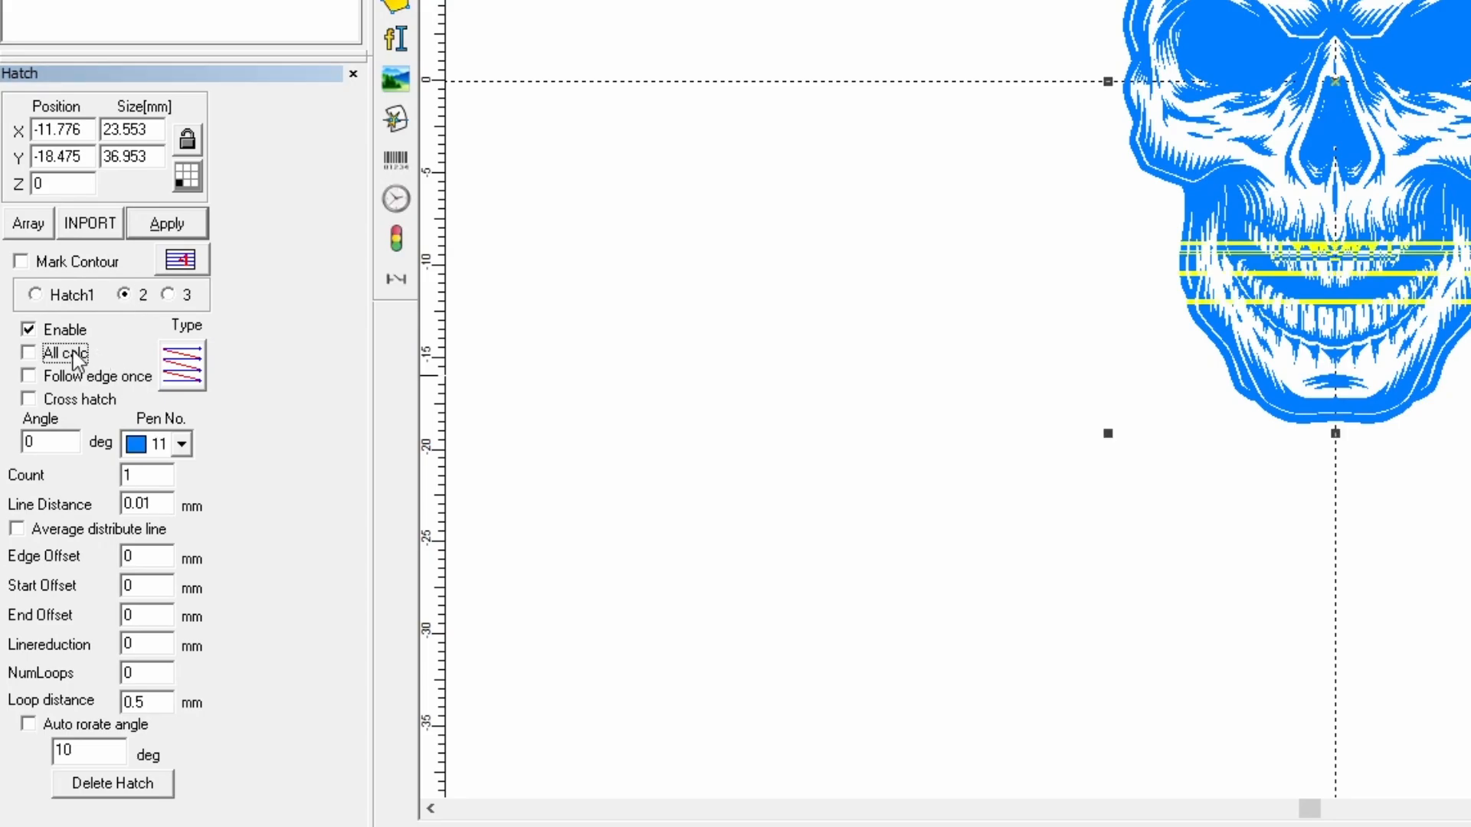
left_click(166, 223)
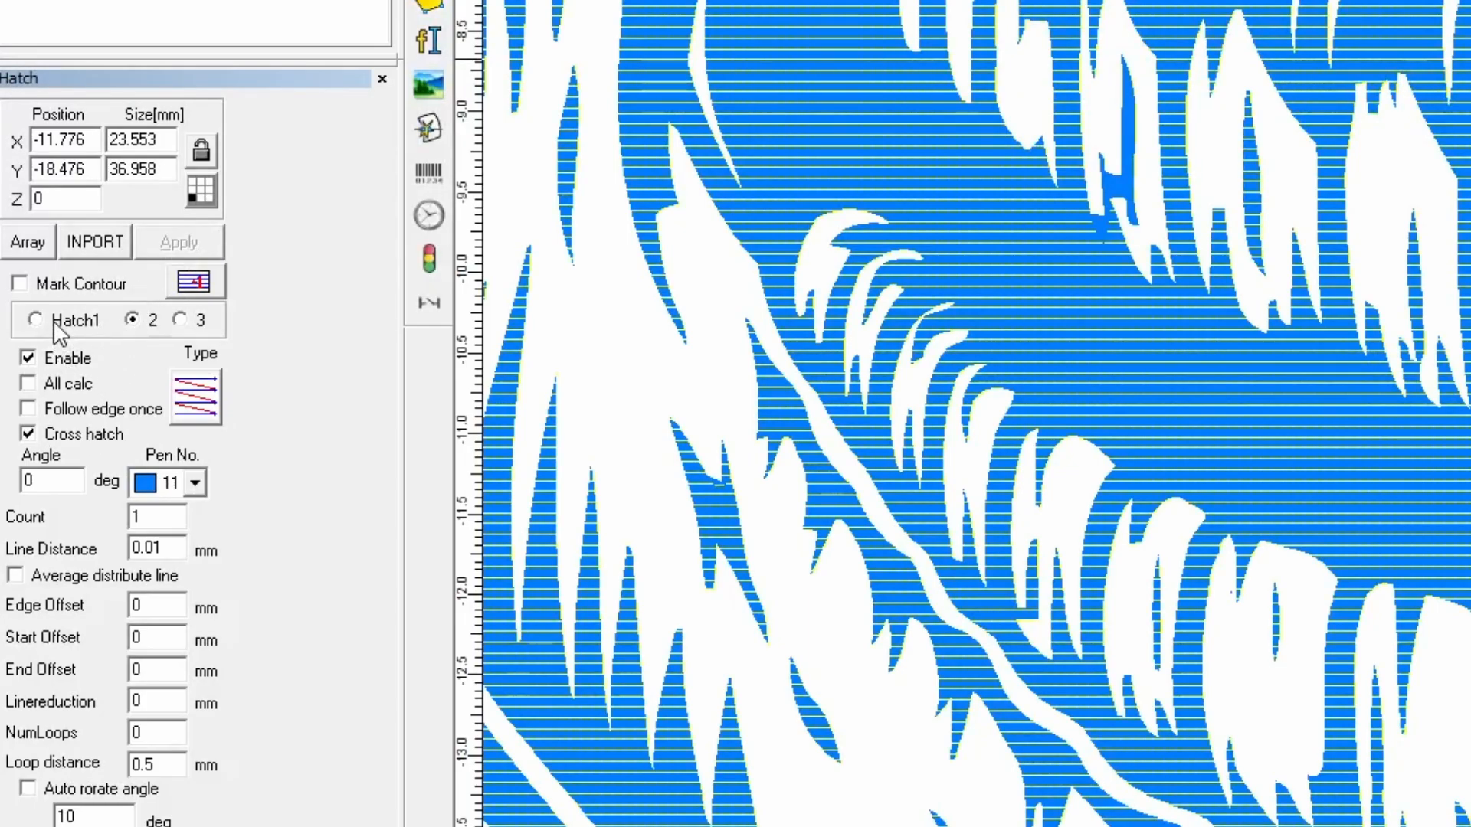
Step: Switch back to Hatch1 to display its pen 5, count 3 settings
left_click(35, 318)
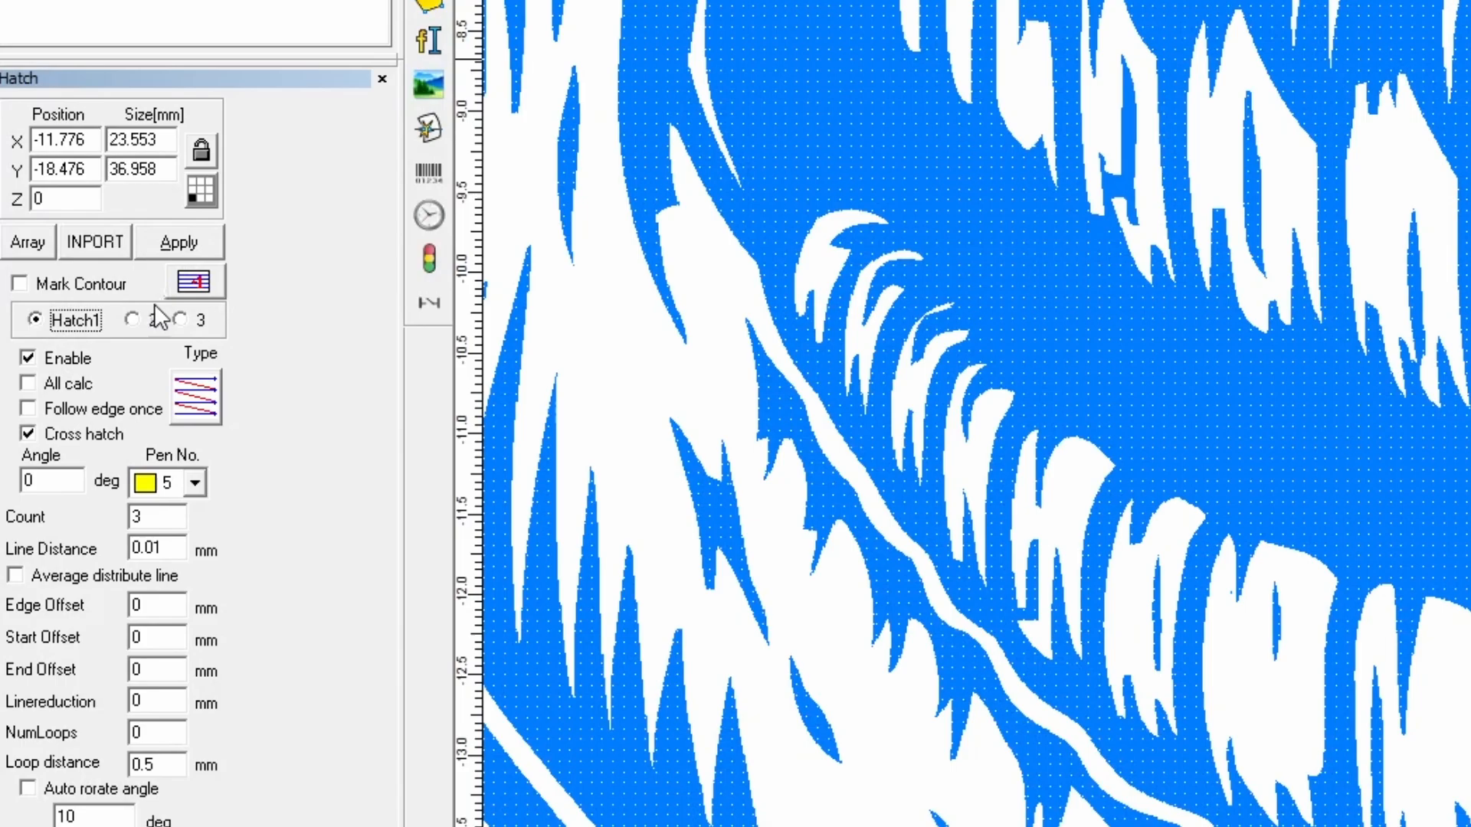
left_click(132, 318)
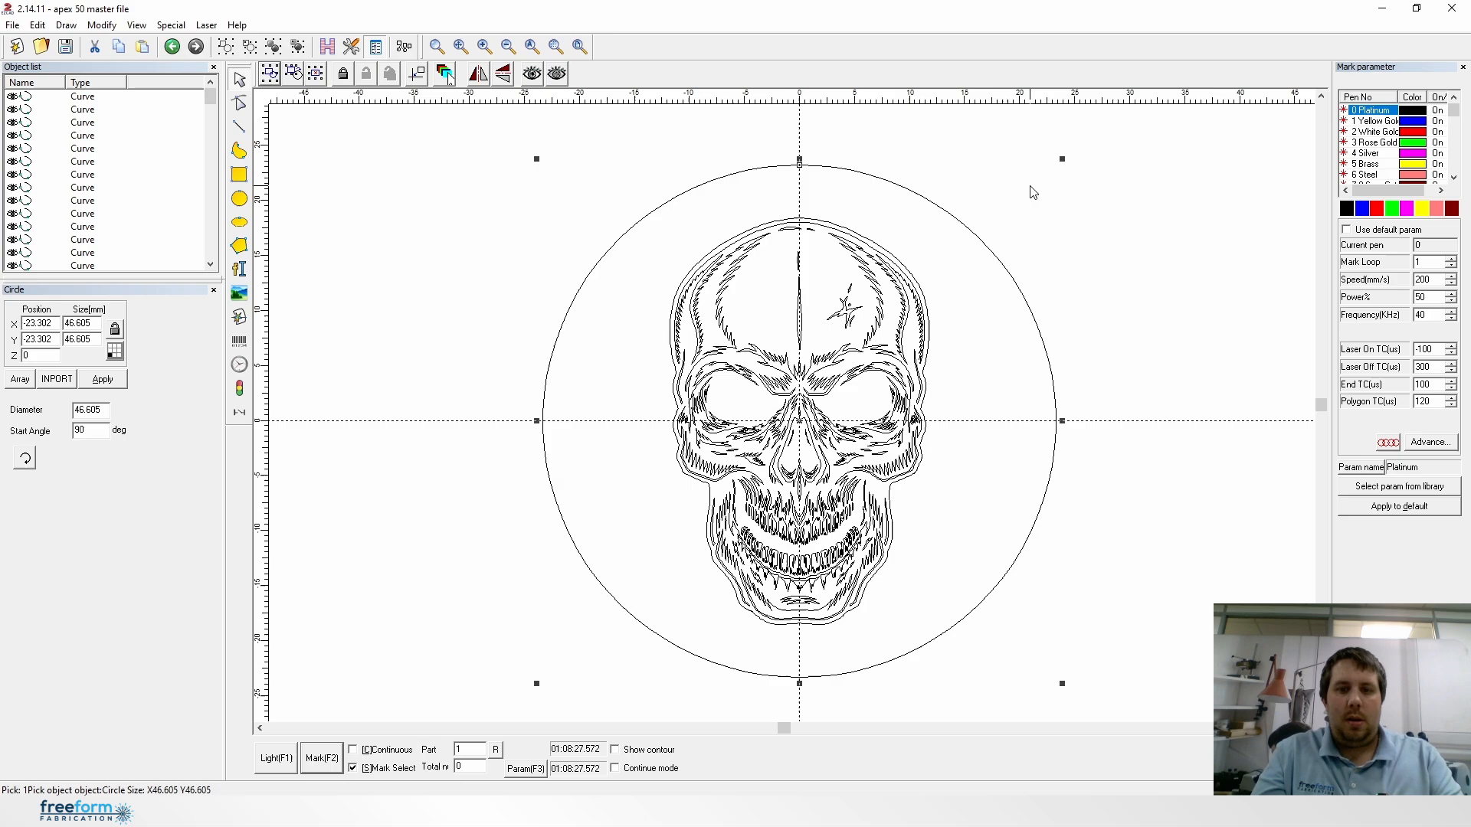
mouse_move(987, 190)
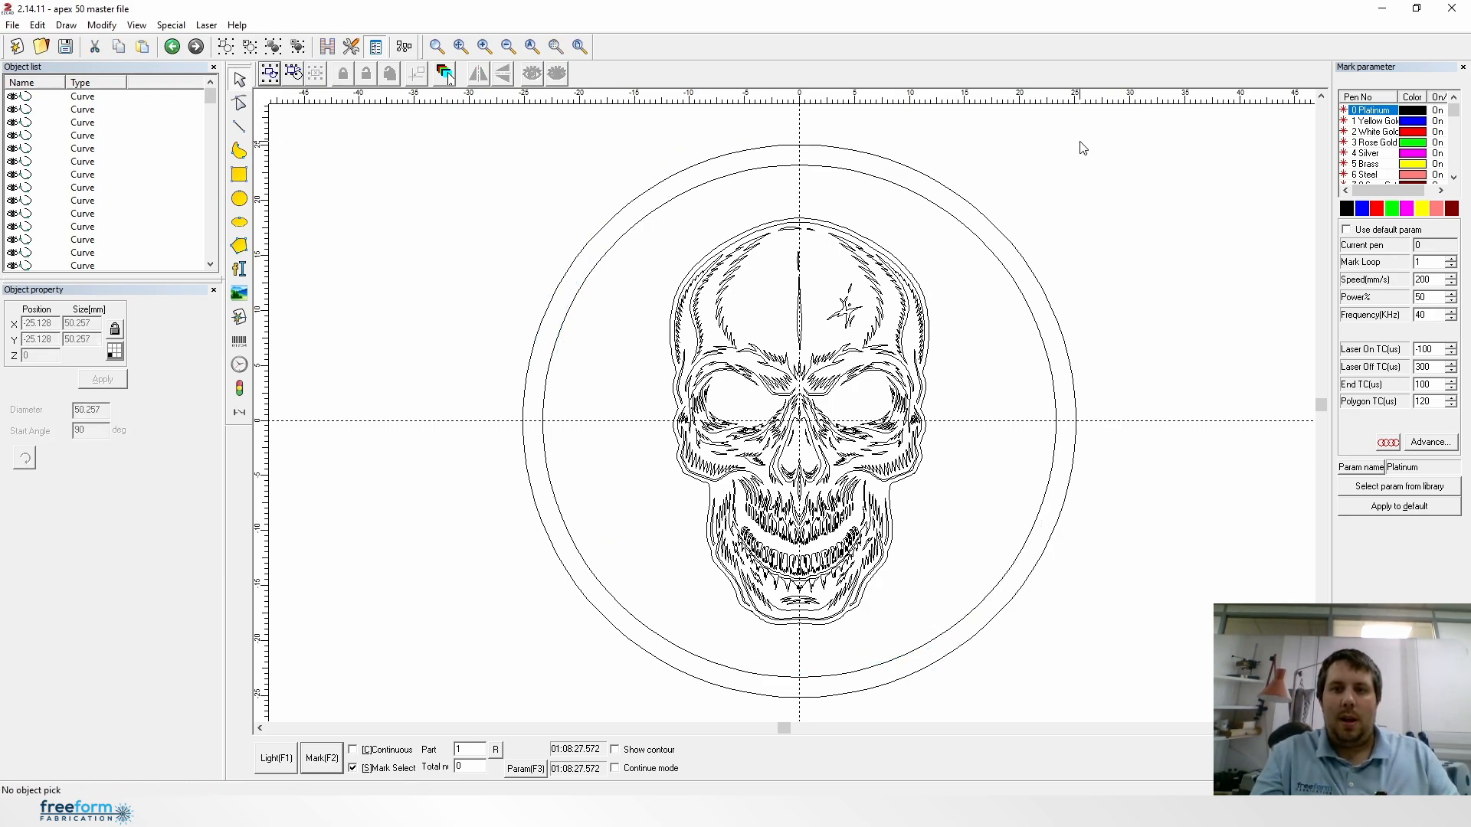
mouse_move(959, 200)
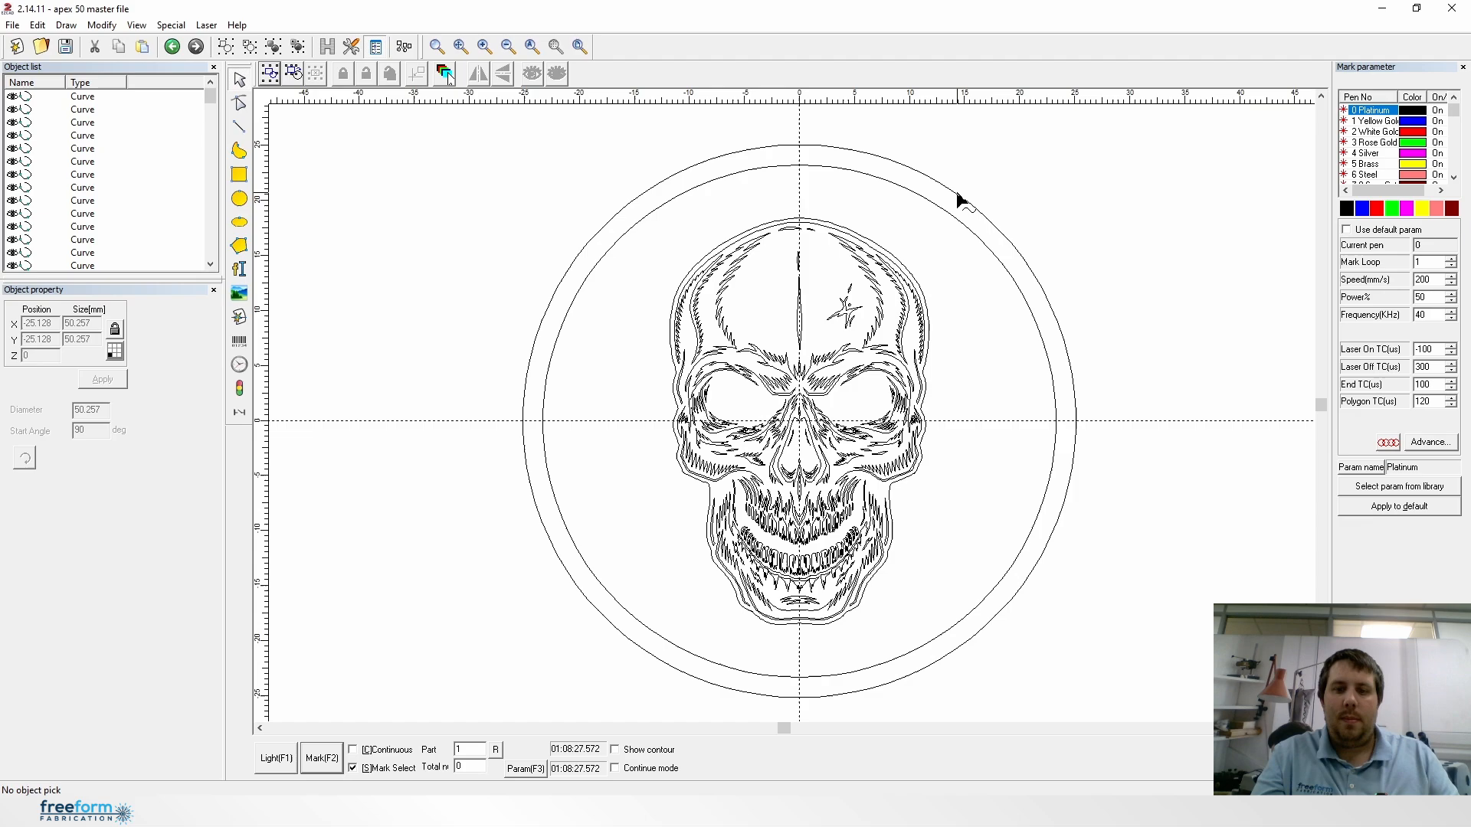
mouse_move(702, 151)
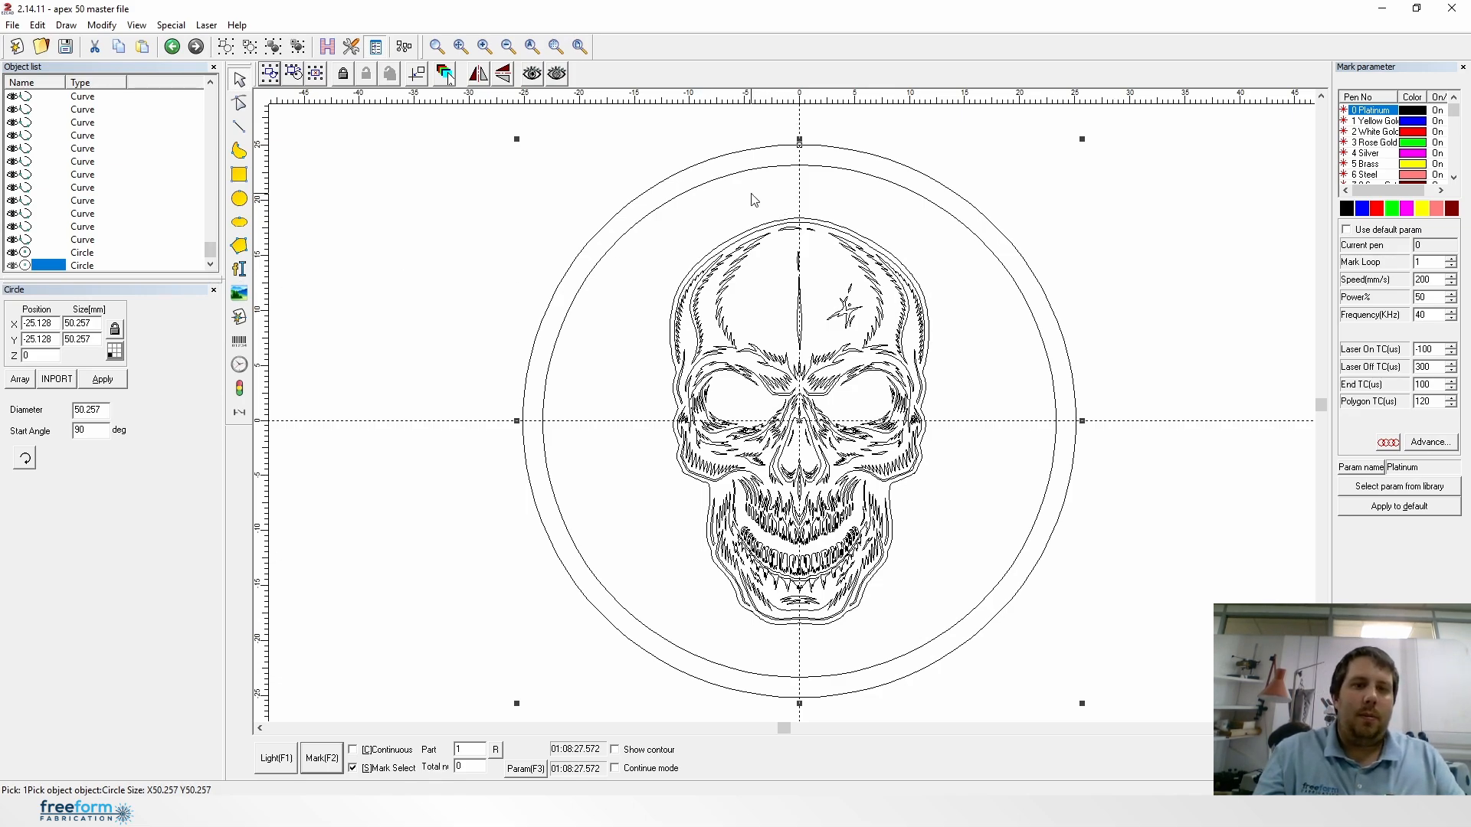
mouse_move(847, 147)
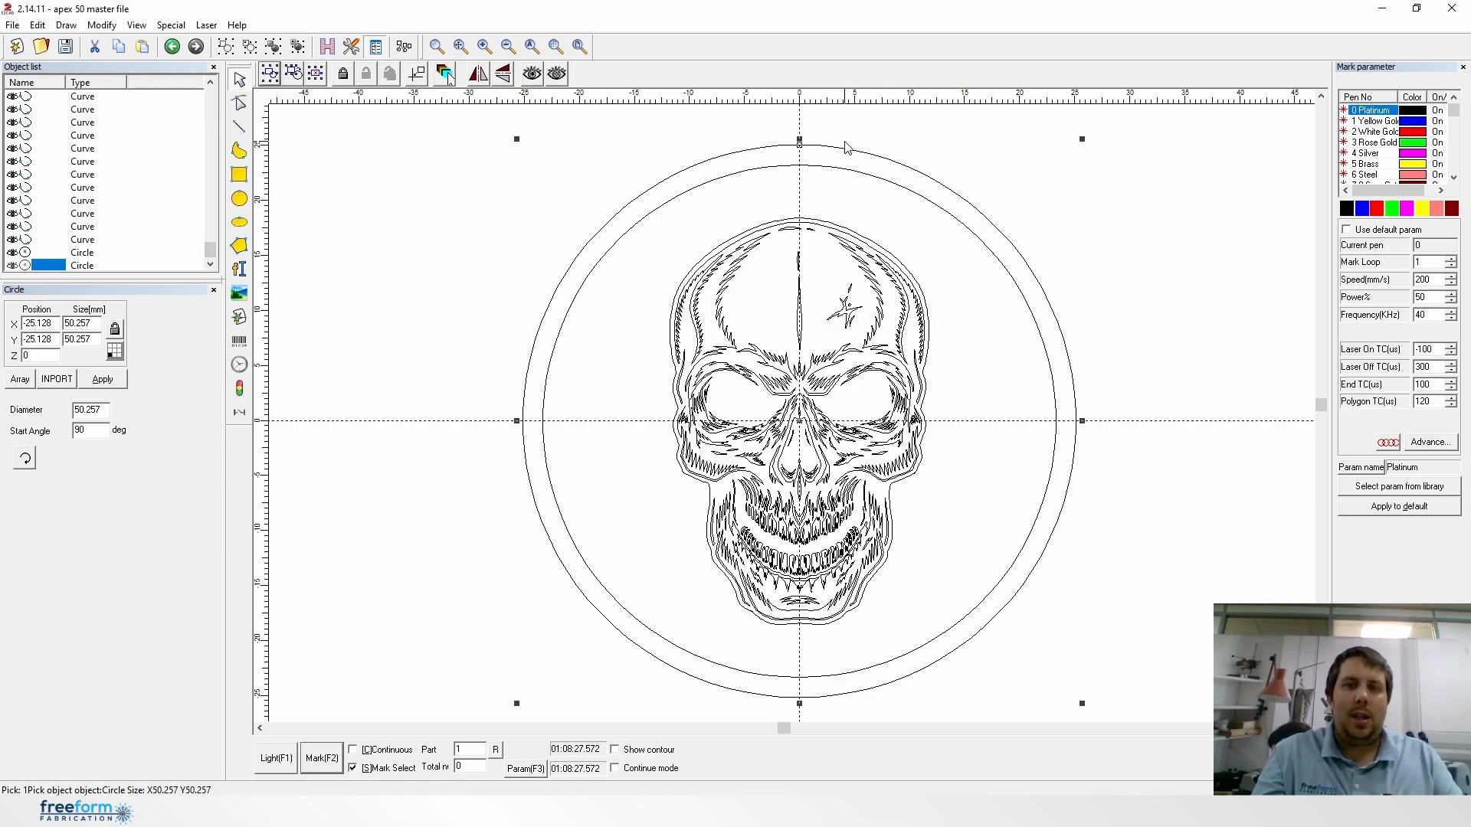
mouse_move(844, 154)
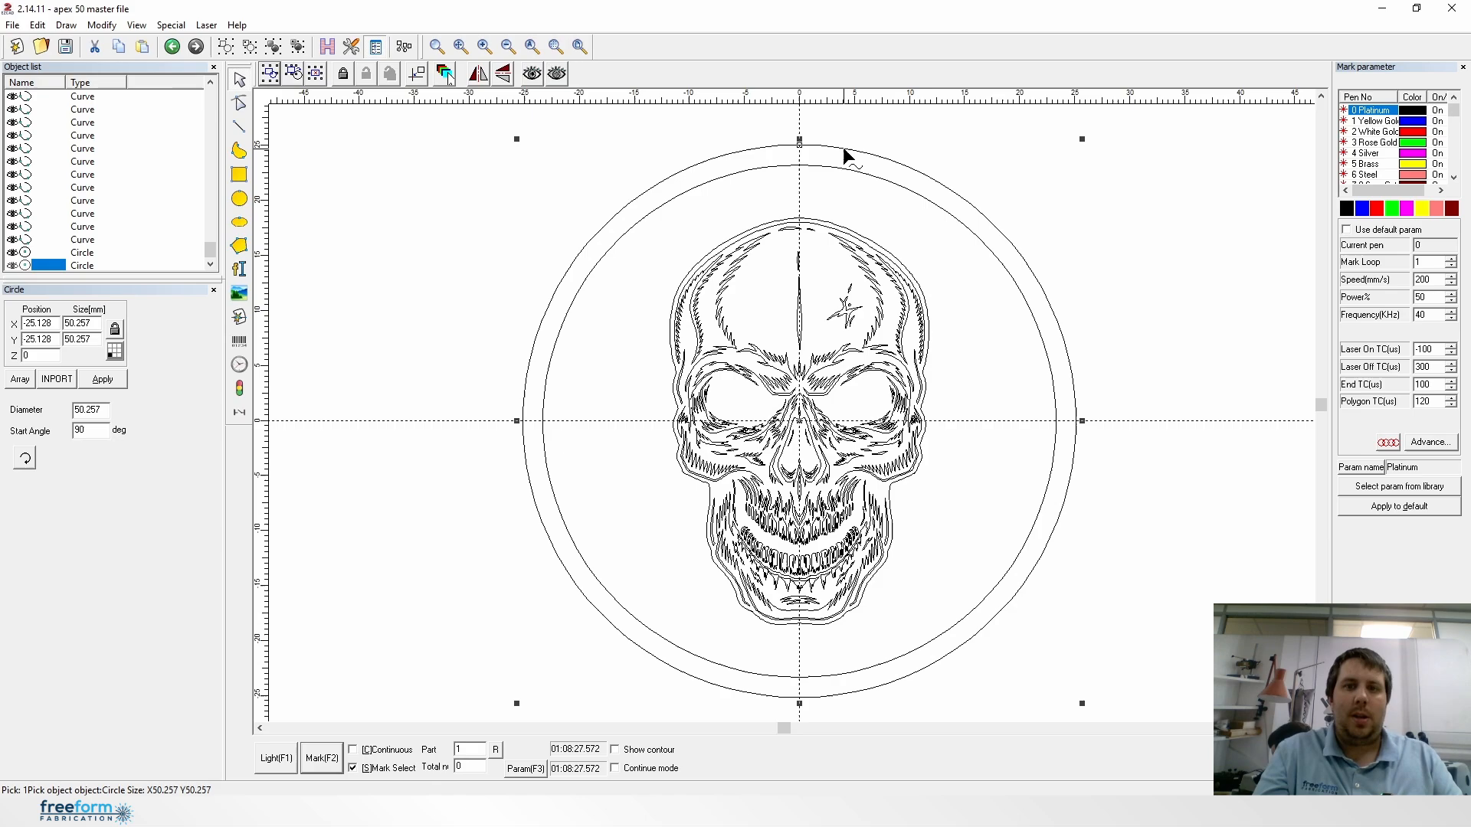
mouse_move(872, 167)
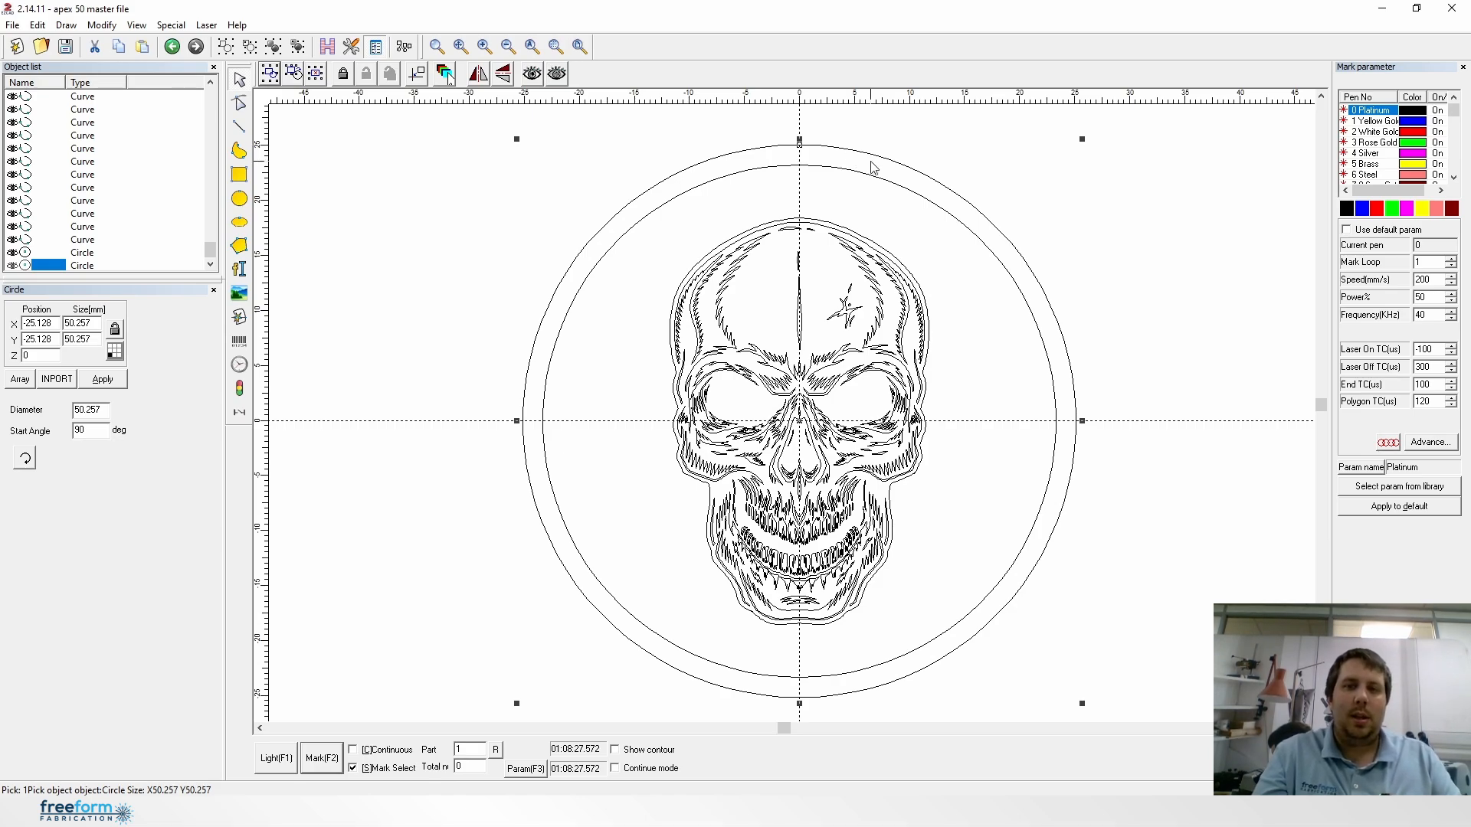
Step: Hatch the skull and inner circle together as one pen-11 fill, leaving the skull white
left_click(488, 159)
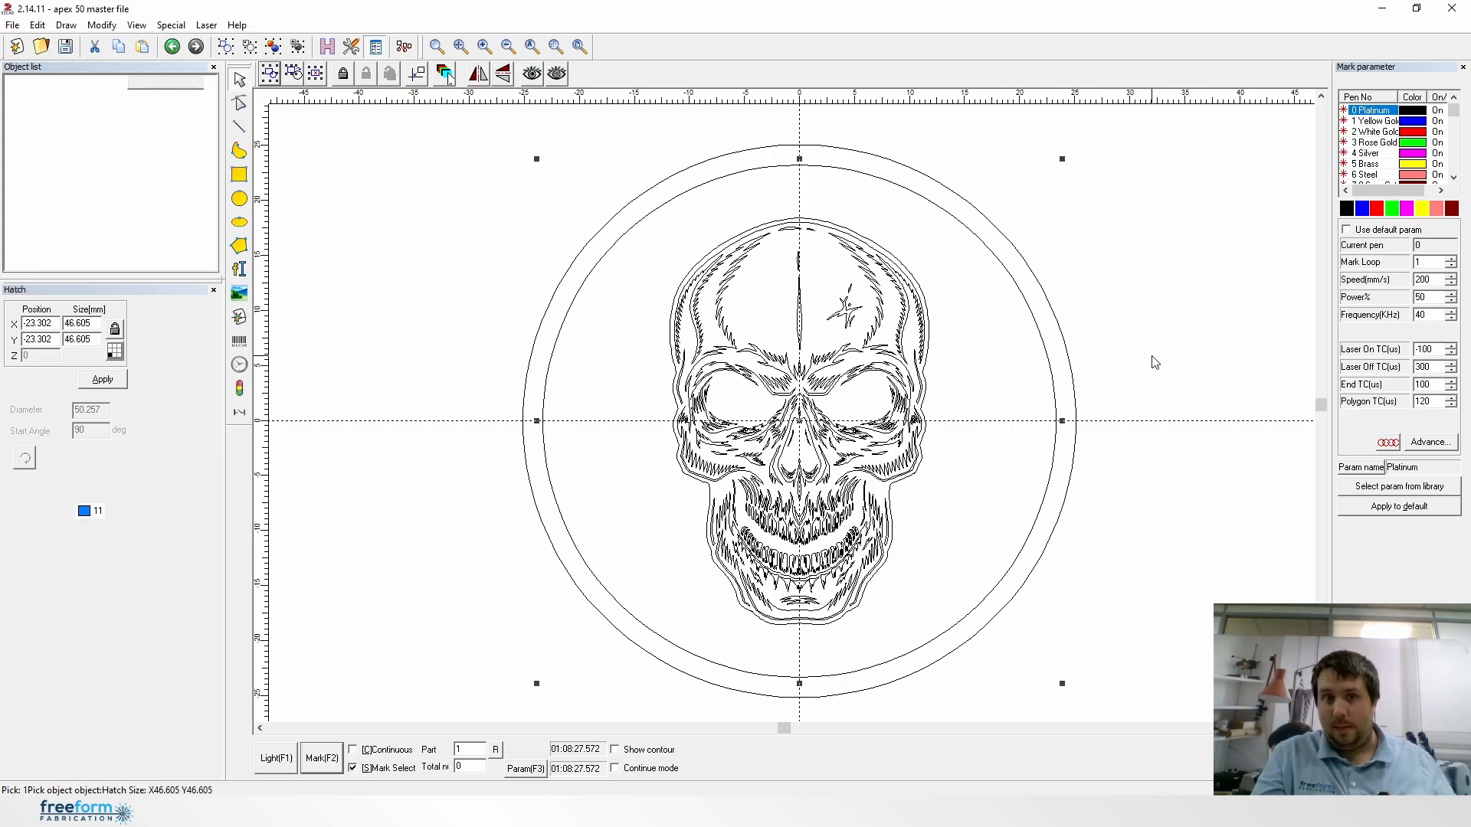
left_click(101, 380)
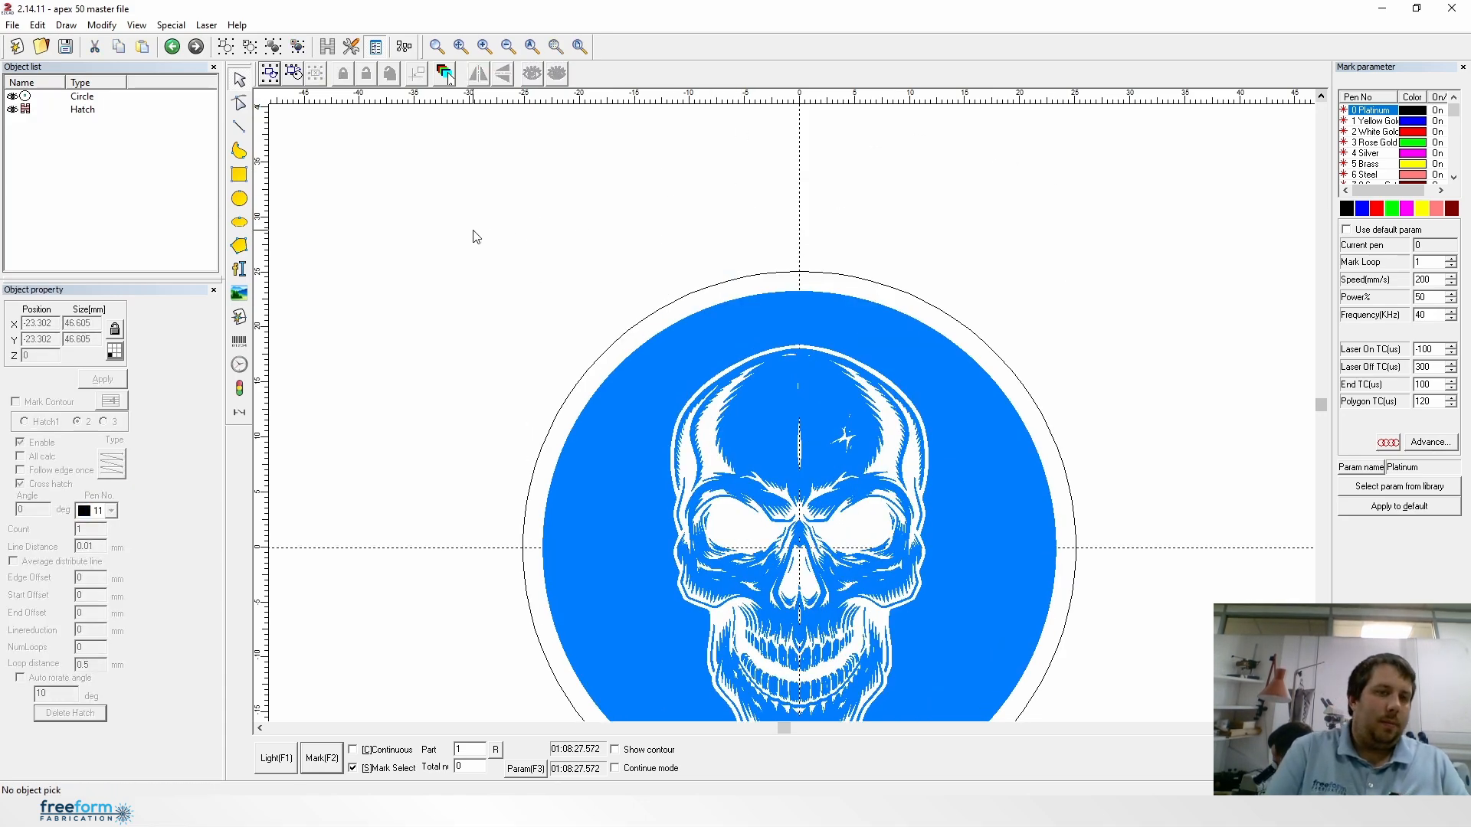
mouse_move(422, 199)
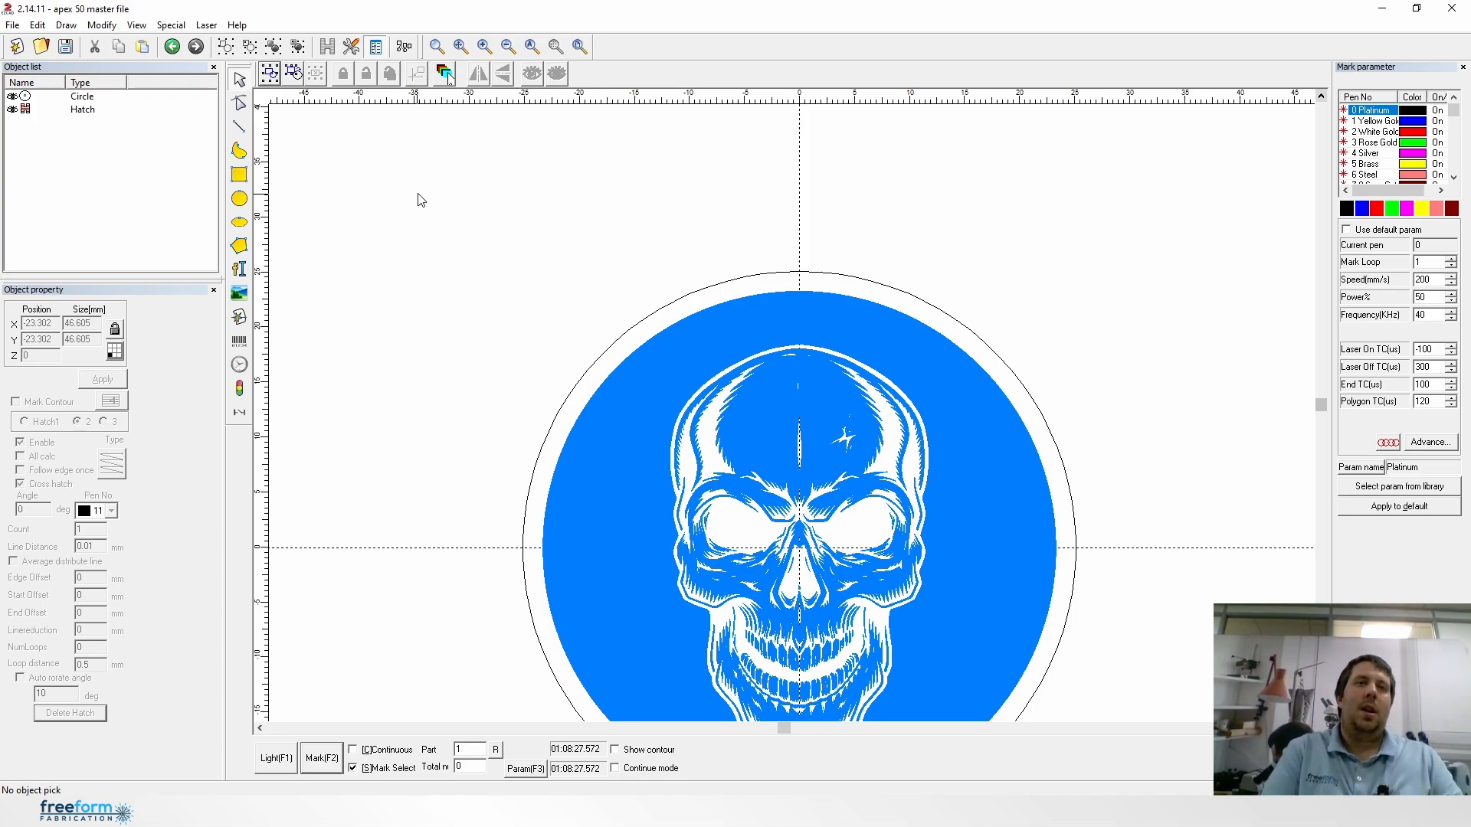
Step: Draw a small circle above the pendant and size it 3 mm by 3 mm
left_click(239, 198)
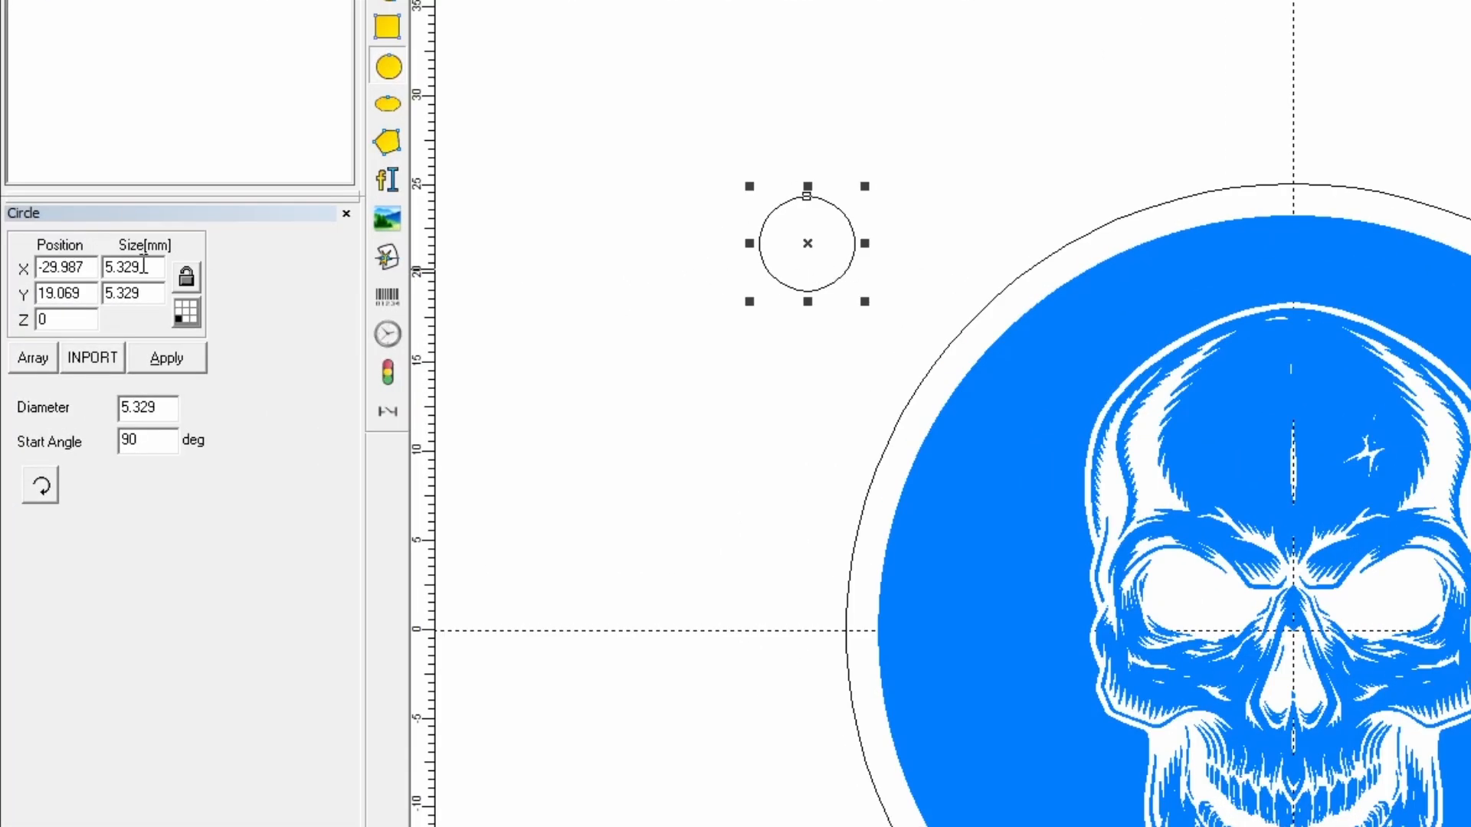
type("3")
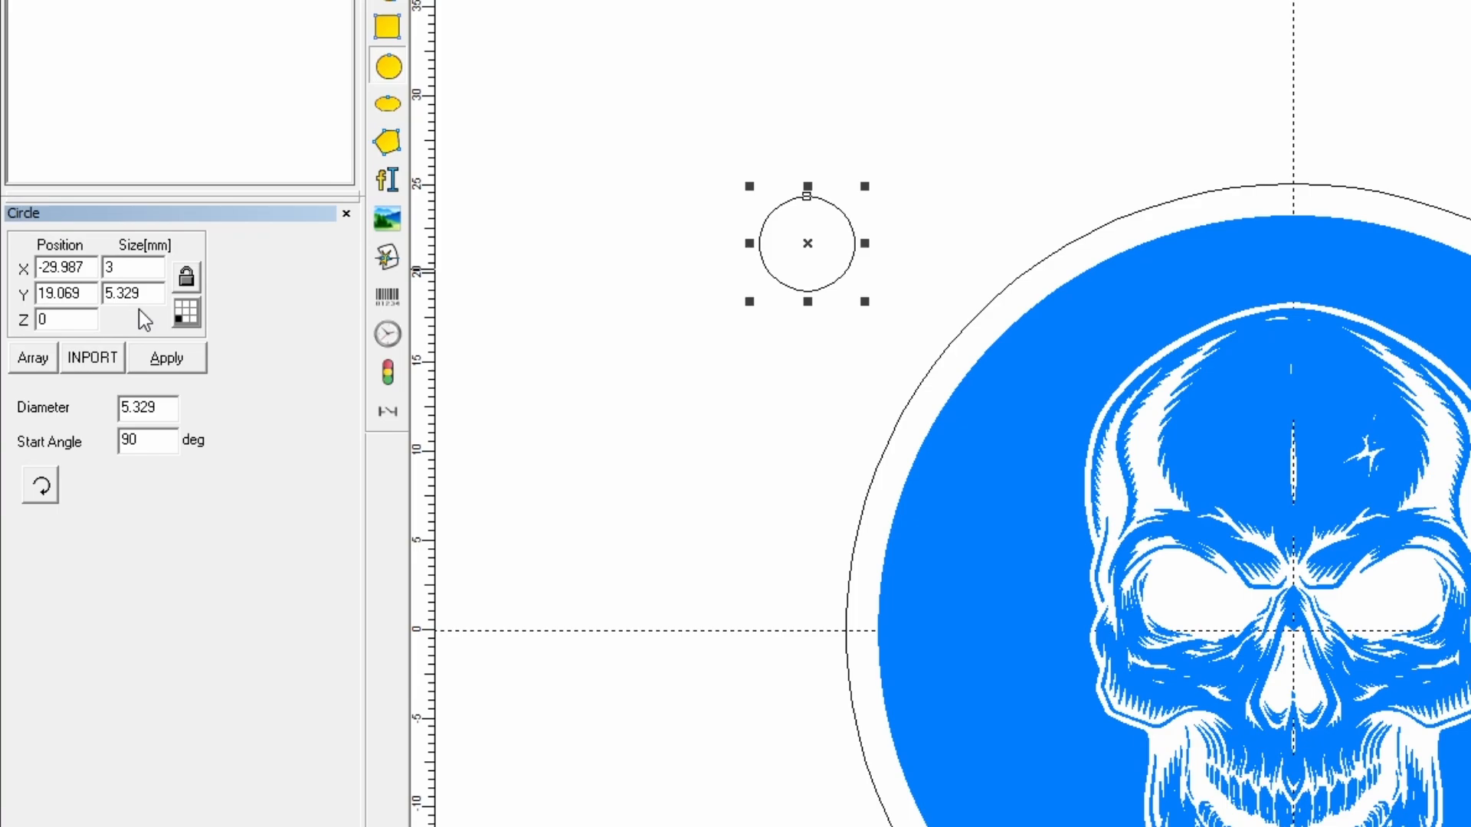
type("3")
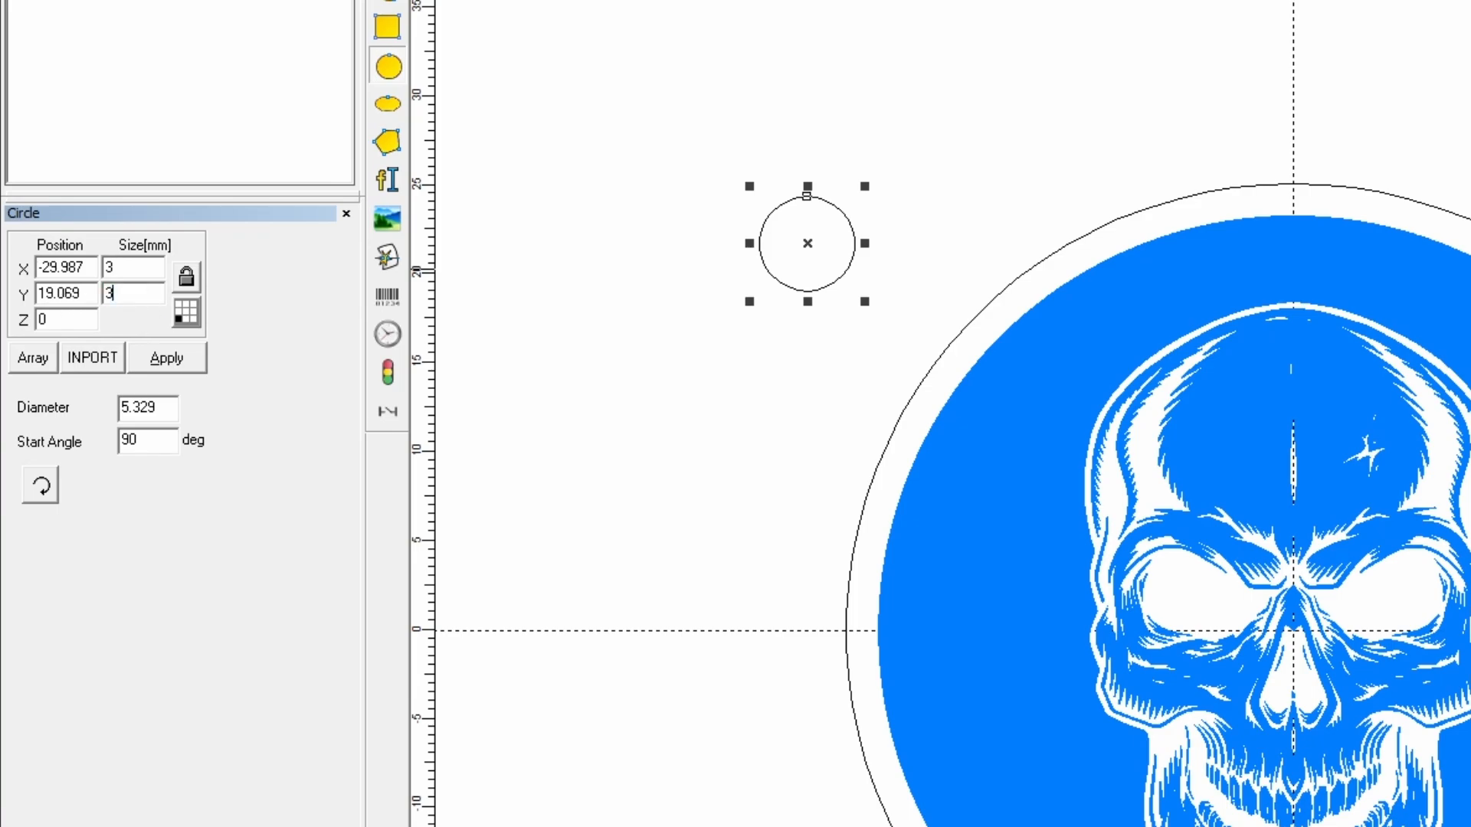
left_click(167, 358)
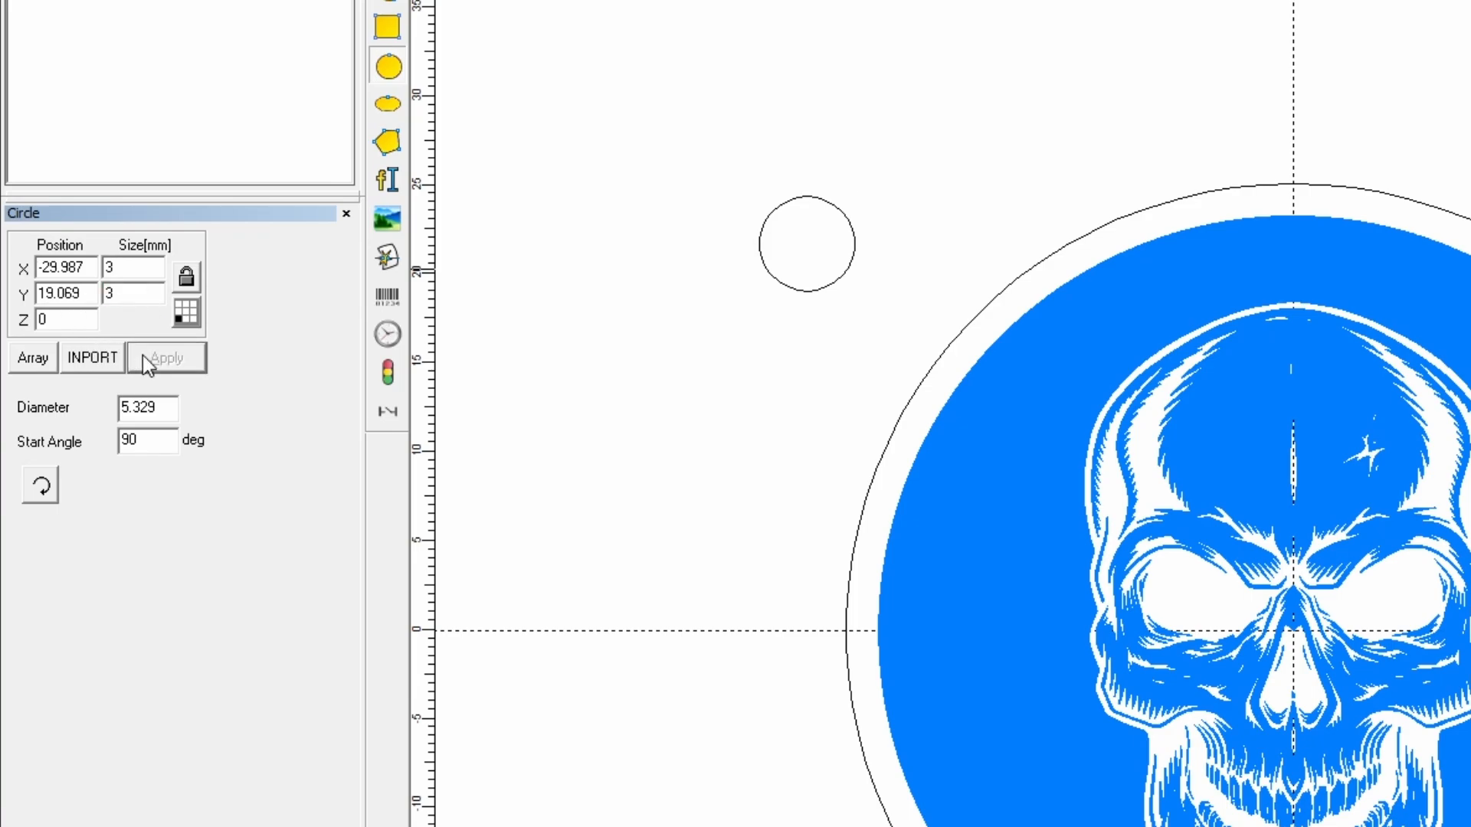
left_click(166, 358)
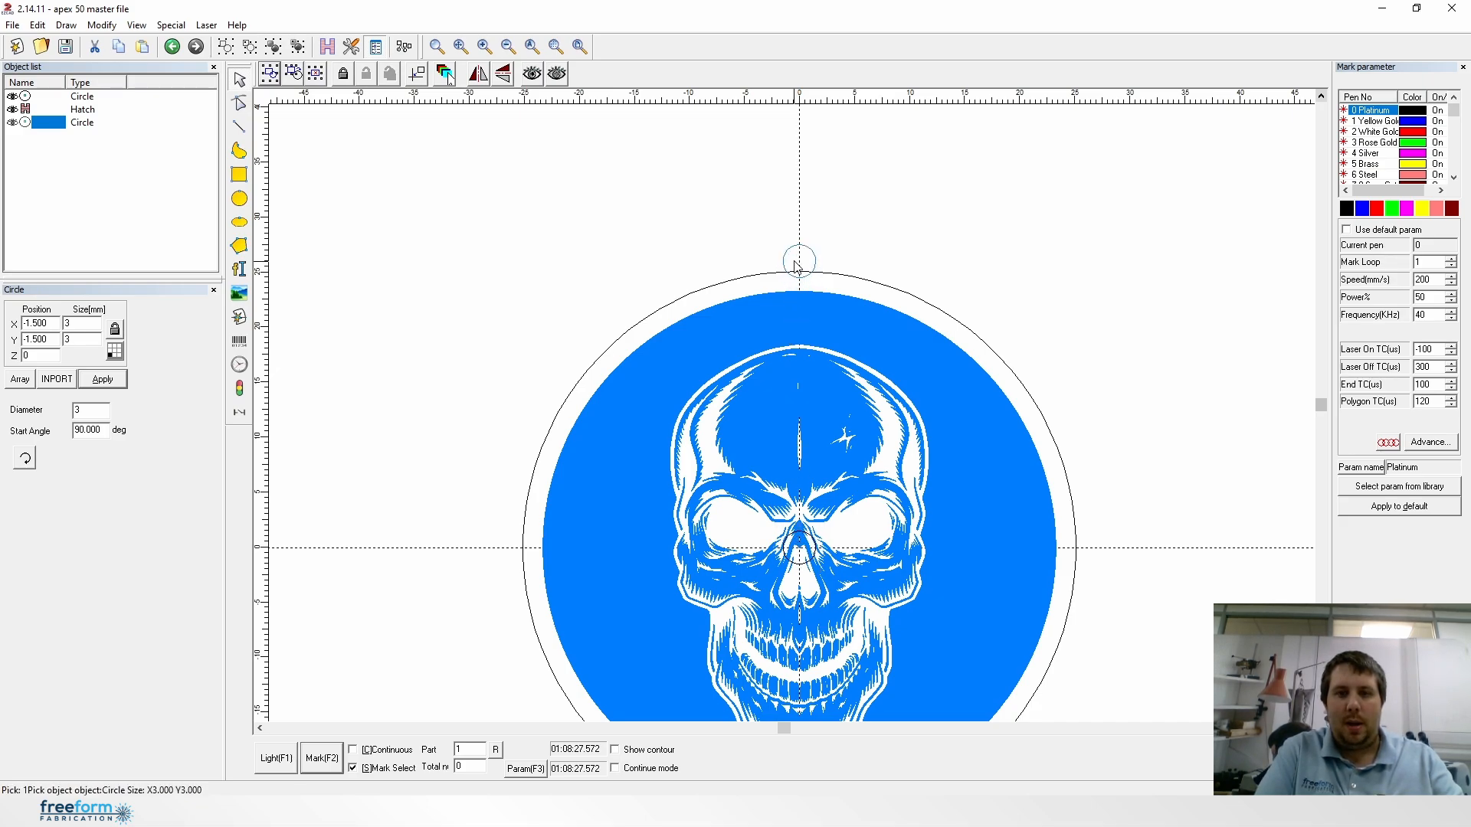
Step: Copy the 3 mm circle, resize the copy to 5 mm, and centre it around the original
left_click(798, 260)
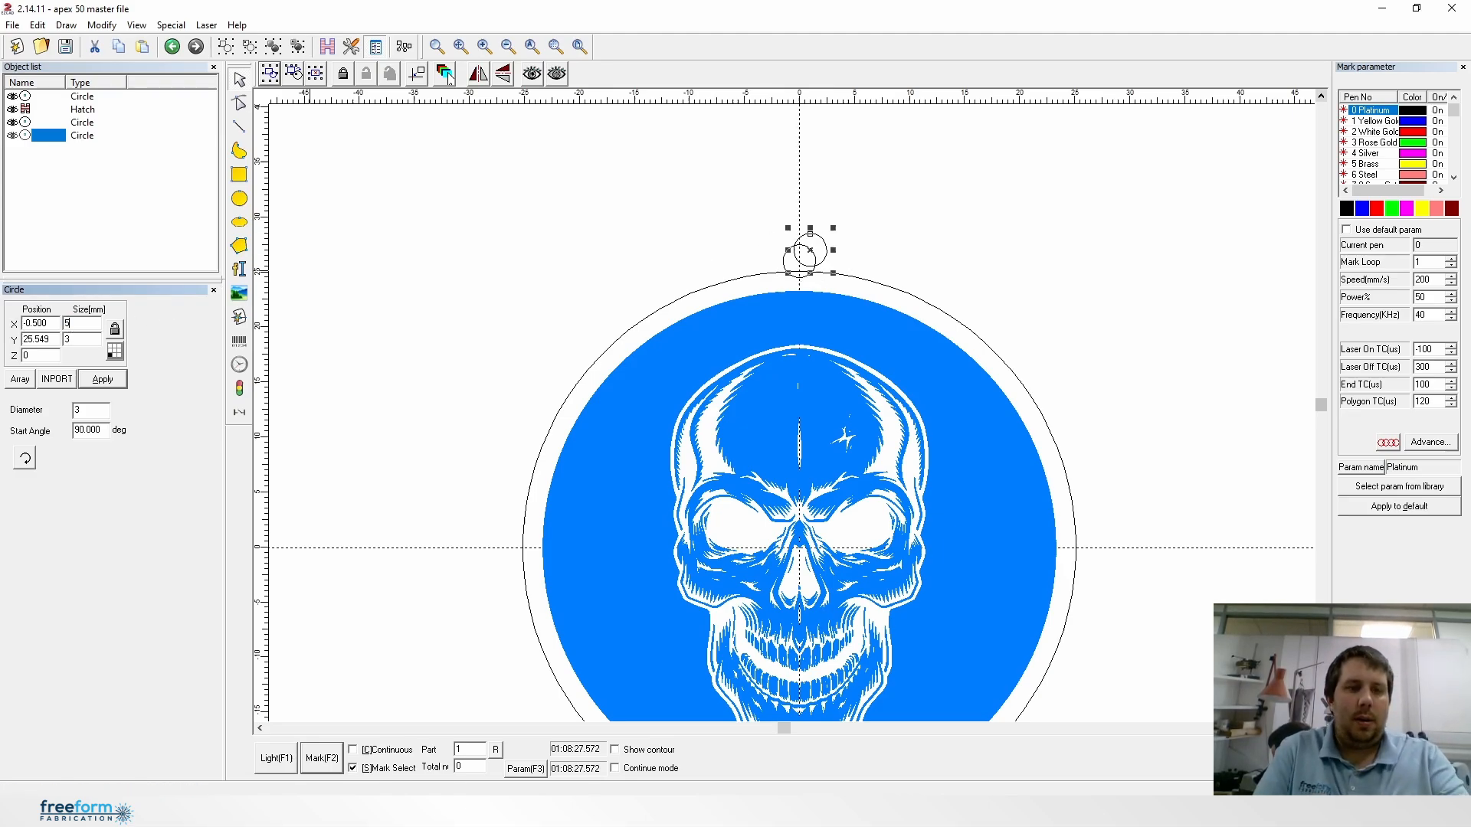
type("5")
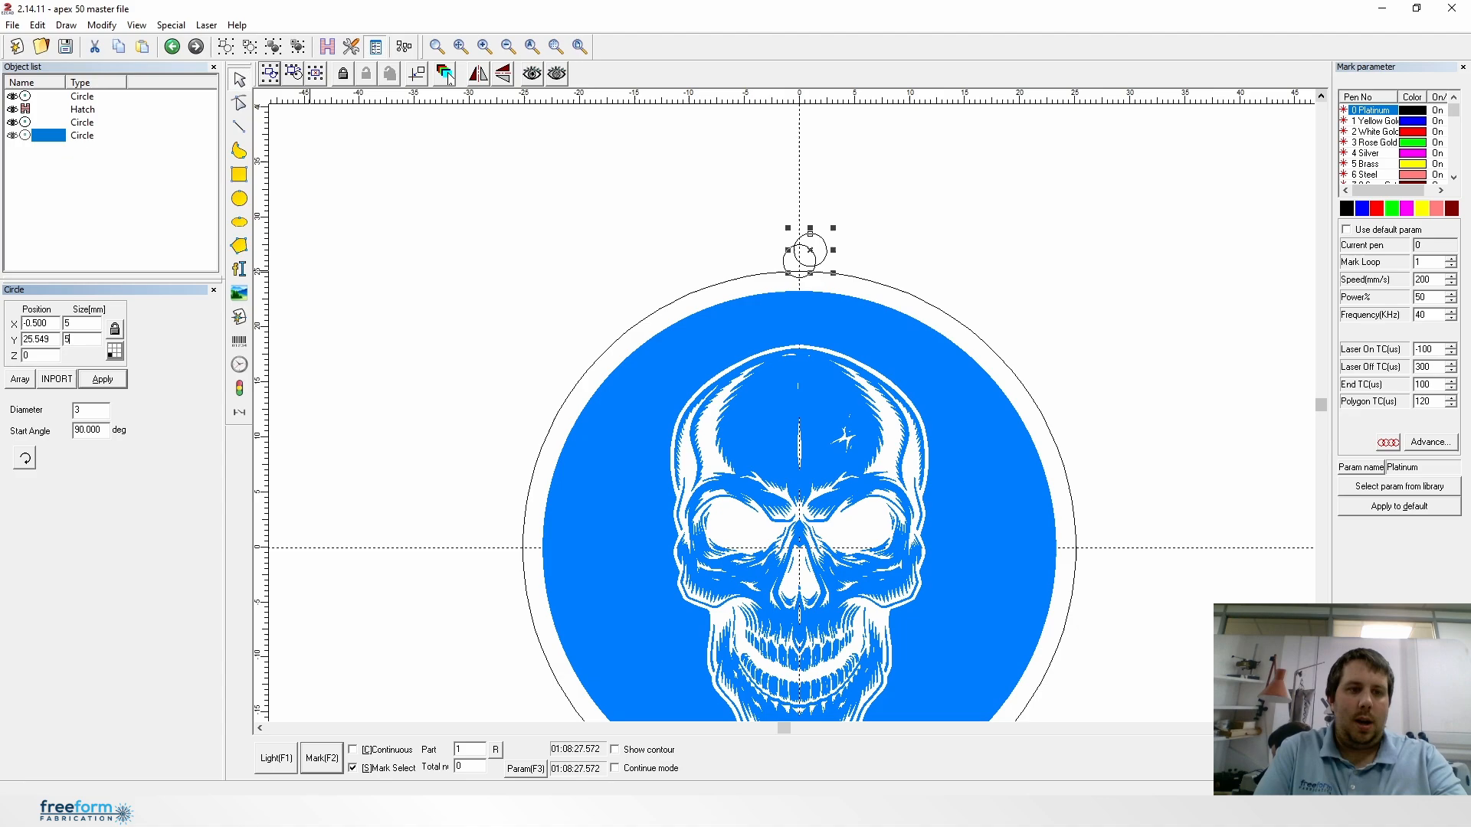
left_click(102, 379)
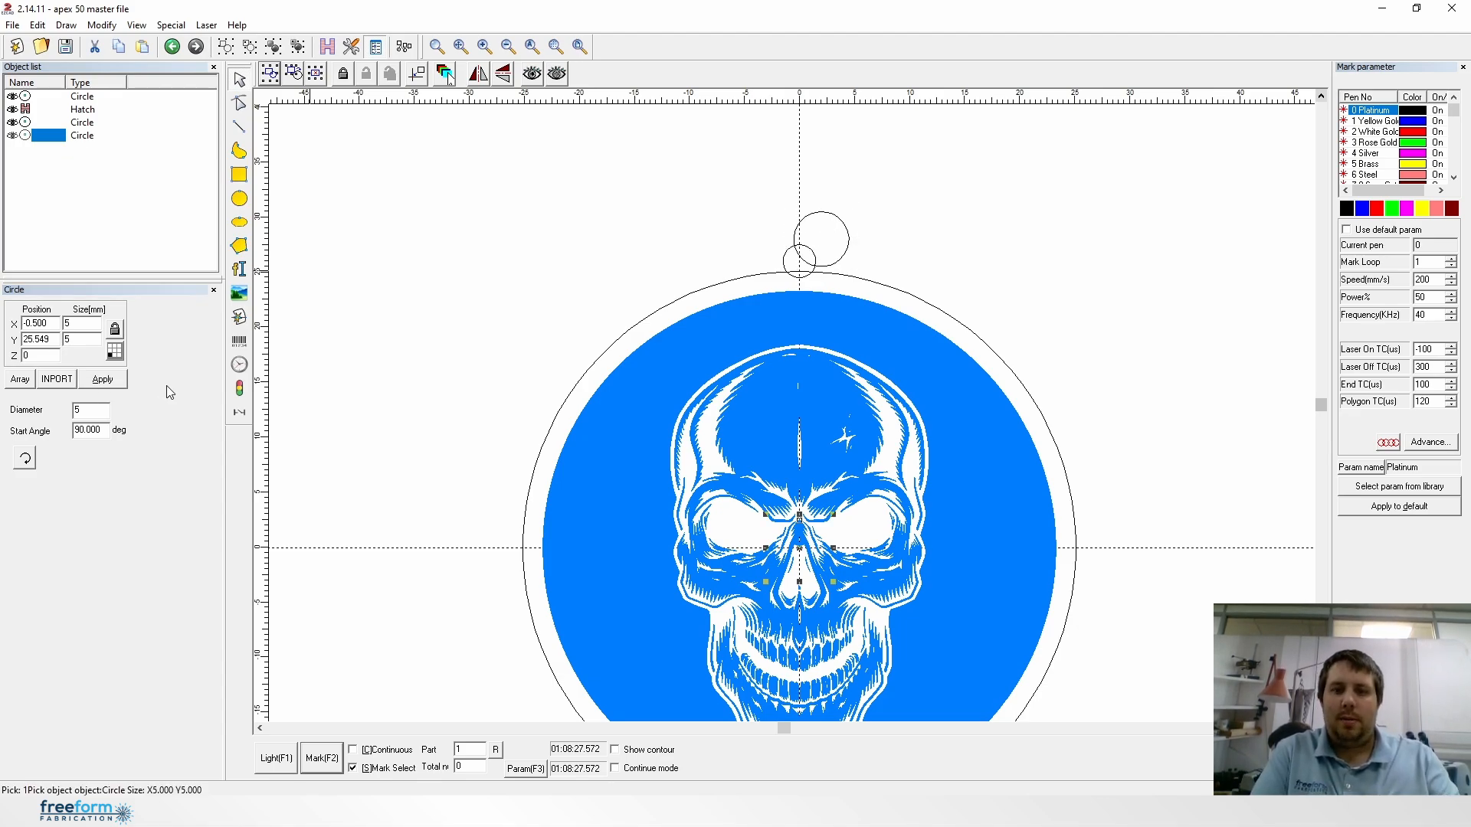
left_click_drag(799, 258, 799, 548)
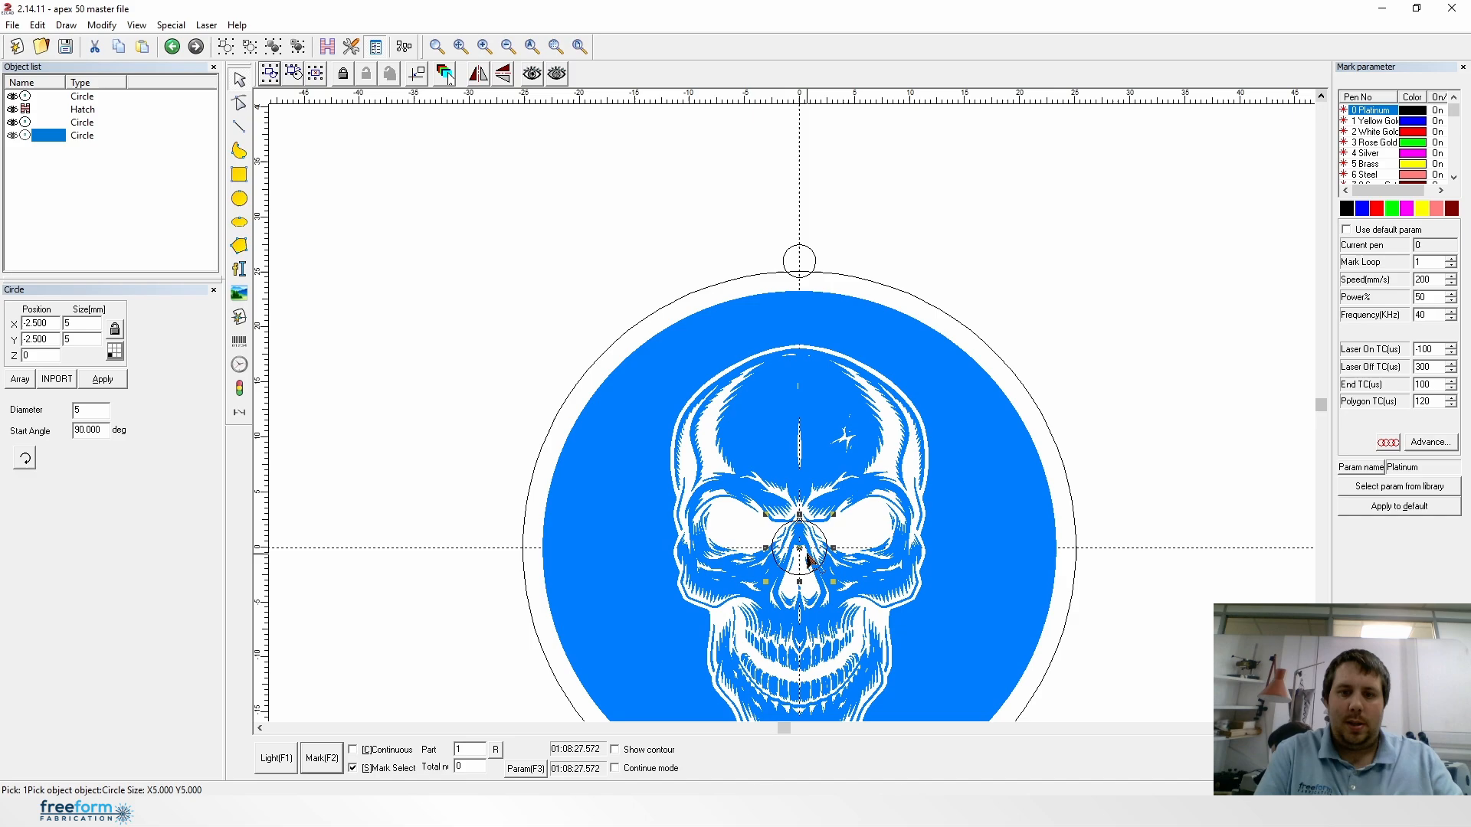
mouse_move(809, 256)
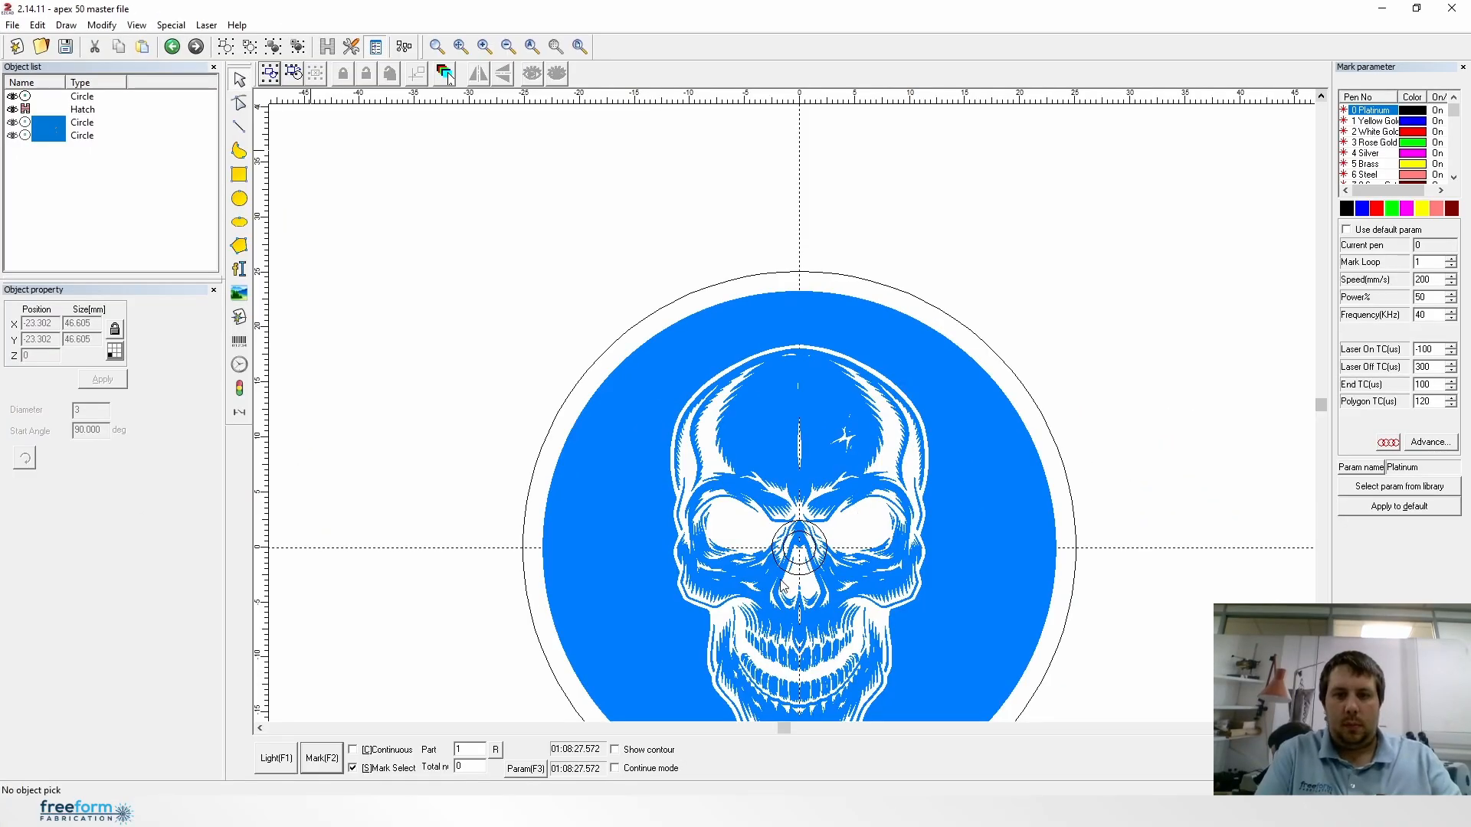
left_click(798, 549)
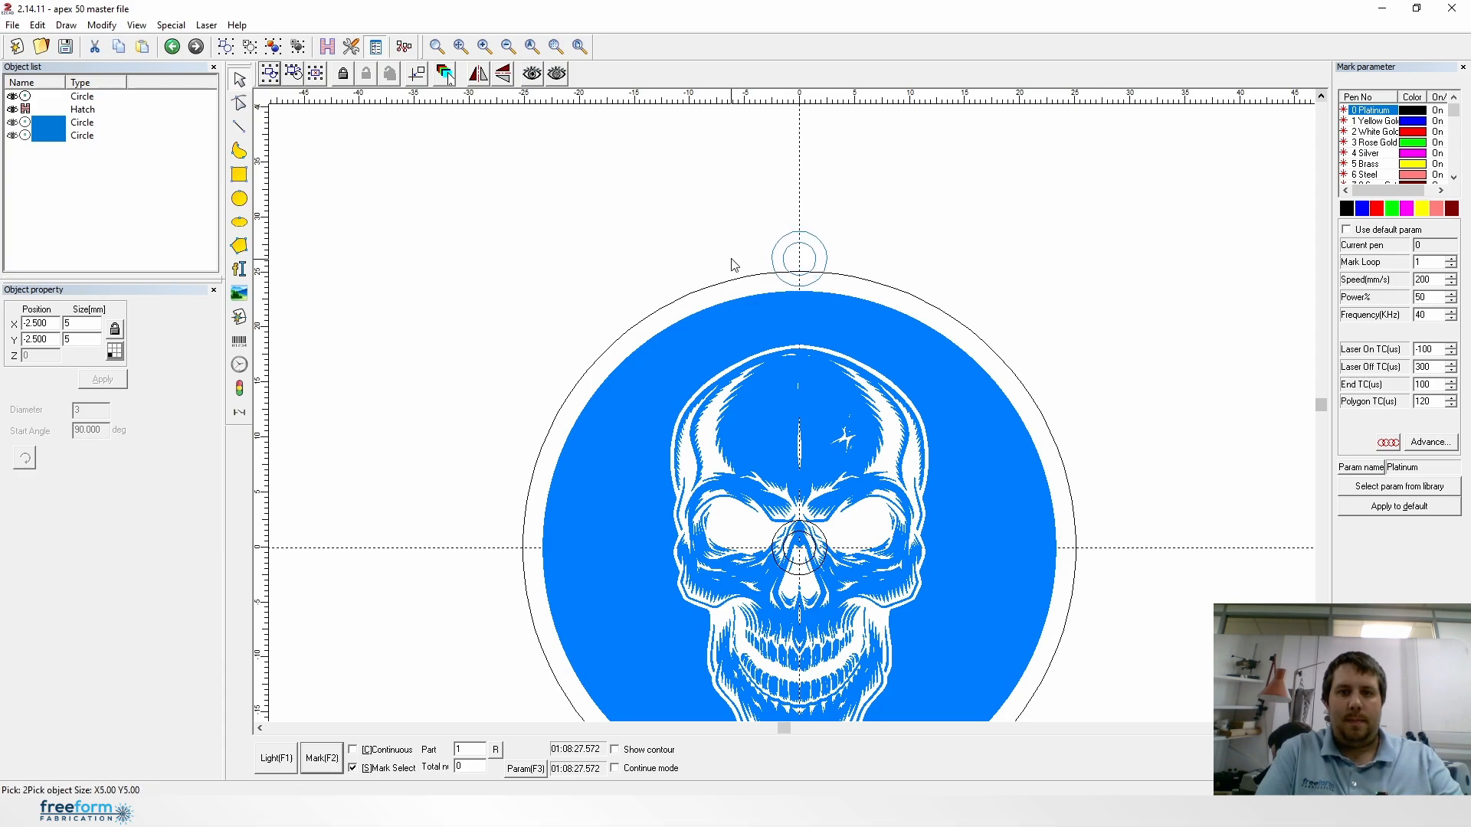
Step: Resize the small inner ring circle to 2.5 mm, then select both ring circles
left_click(798, 258)
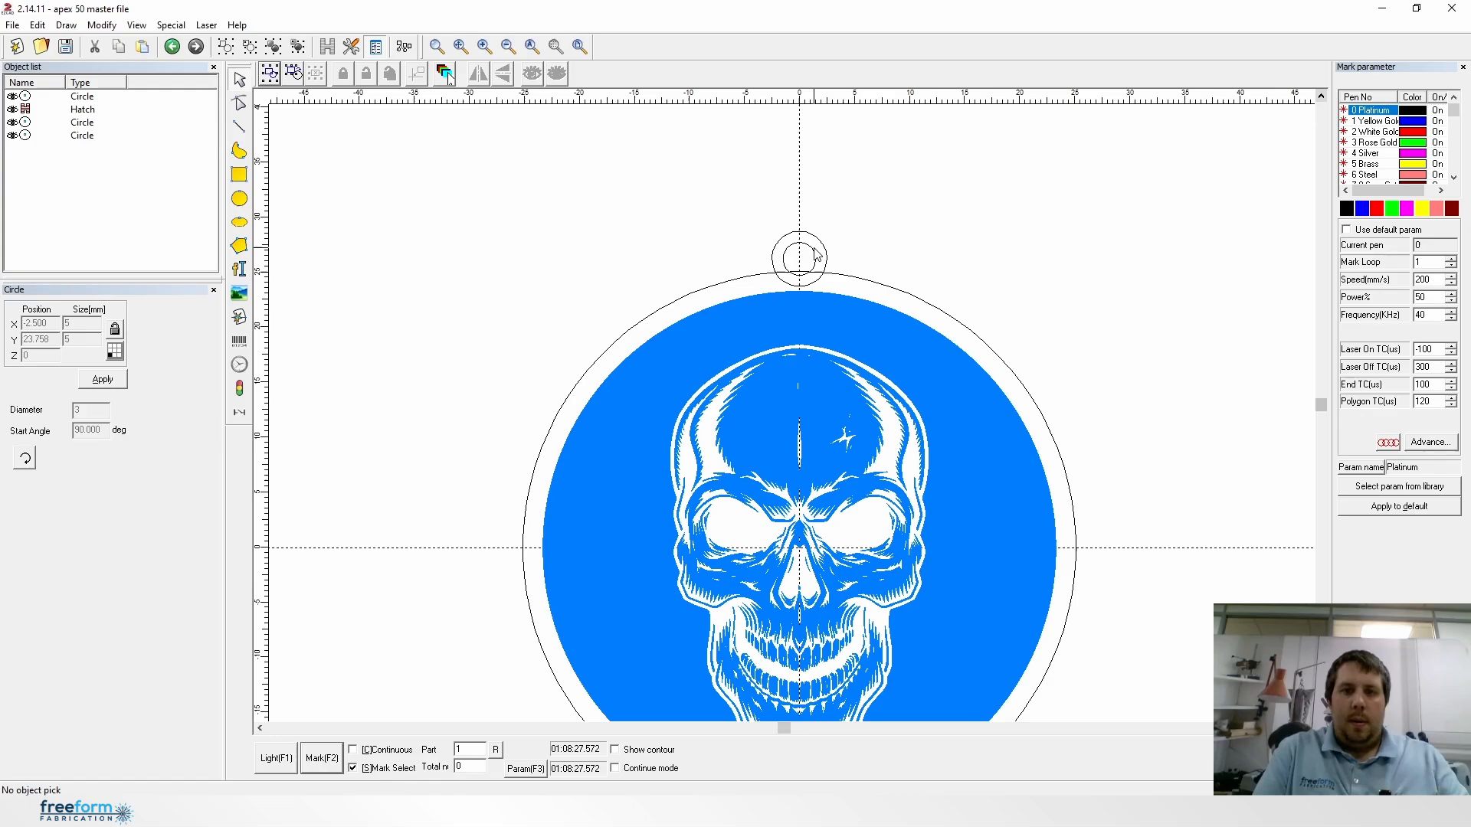
left_click(798, 260)
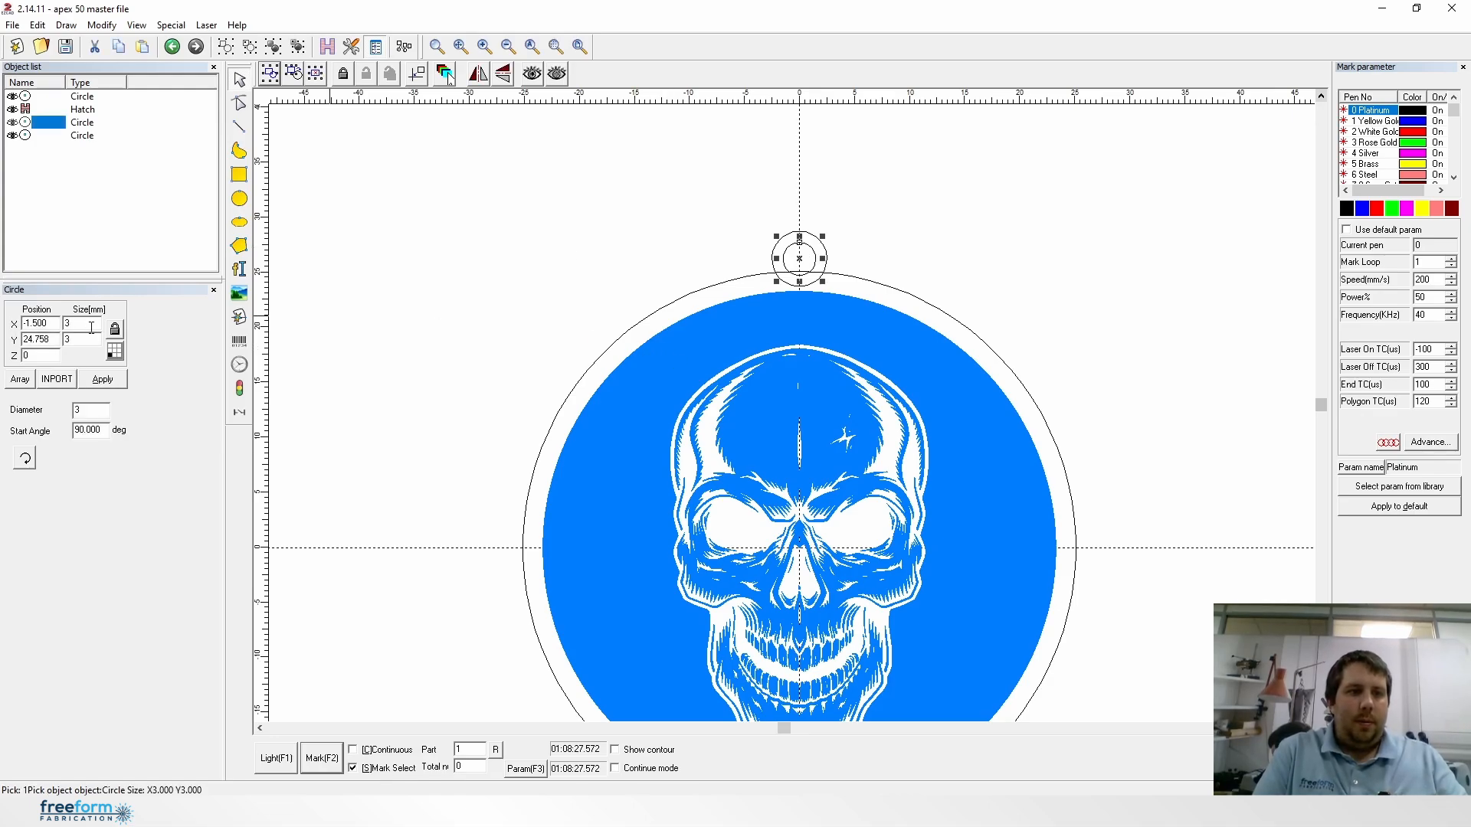
left_click(83, 323)
type("2.5")
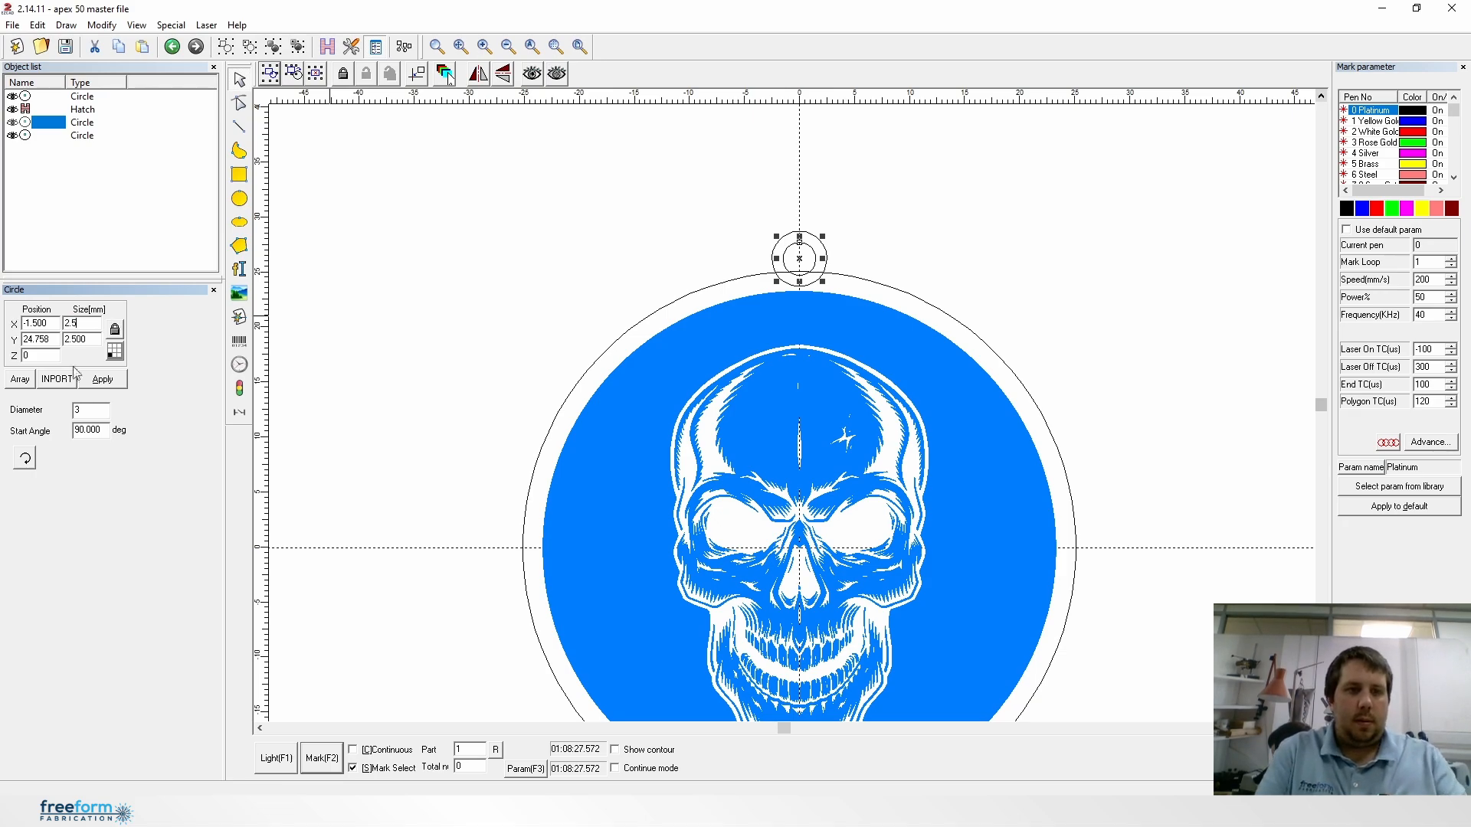
left_click(102, 378)
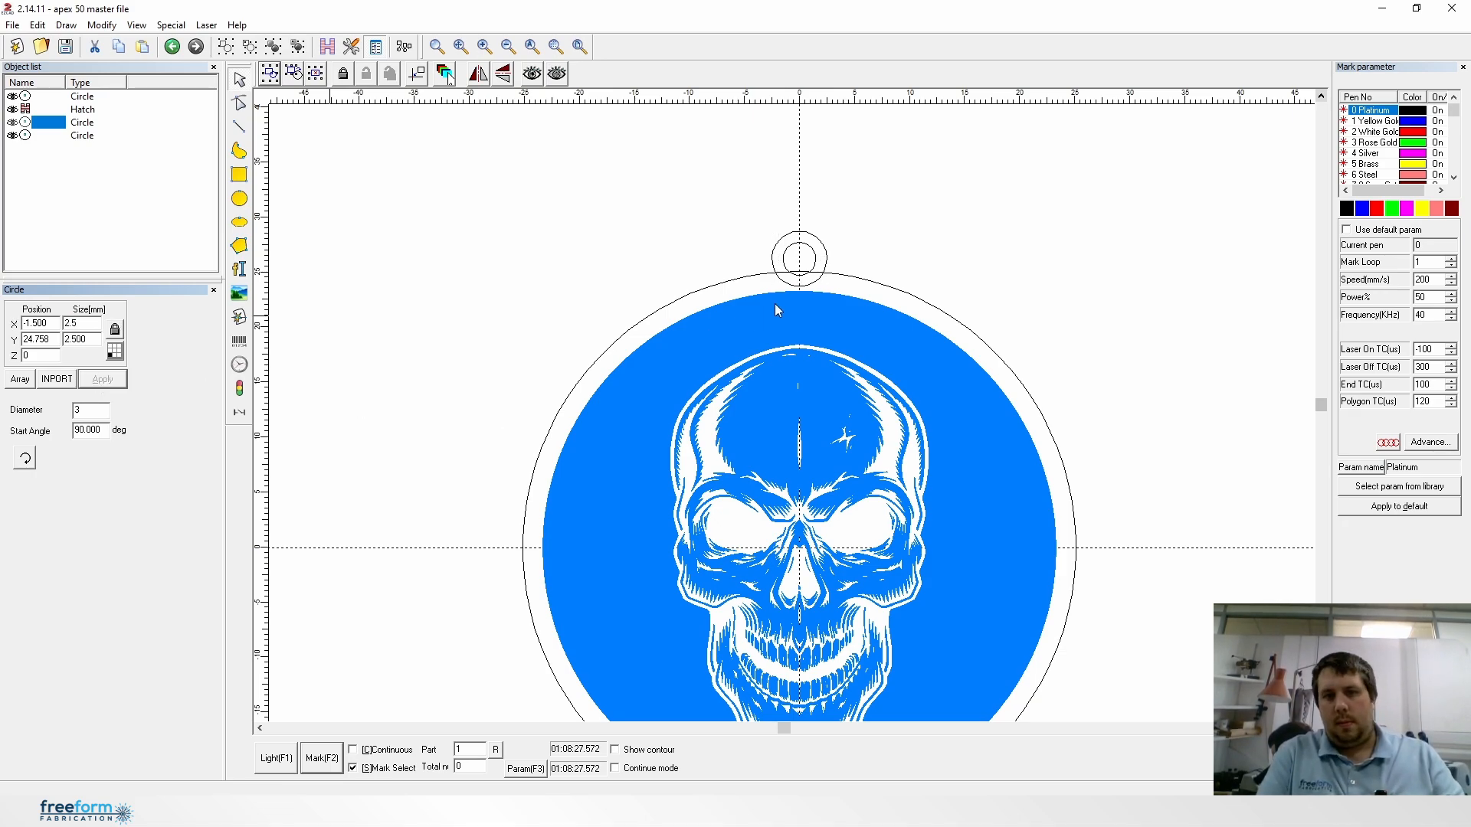
left_click(798, 258)
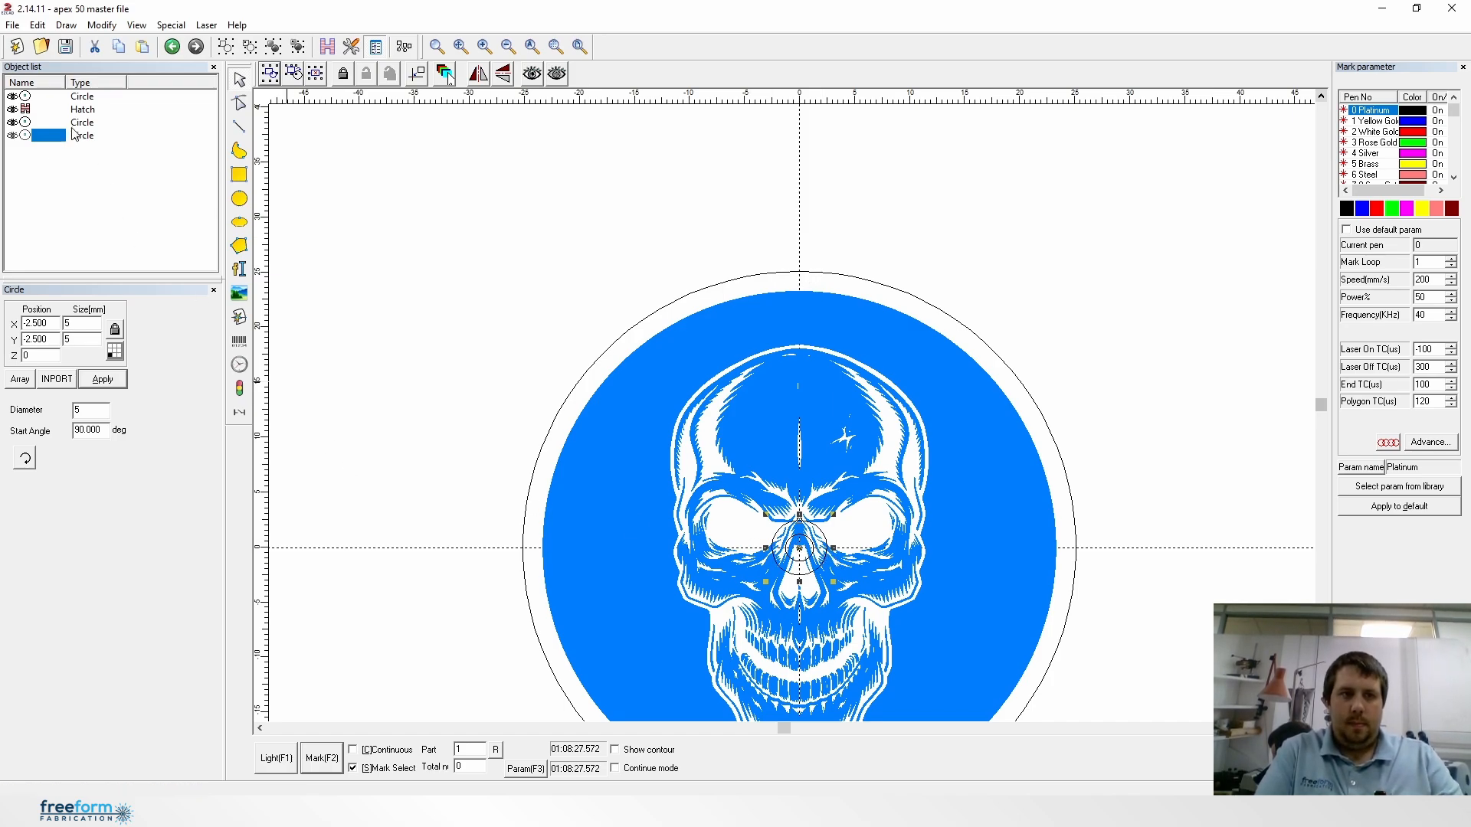
left_click(798, 549)
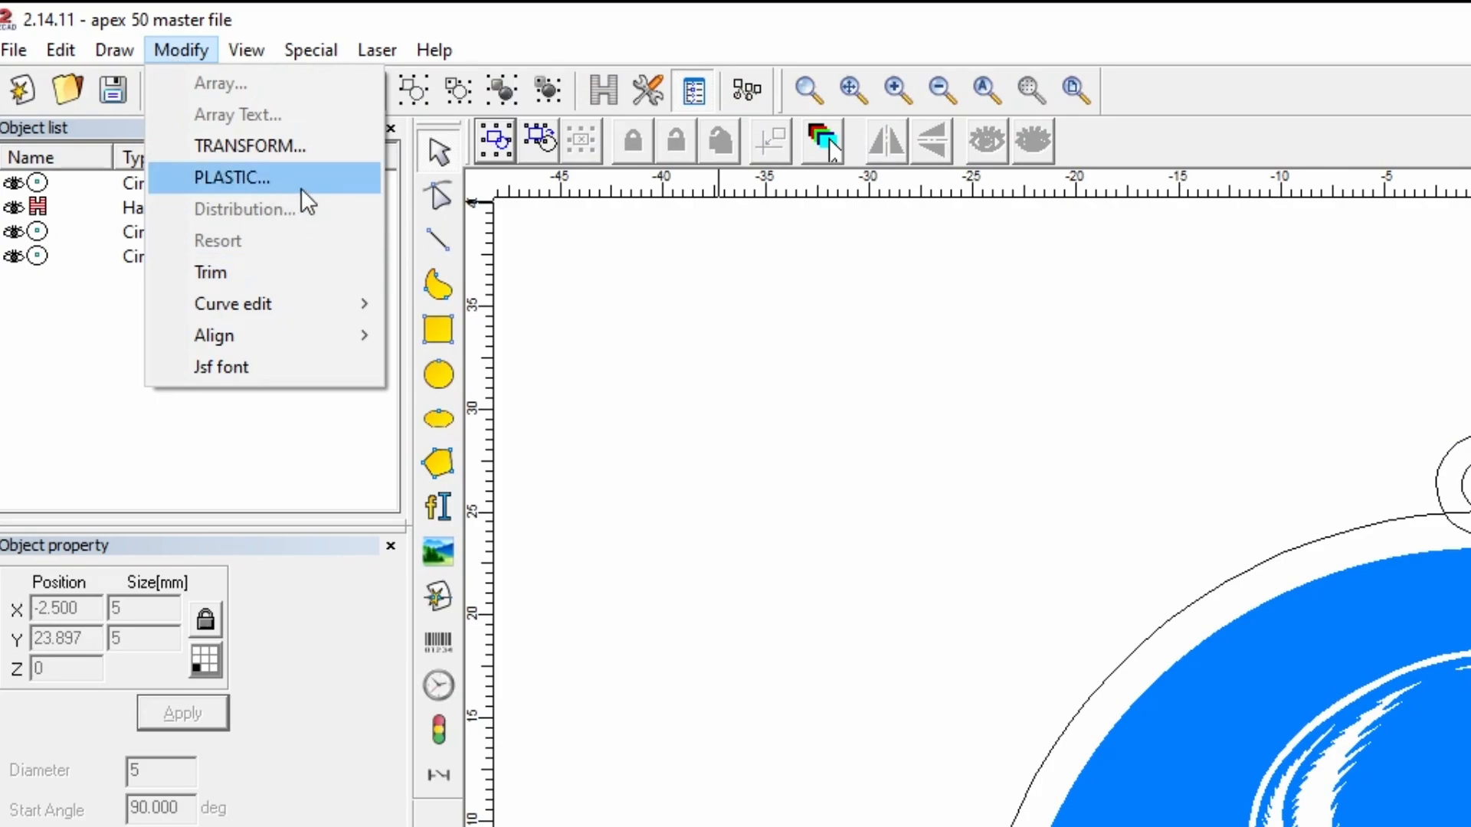
Step: Weld the 5 mm circle to the outer ring and select the resulting pendant outline
left_click(231, 177)
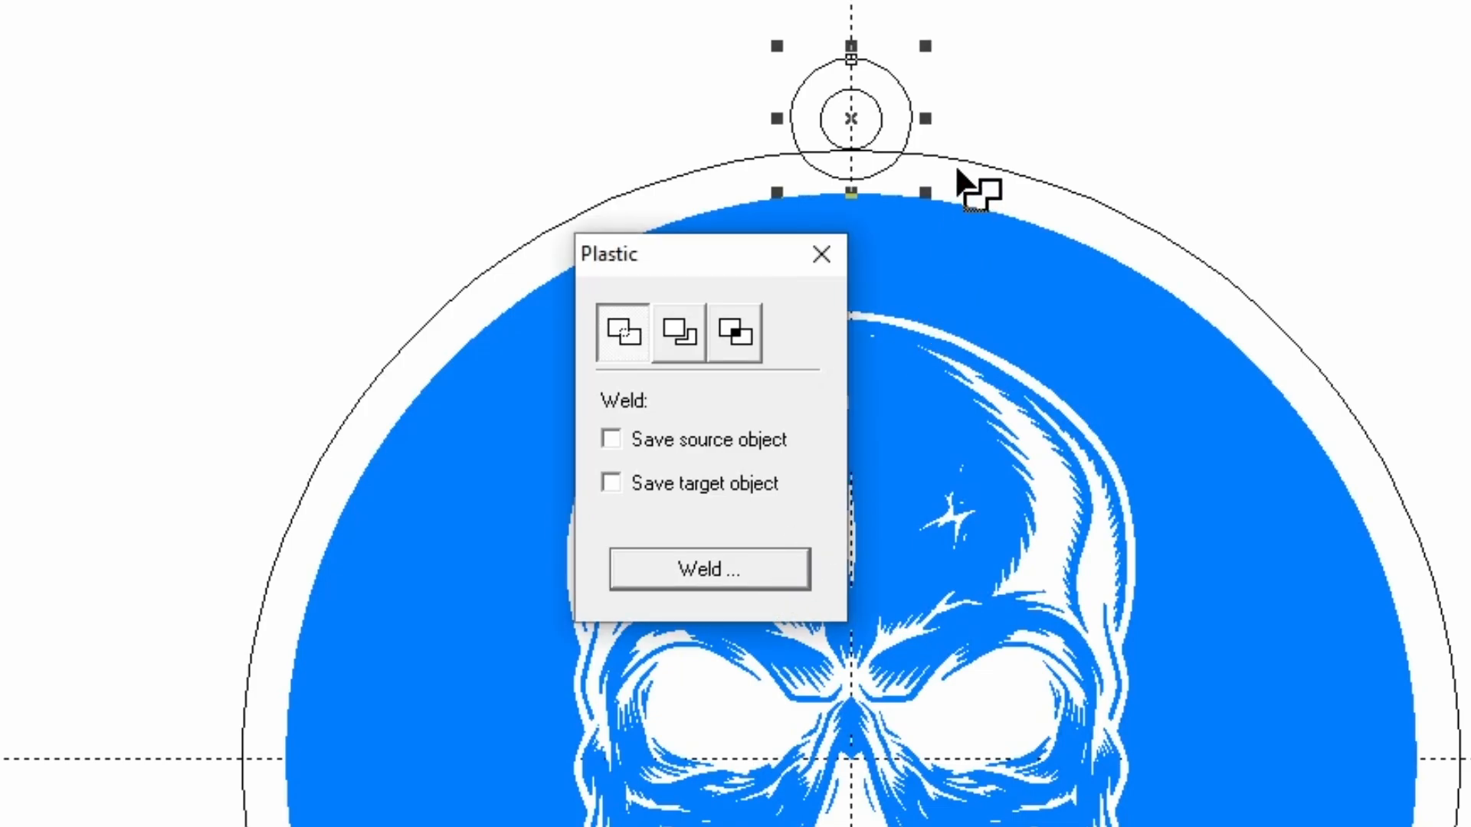
mouse_move(971, 178)
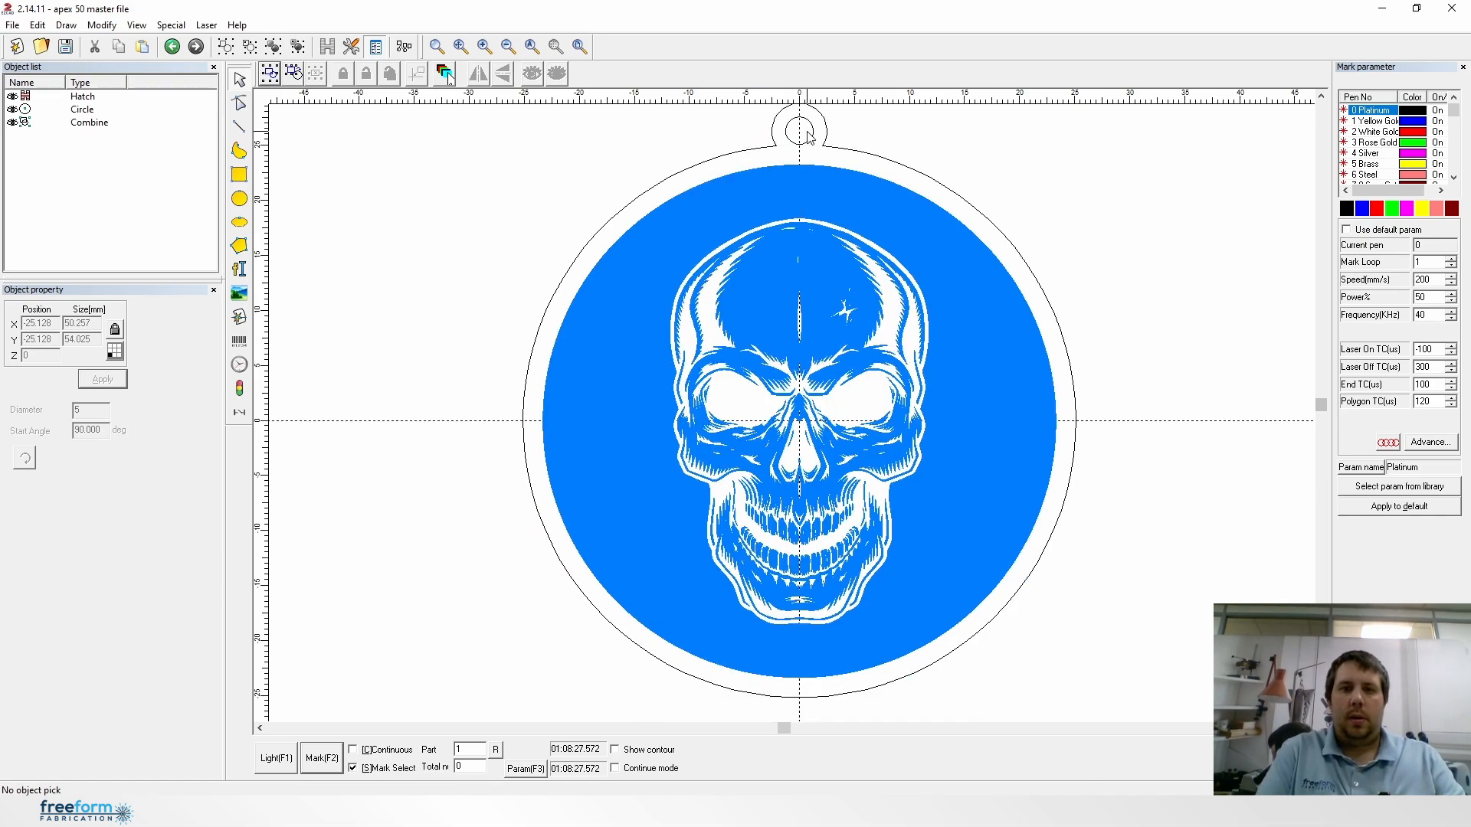
left_click(799, 126)
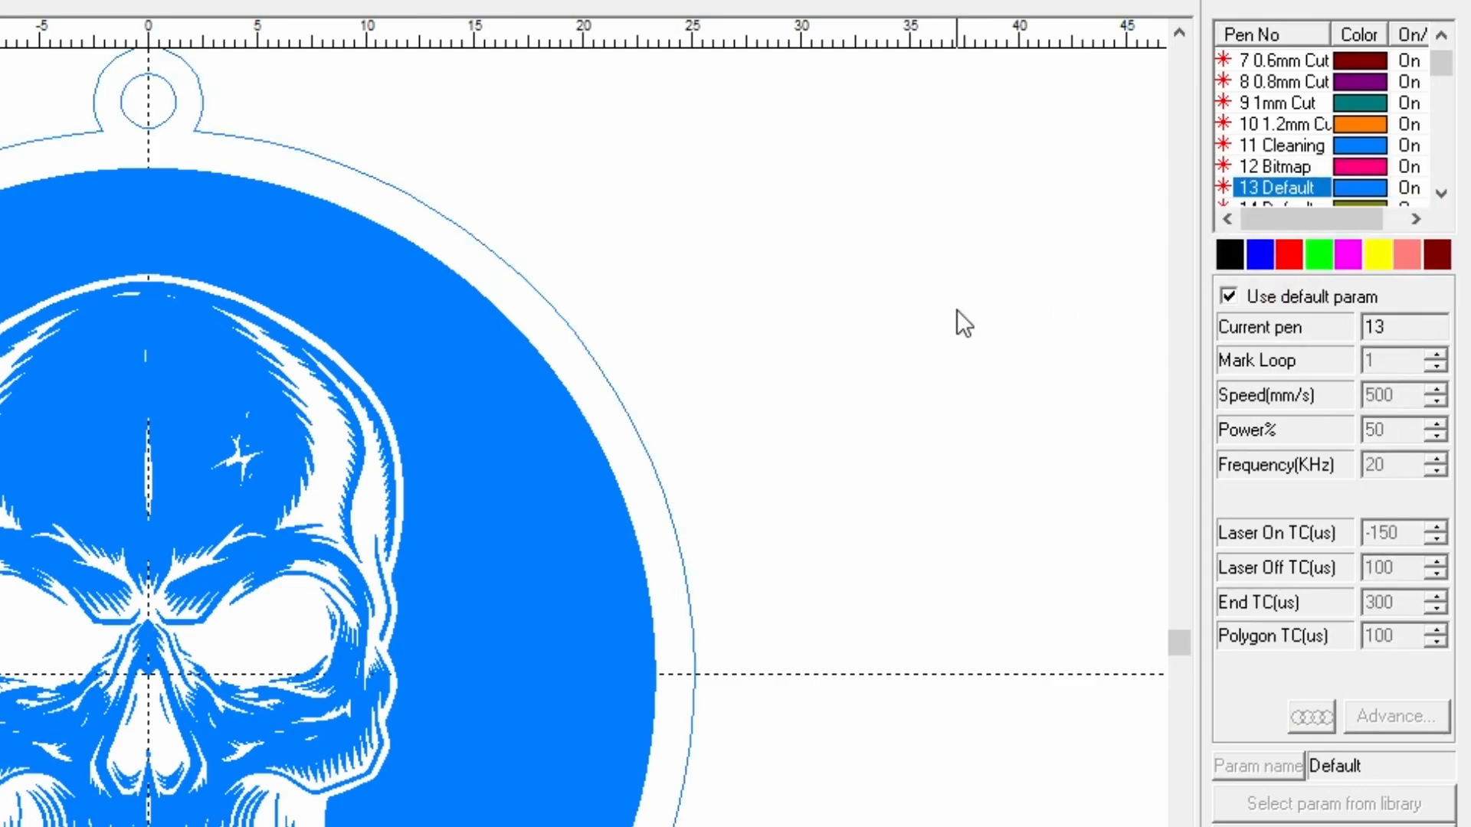
mouse_move(1282, 754)
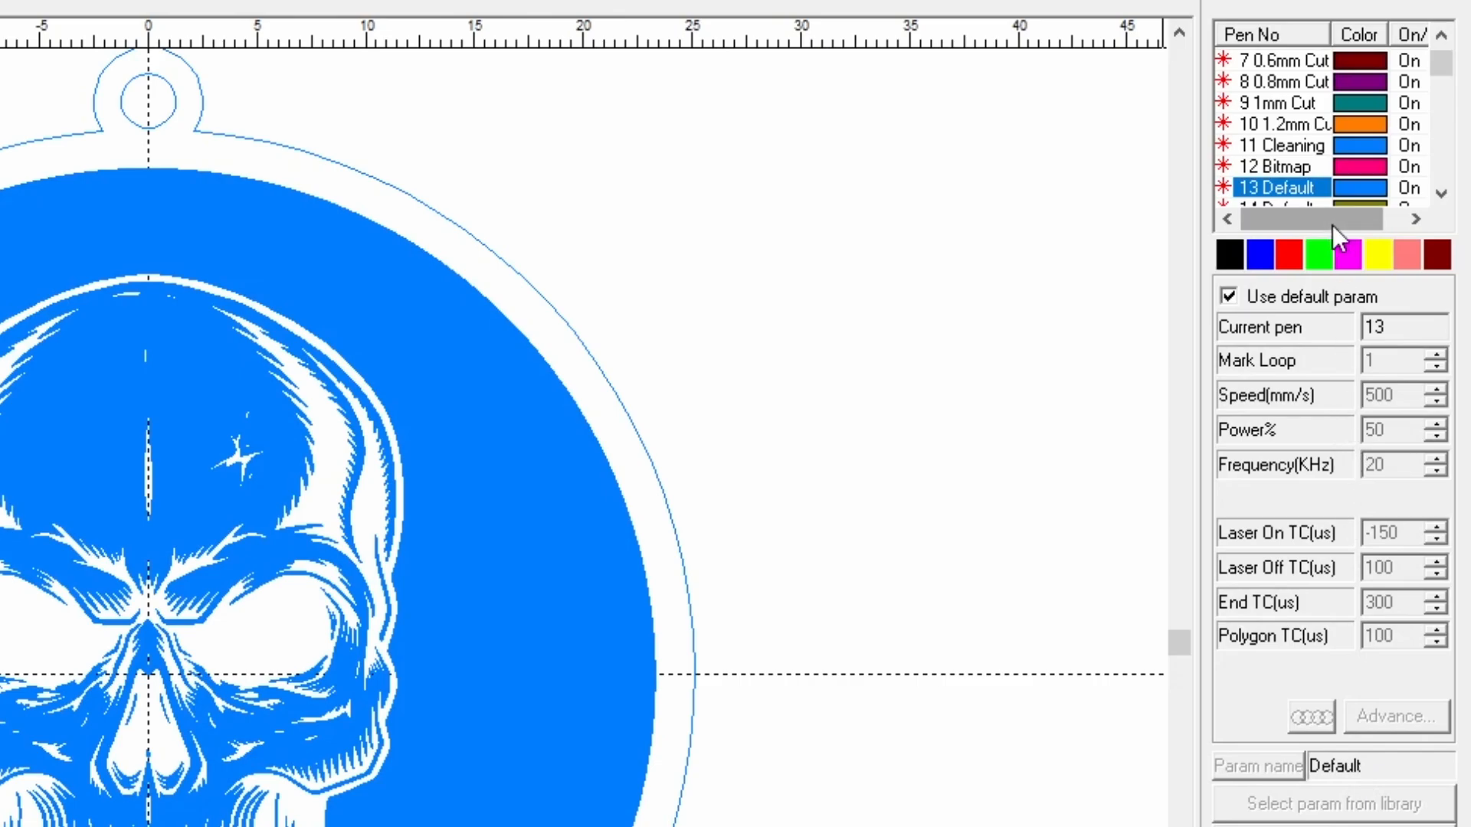
Step: Stop pen 13 using default parameters and rename it 'Cut 2mm'
left_click(1228, 297)
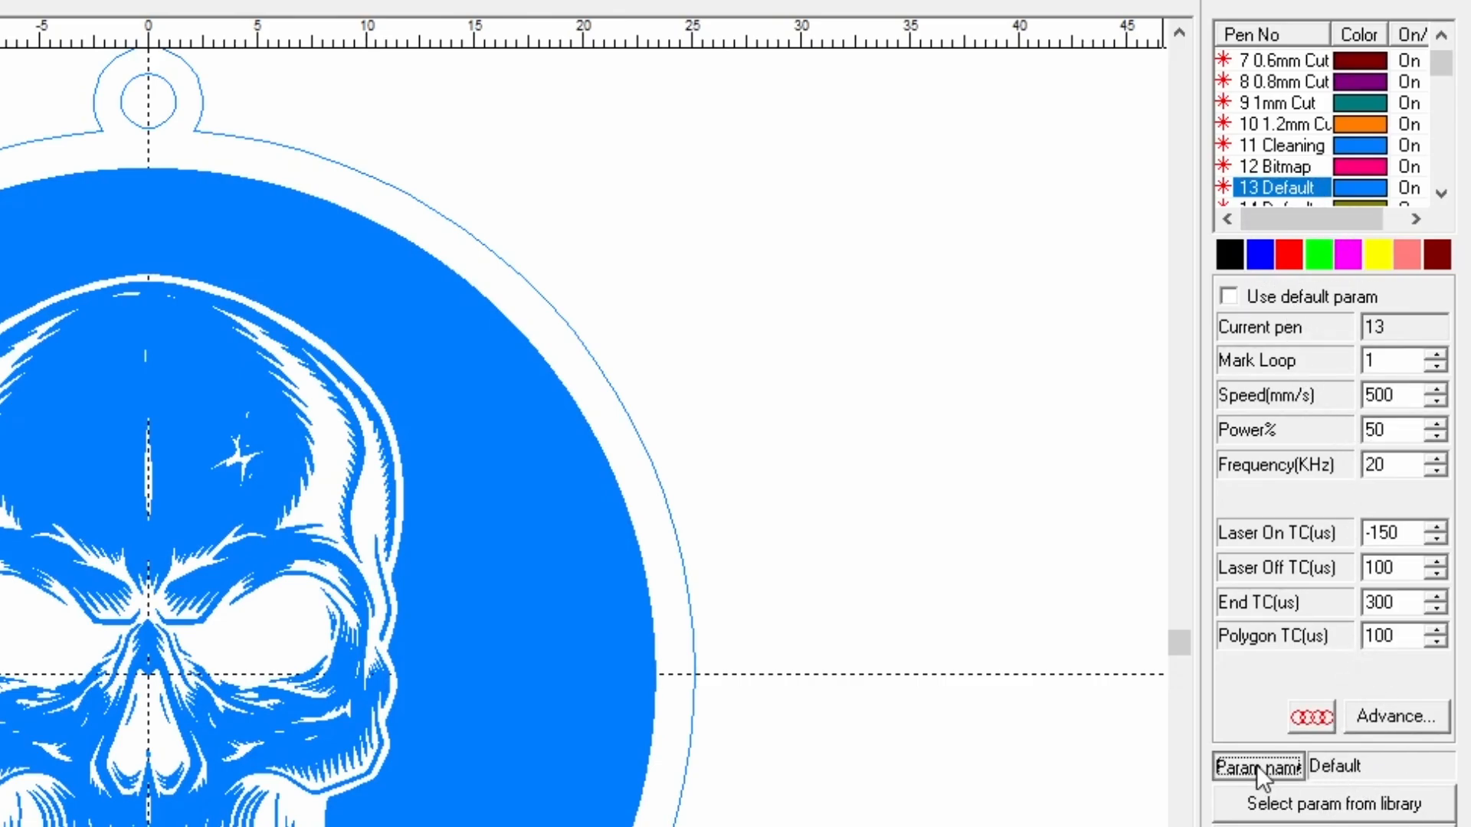
left_click(1257, 766)
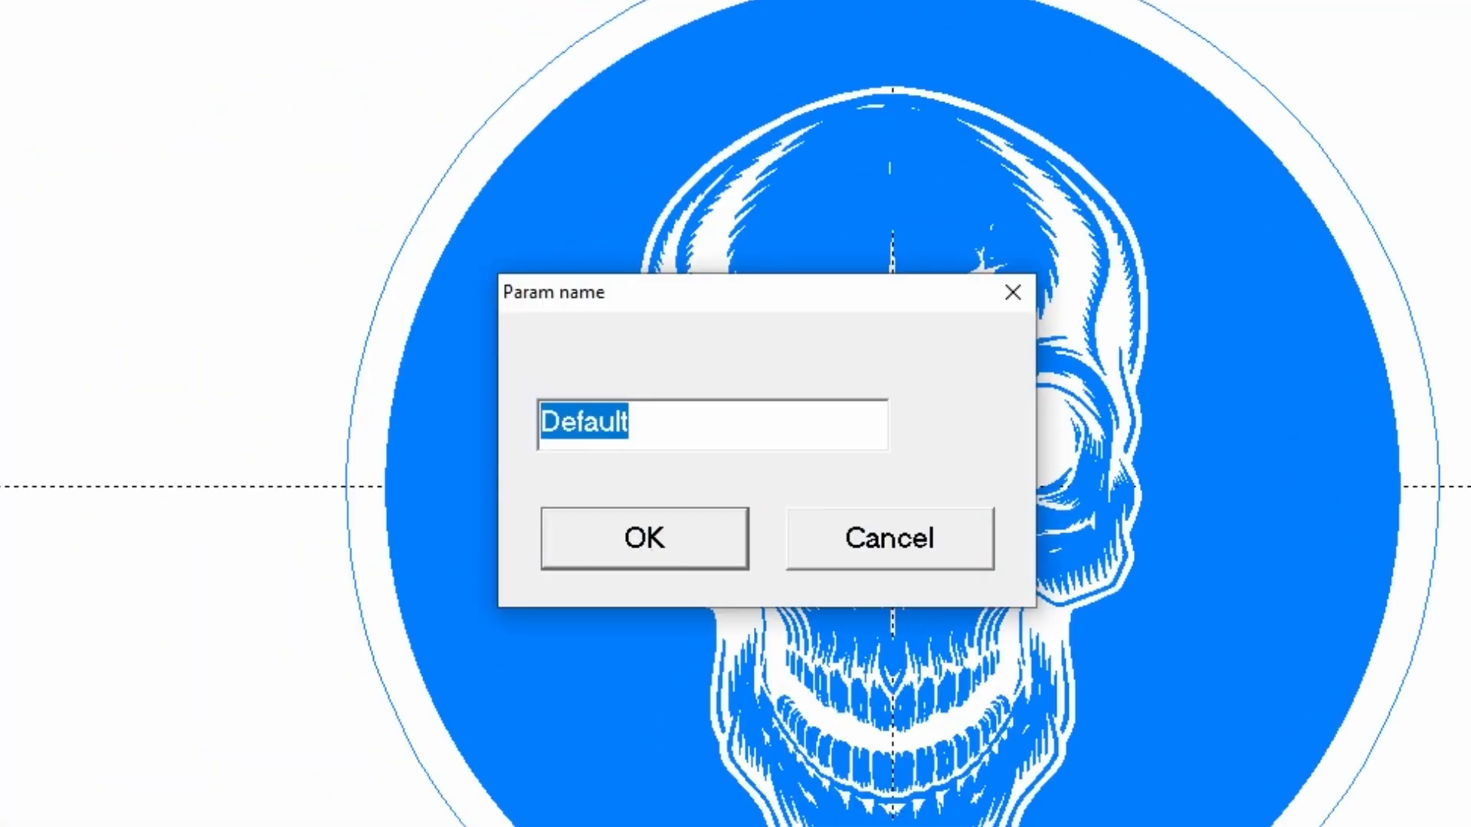
type("Cut 2")
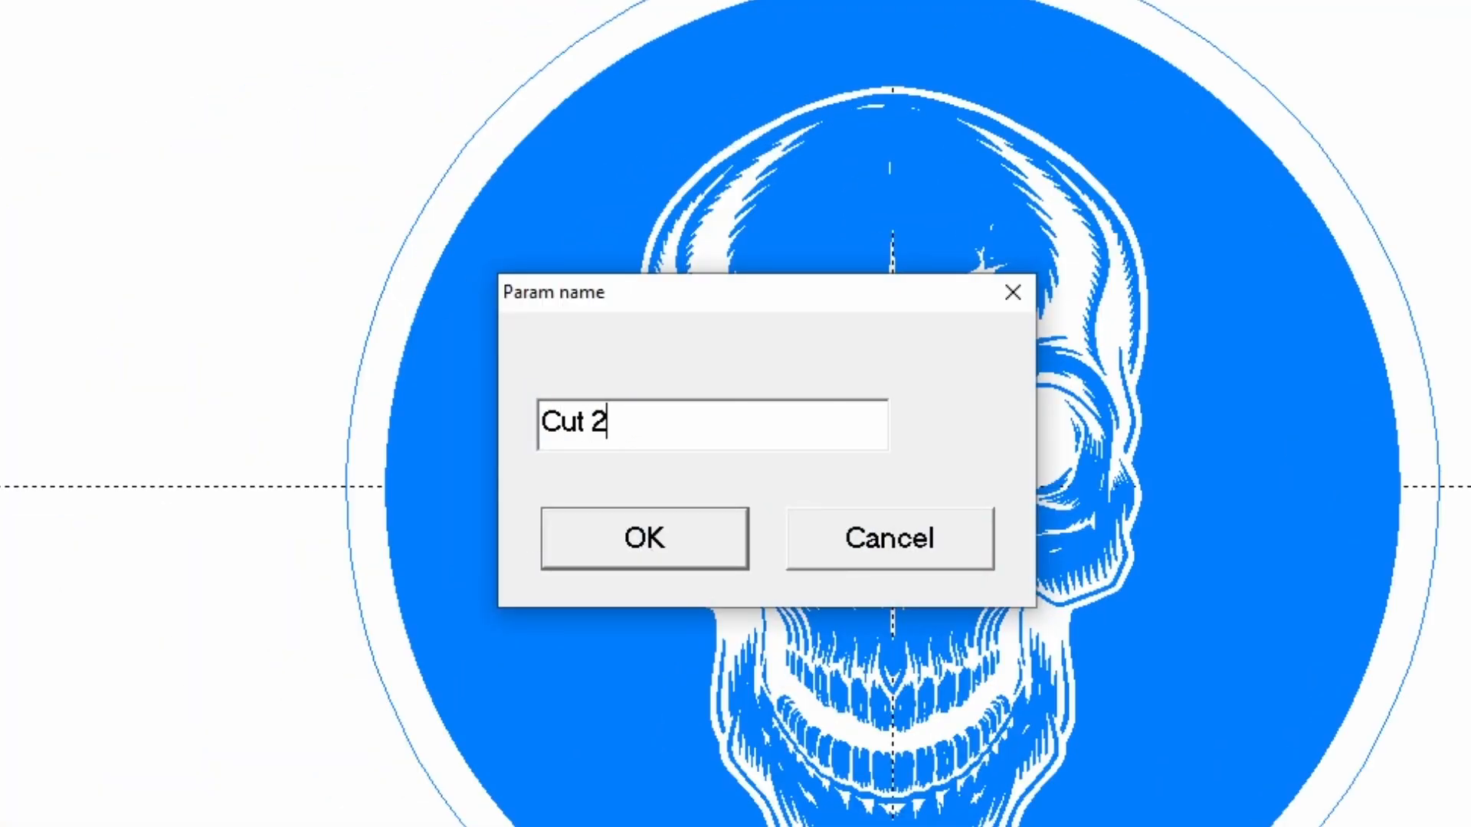
type("mm")
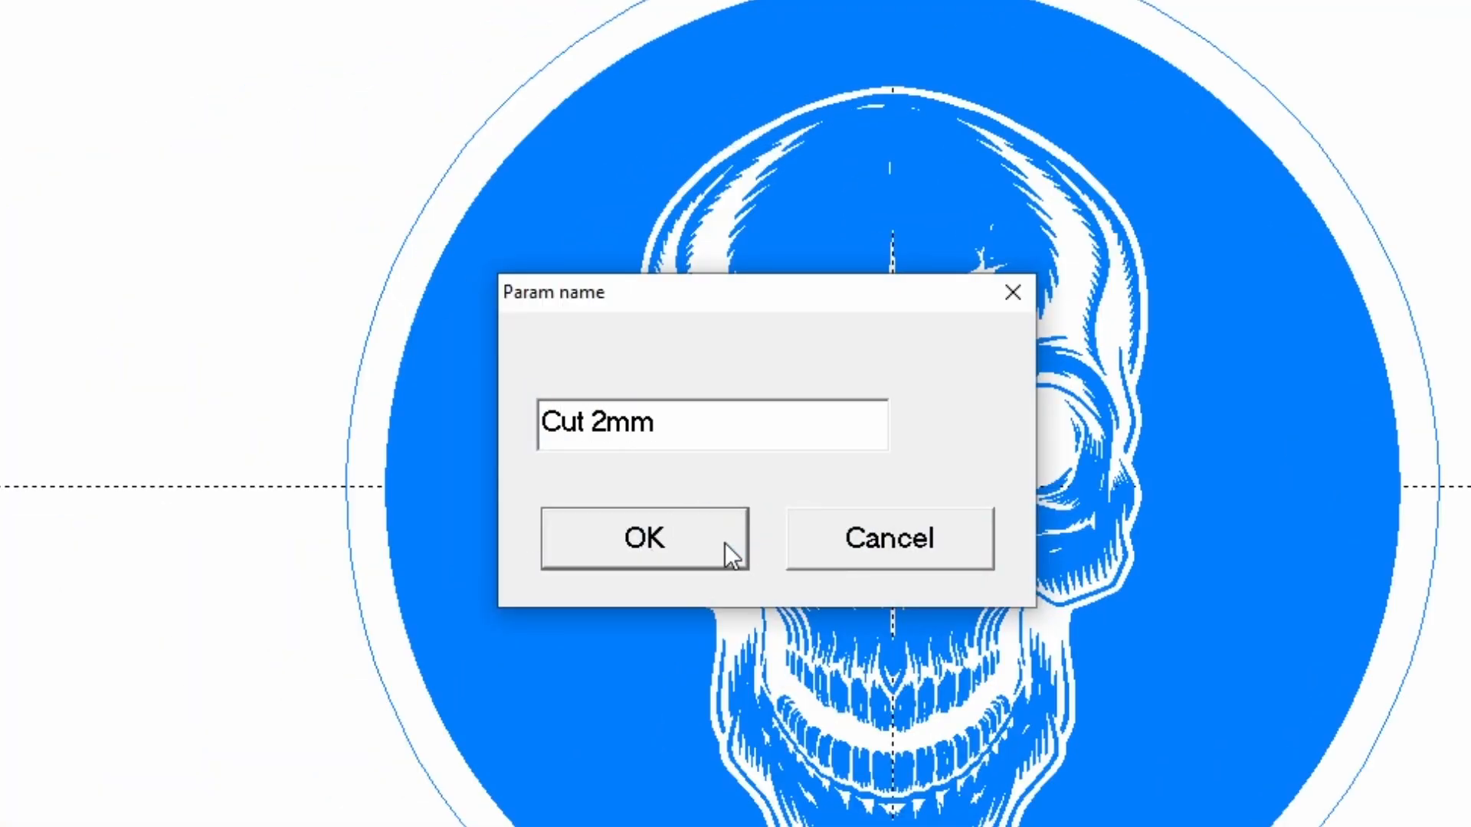
left_click(643, 539)
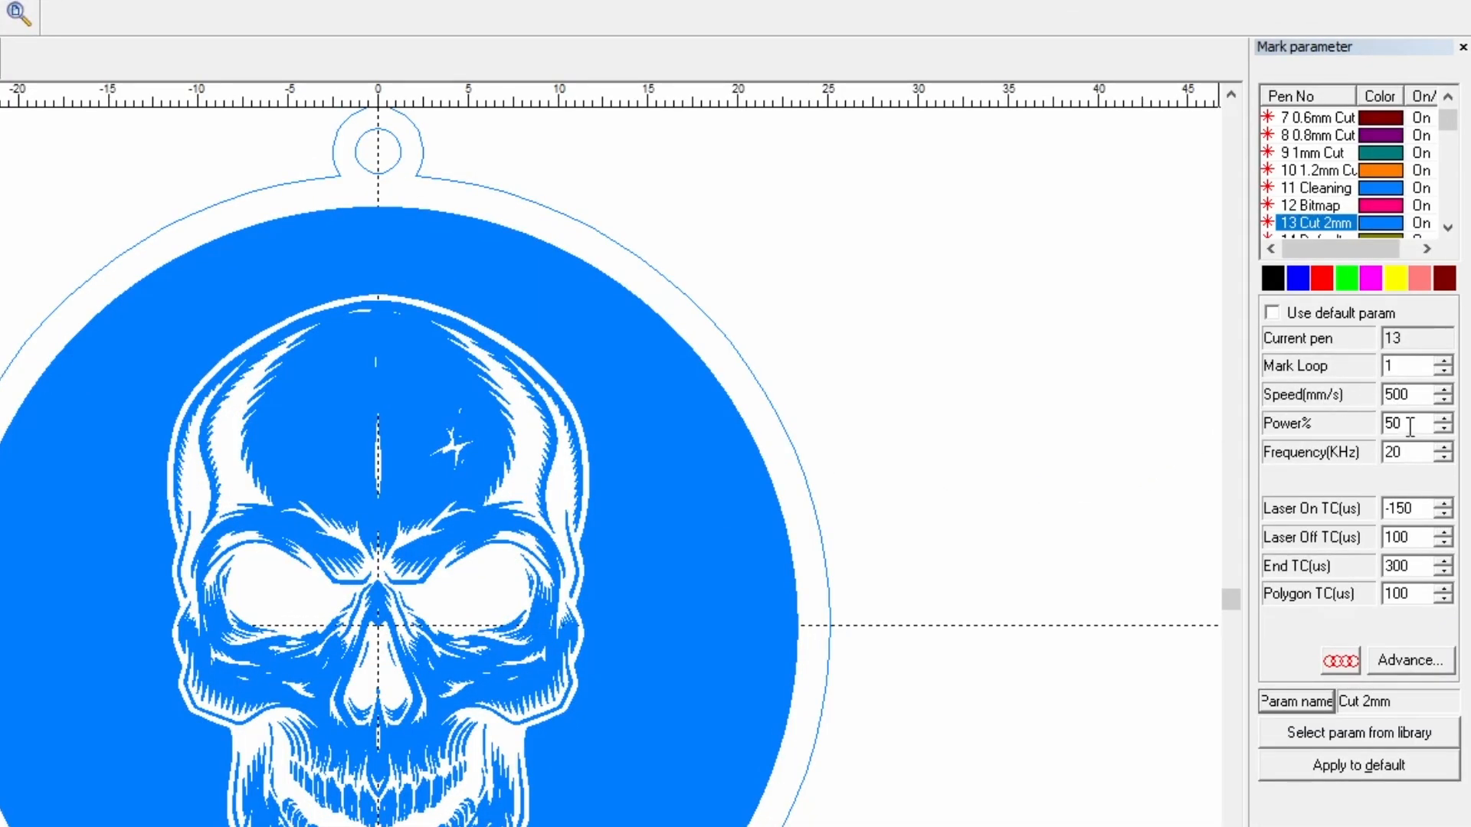
Step: Set the Cut 2mm pen's power to 100% and check the 1.2mm Cut pen's settings
type("1000")
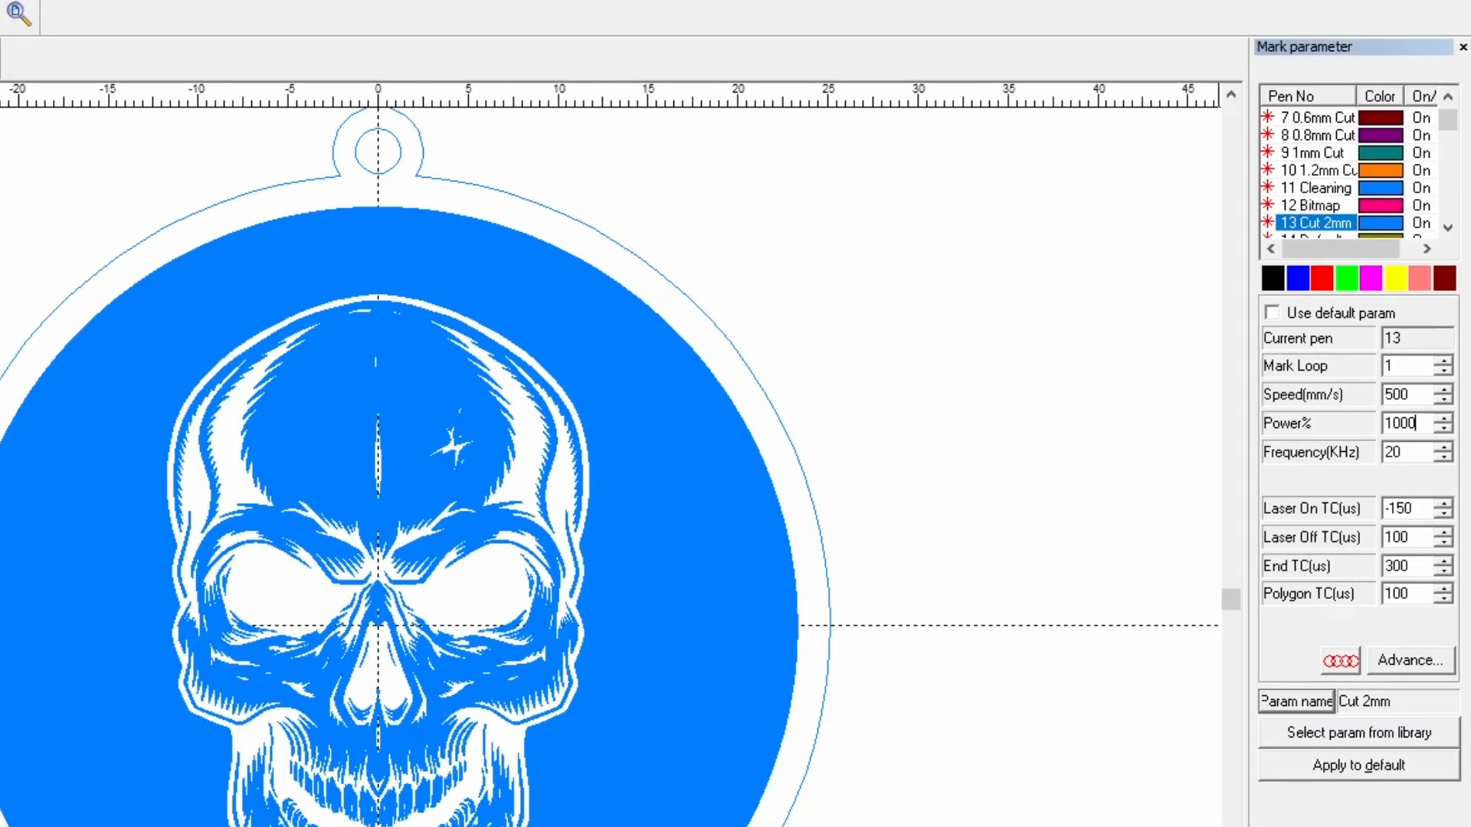
key("BackSpace")
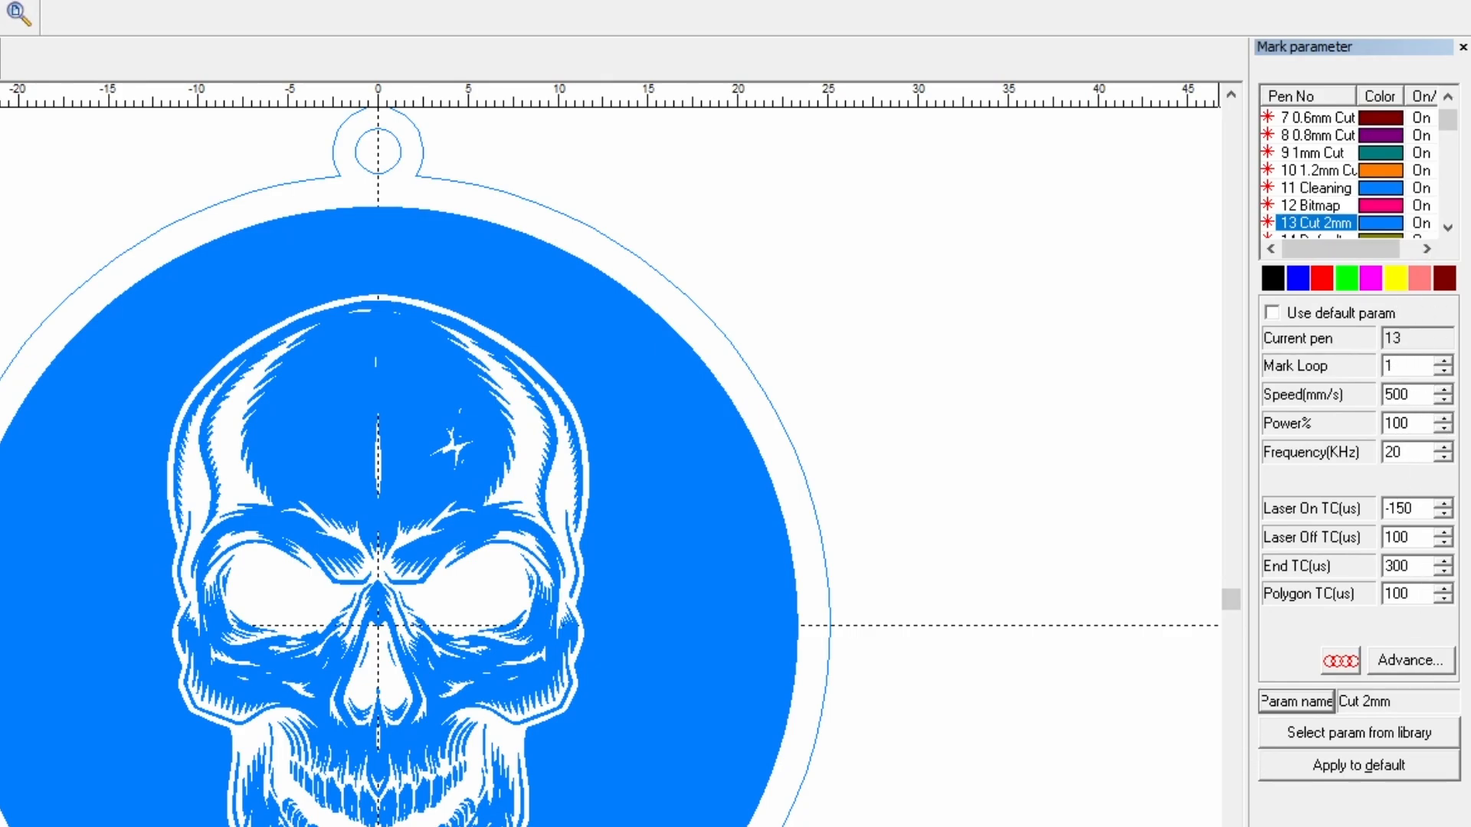
left_click(1392, 422)
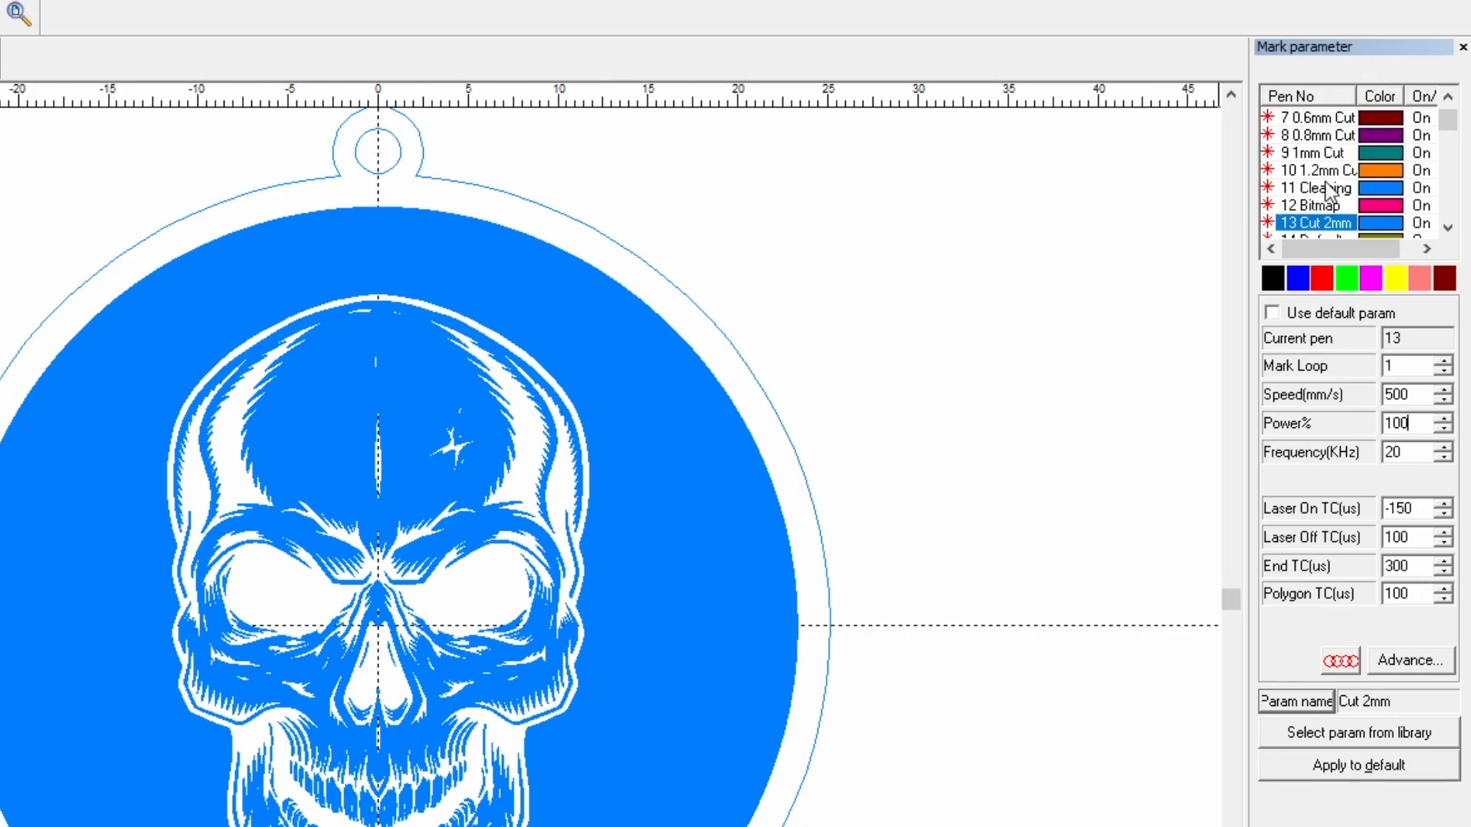
left_click(1313, 170)
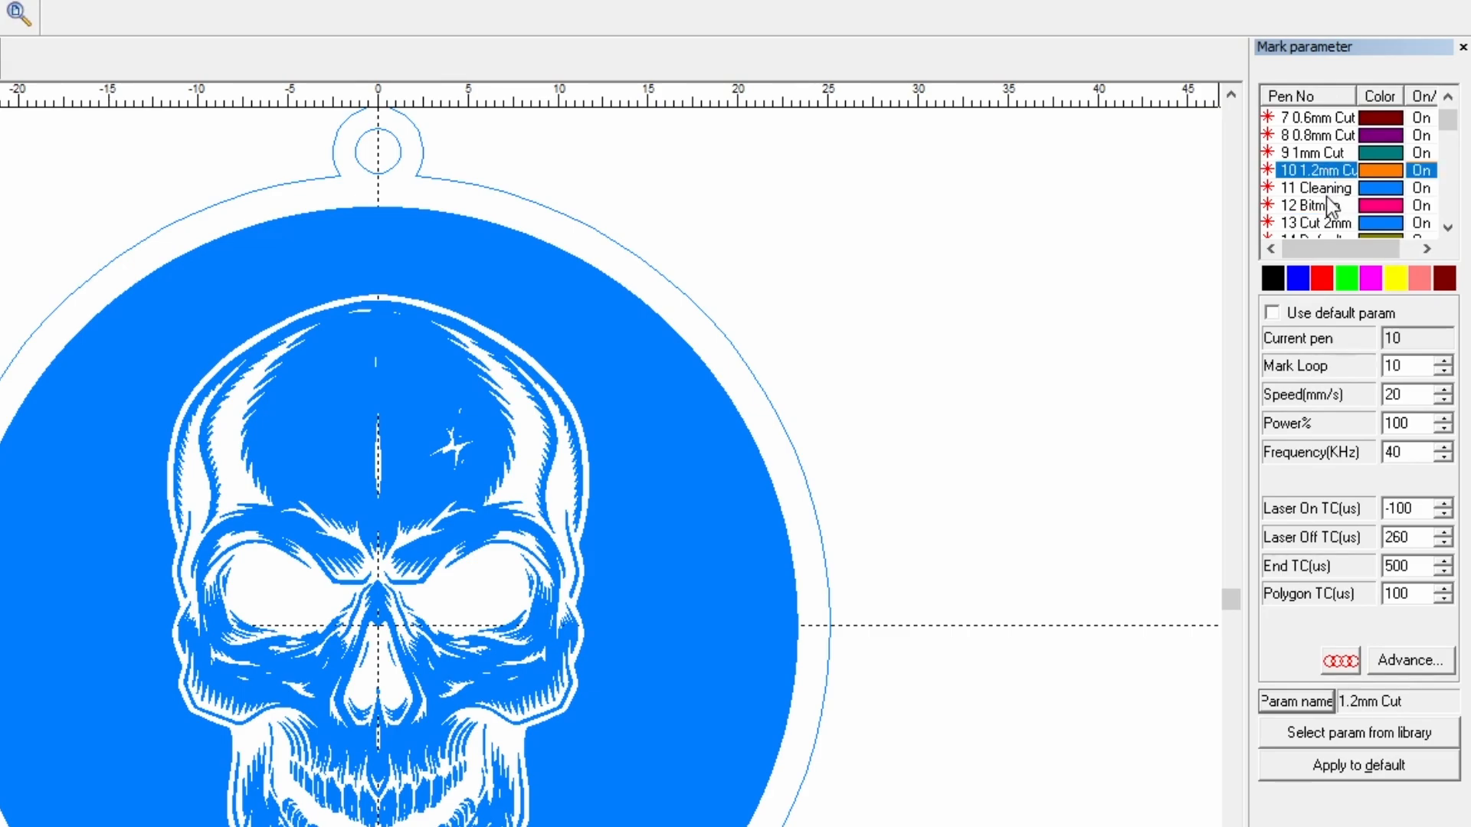
mouse_move(1341, 233)
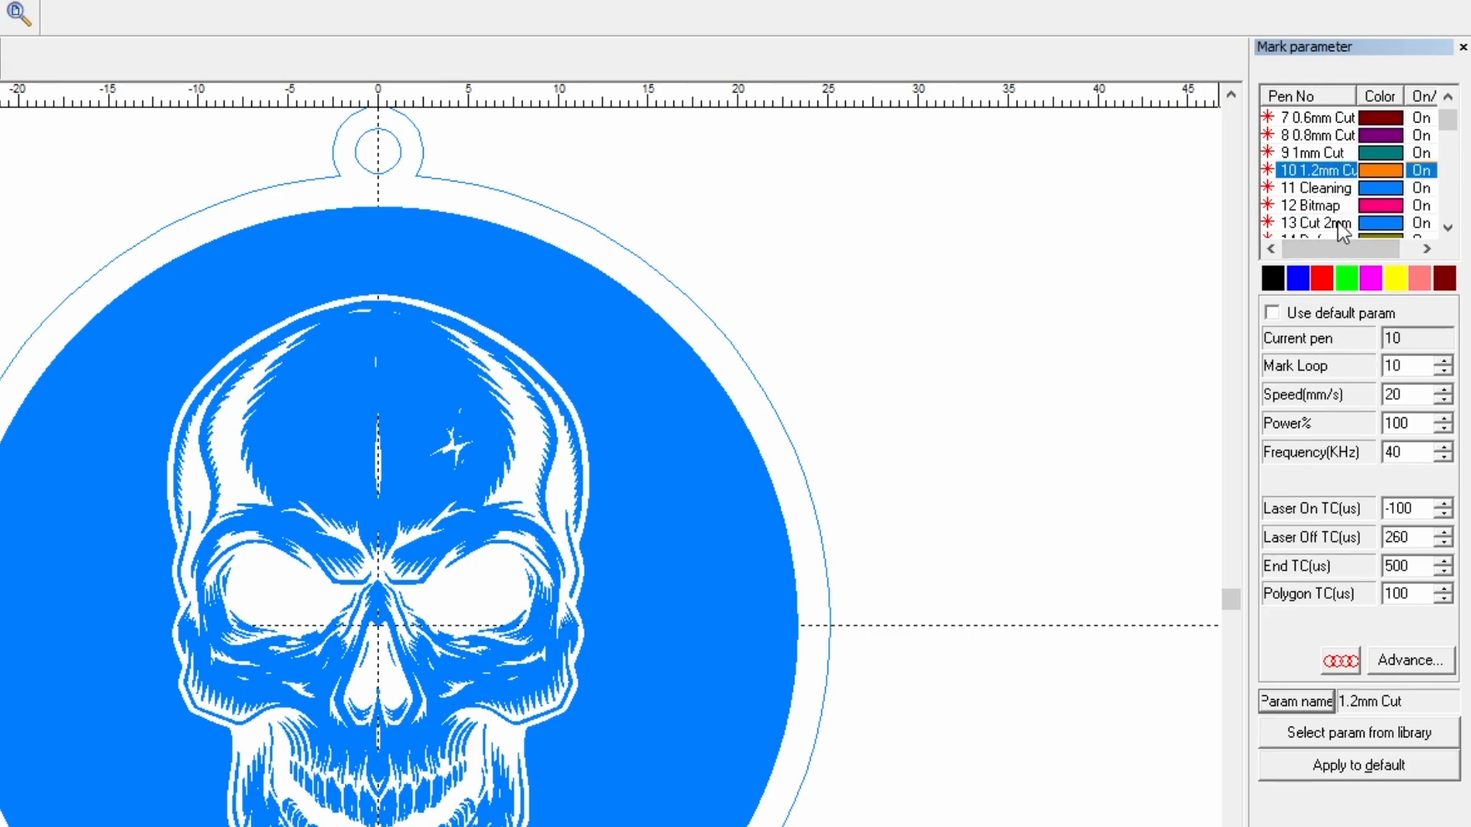
left_click(1316, 223)
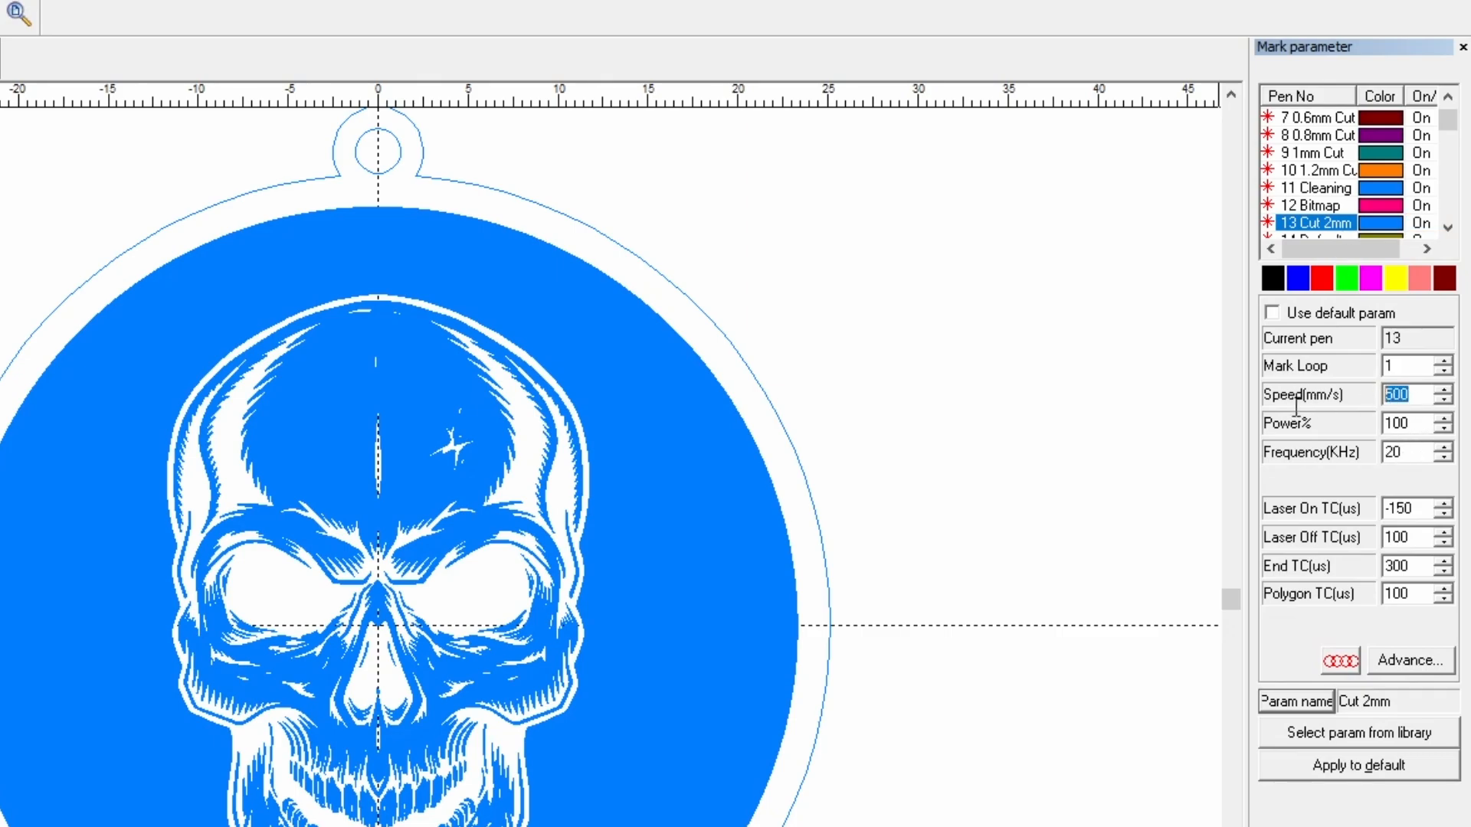
Step: Set the Cut 2mm pen's speed to 20 mm/s and open its advanced parameters
type("20")
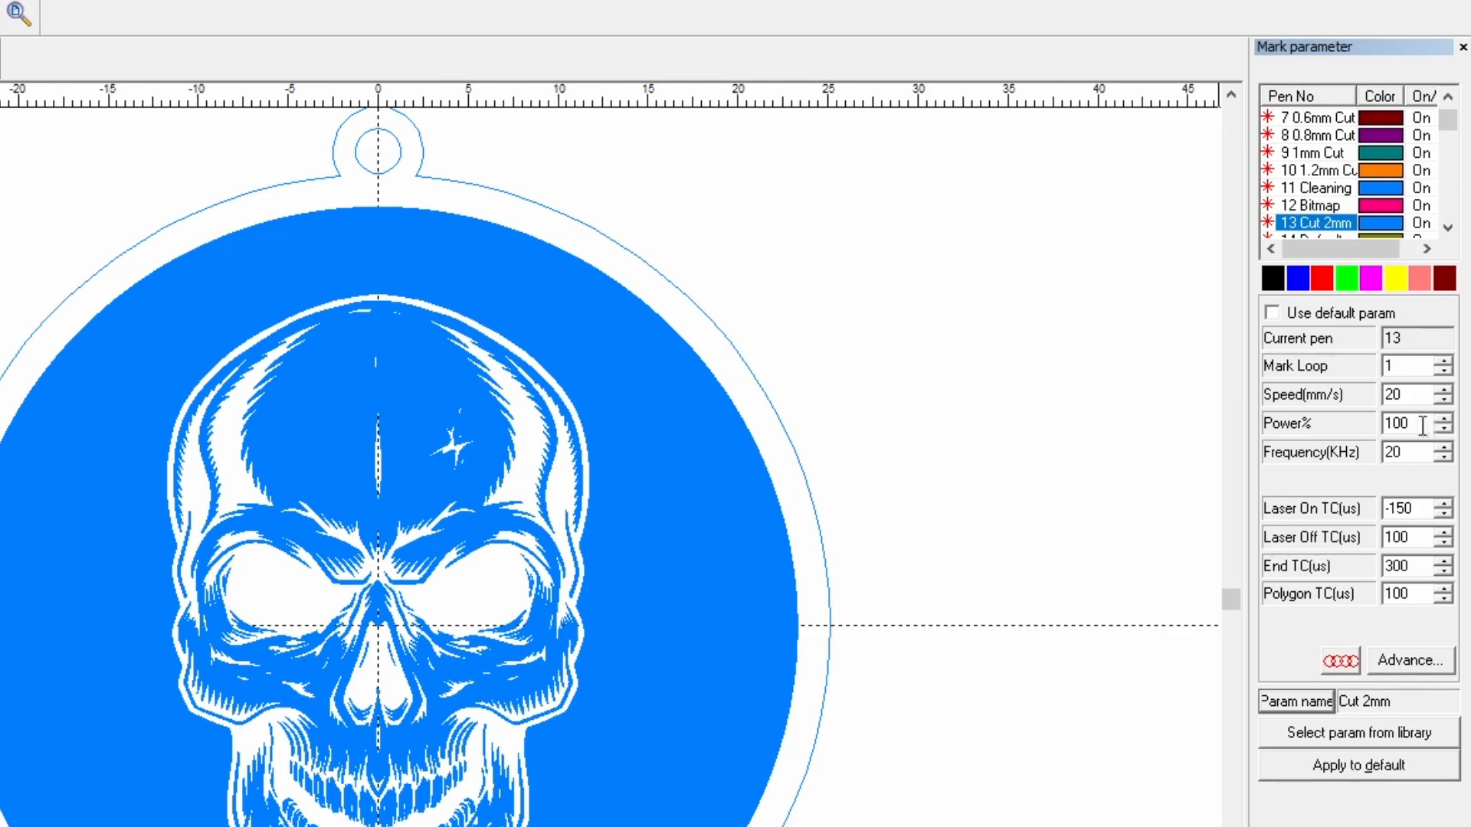
left_click(1313, 170)
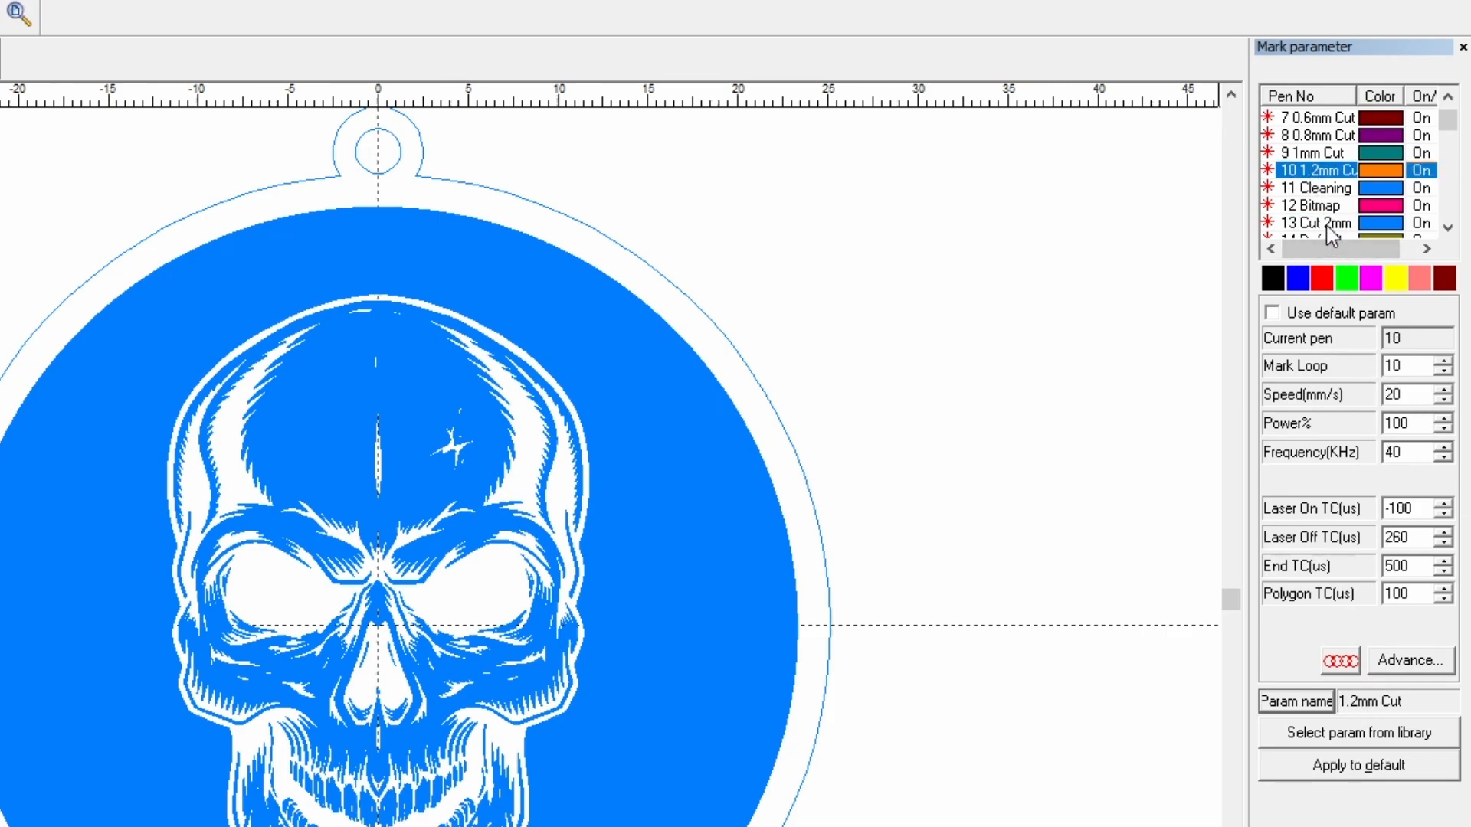
left_click(1315, 222)
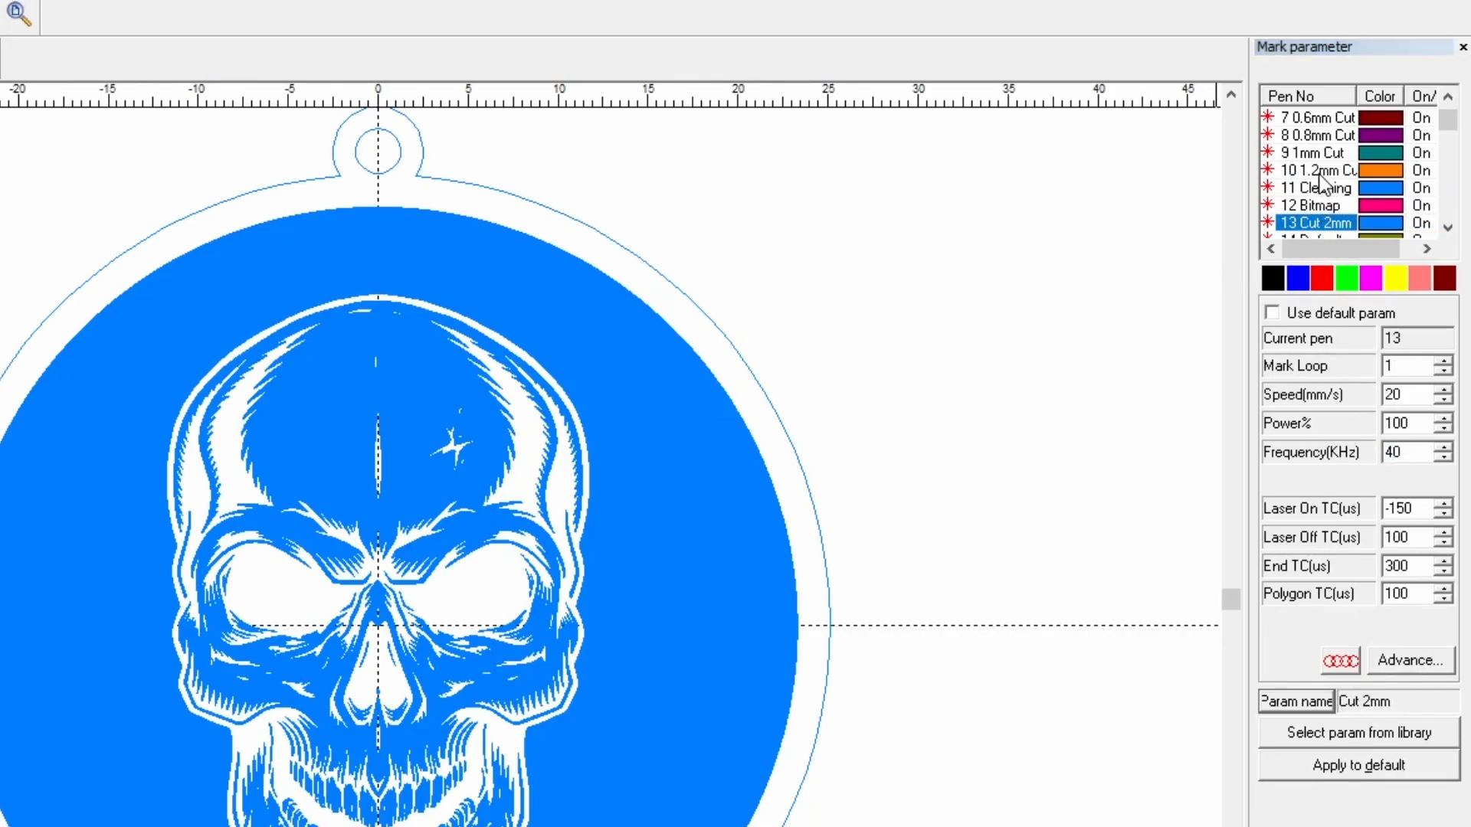
left_click(1408, 660)
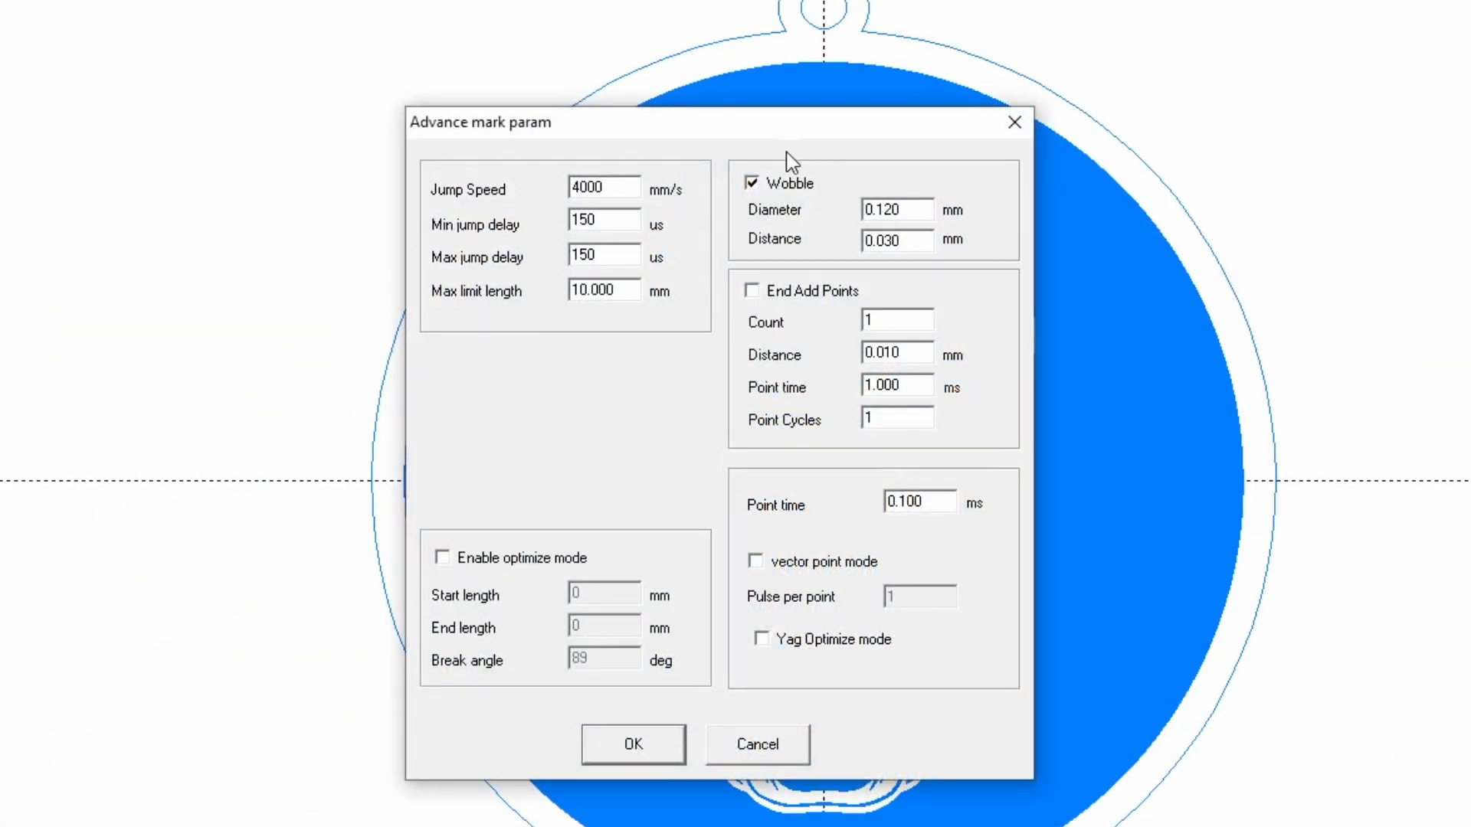
mouse_move(705, 236)
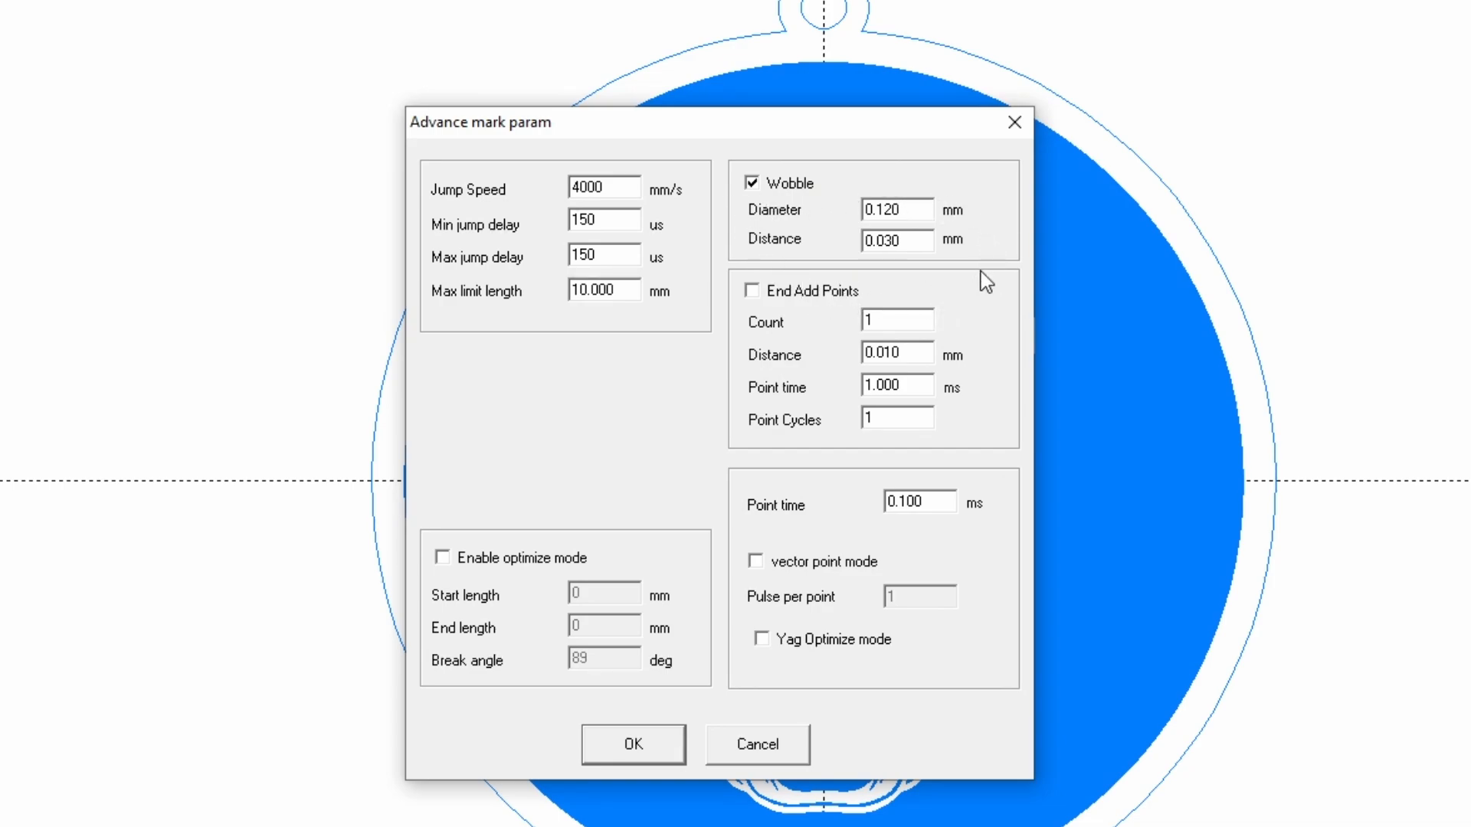
mouse_move(839, 218)
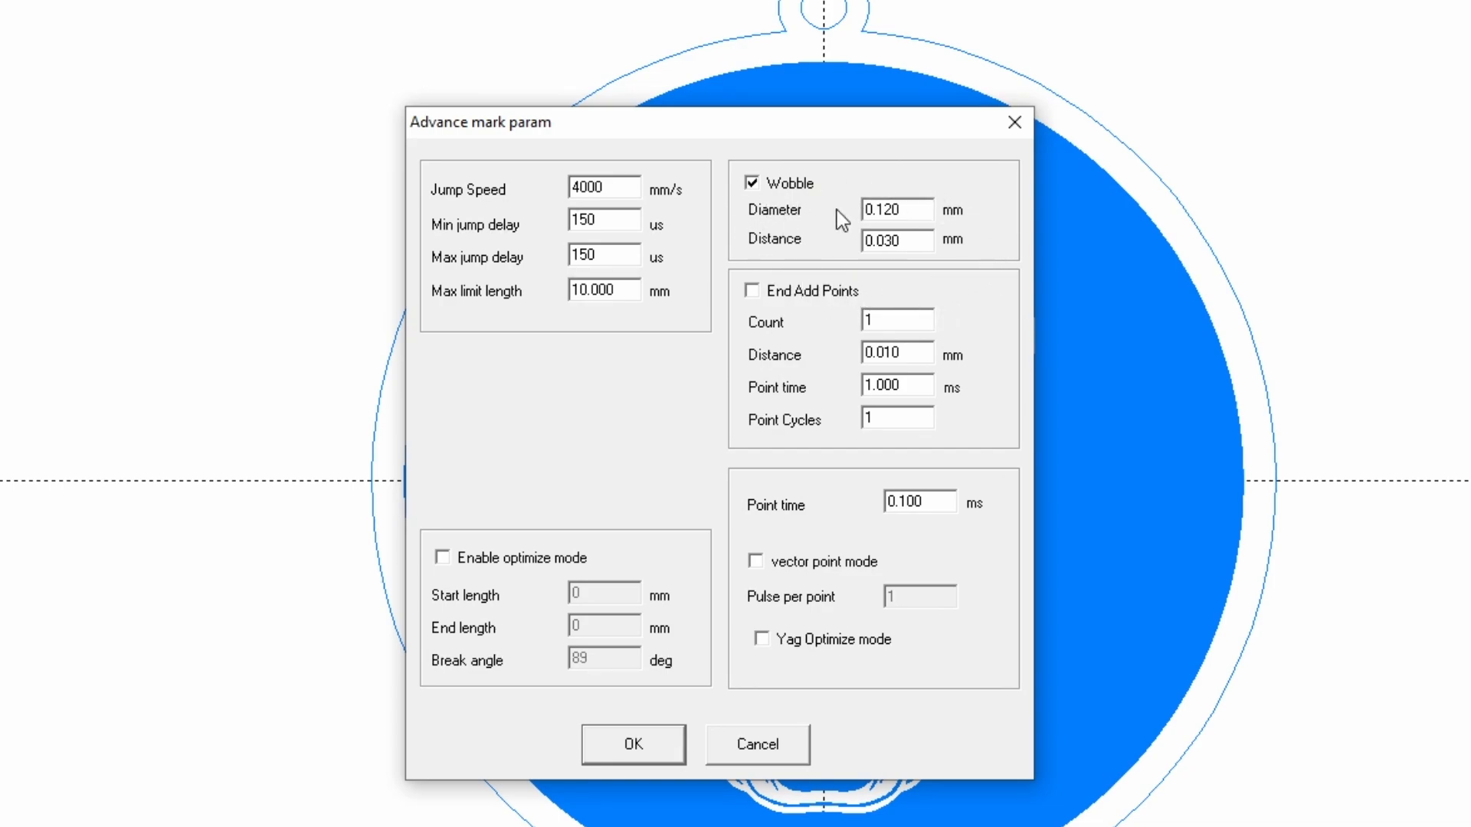
mouse_move(967, 267)
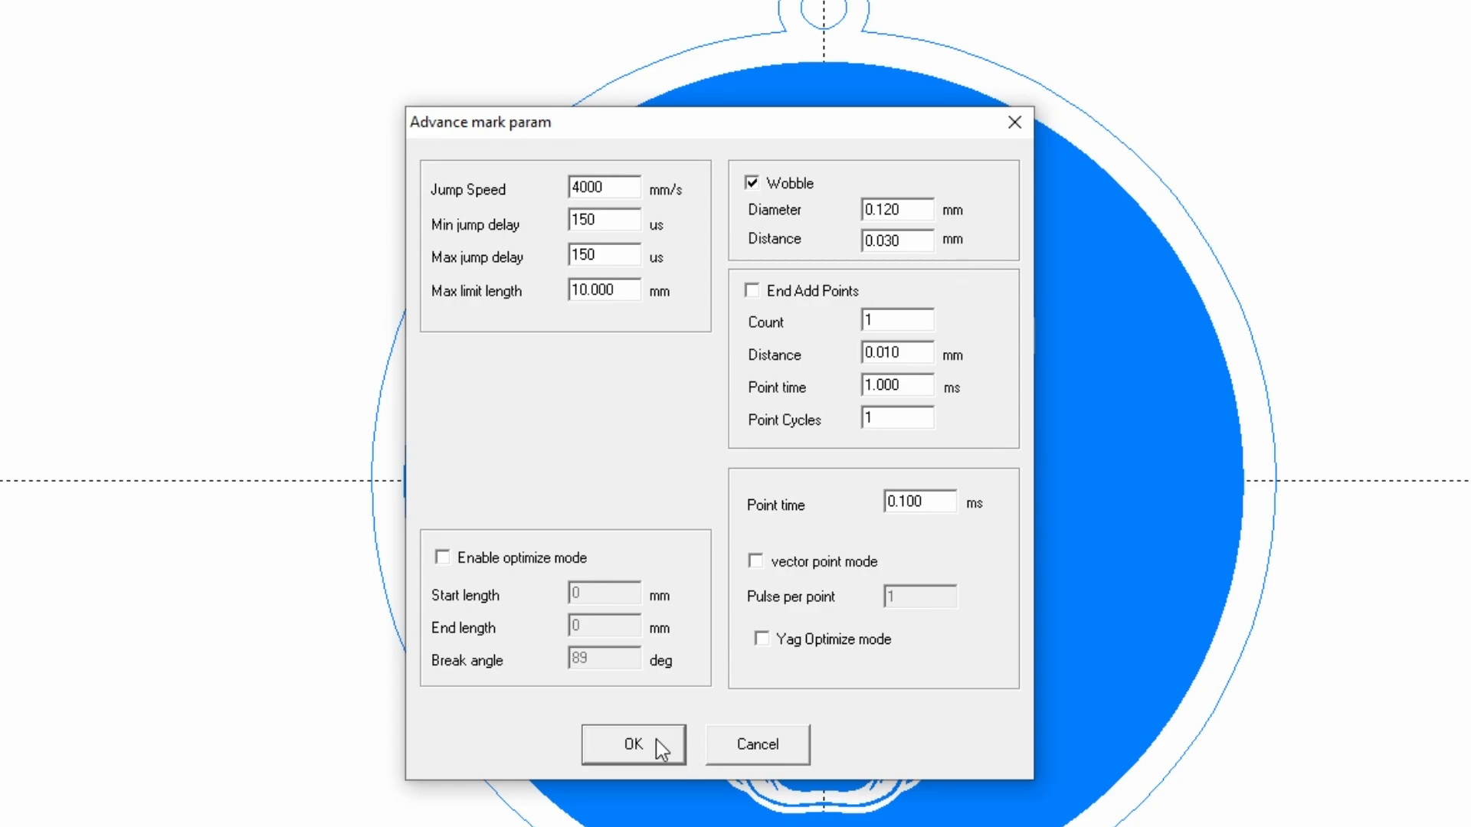
mouse_move(645, 760)
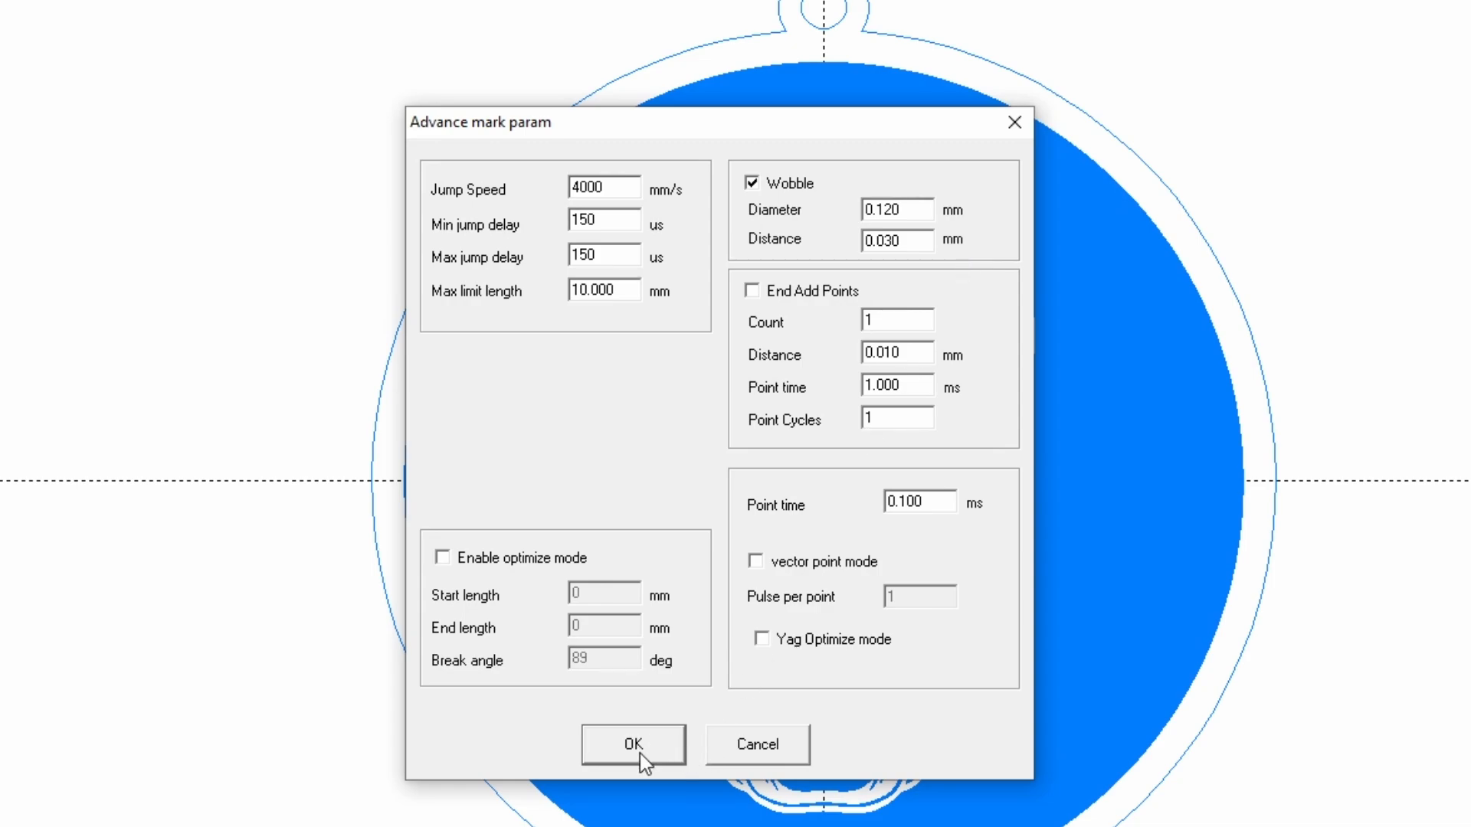
mouse_move(653, 613)
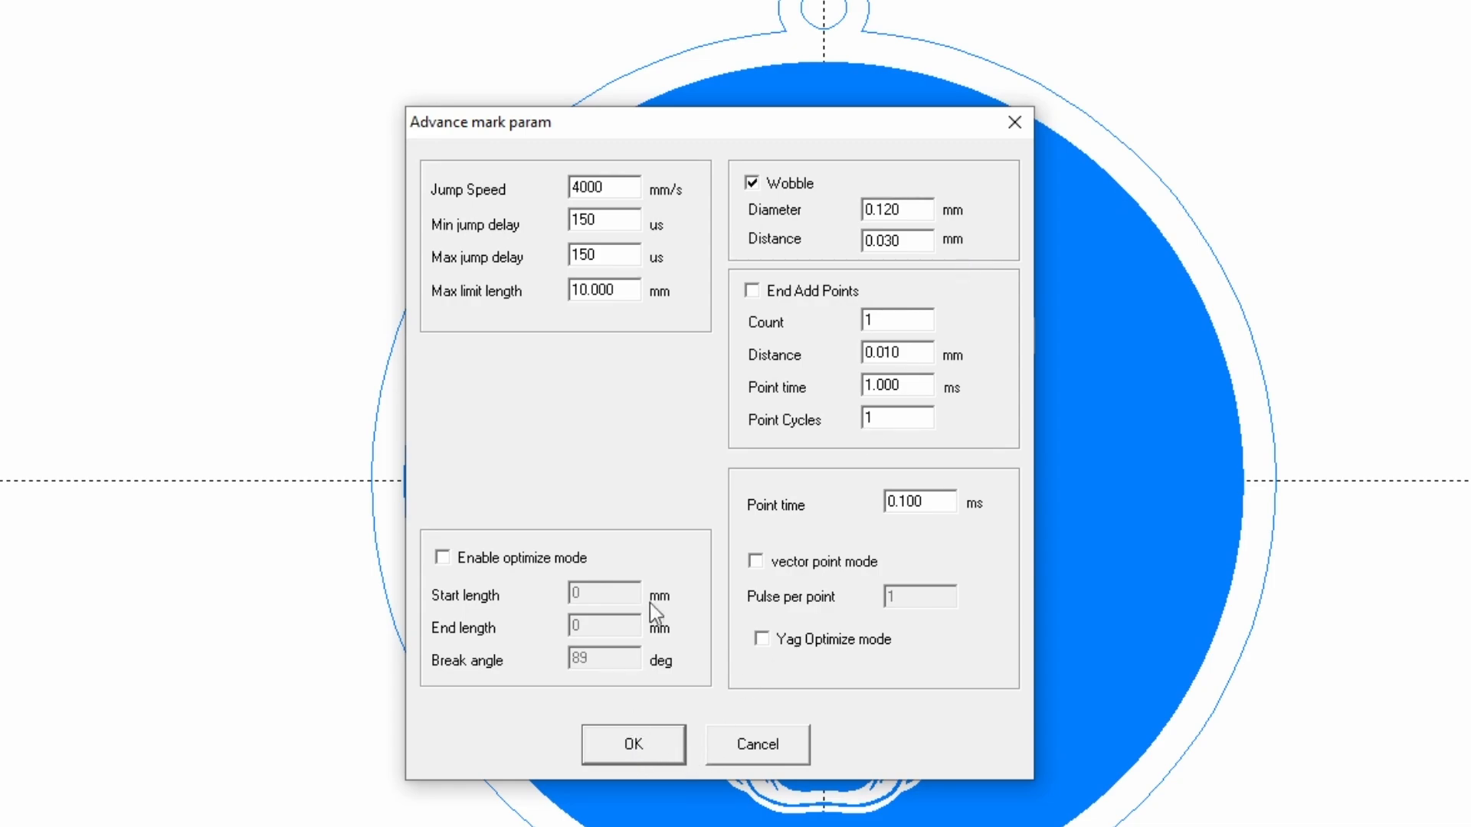
mouse_move(937, 242)
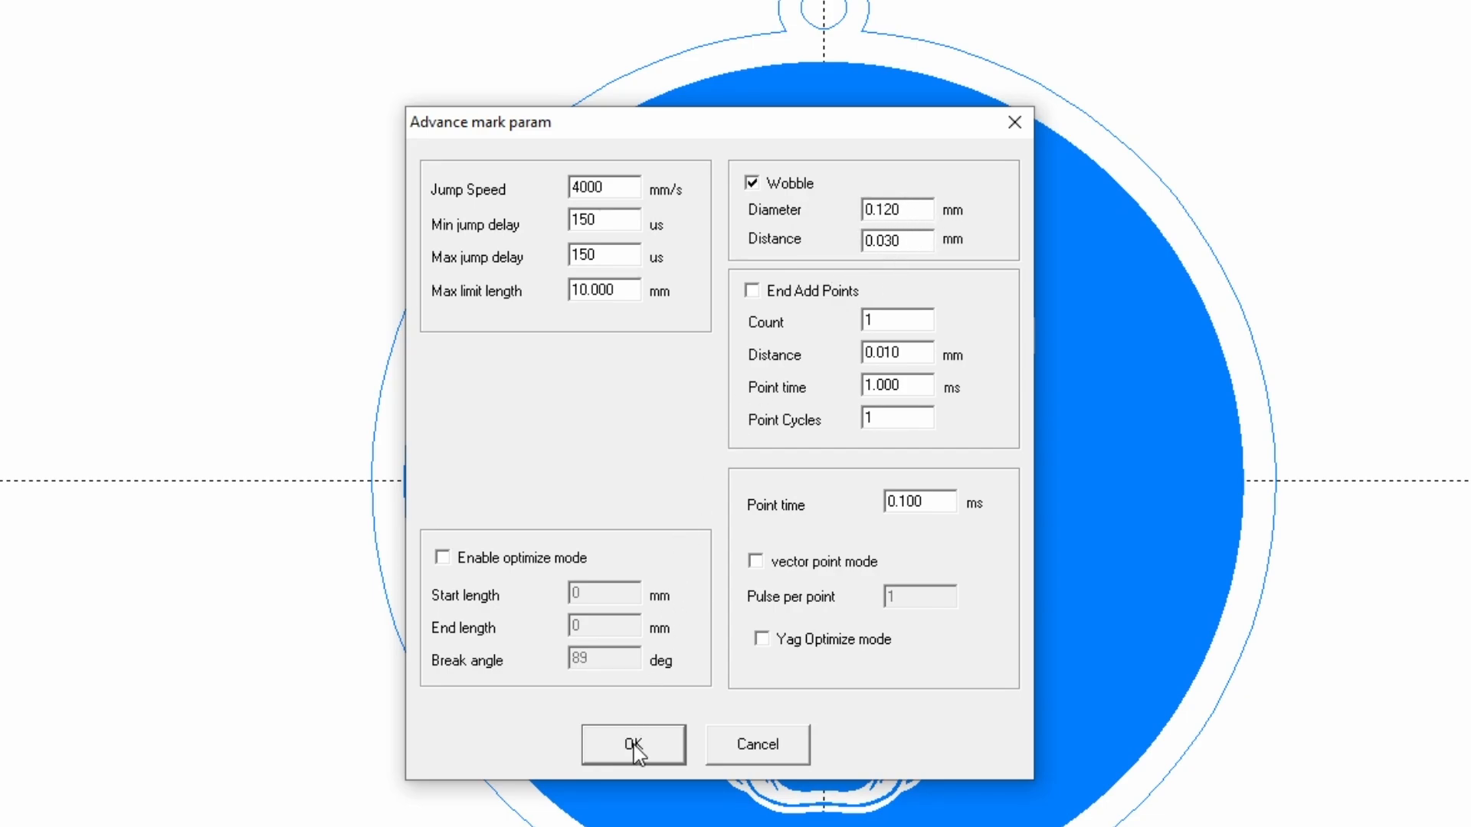
Step: Close the advanced wobble settings and set the Cut 2mm mark loop to 50
left_click(633, 743)
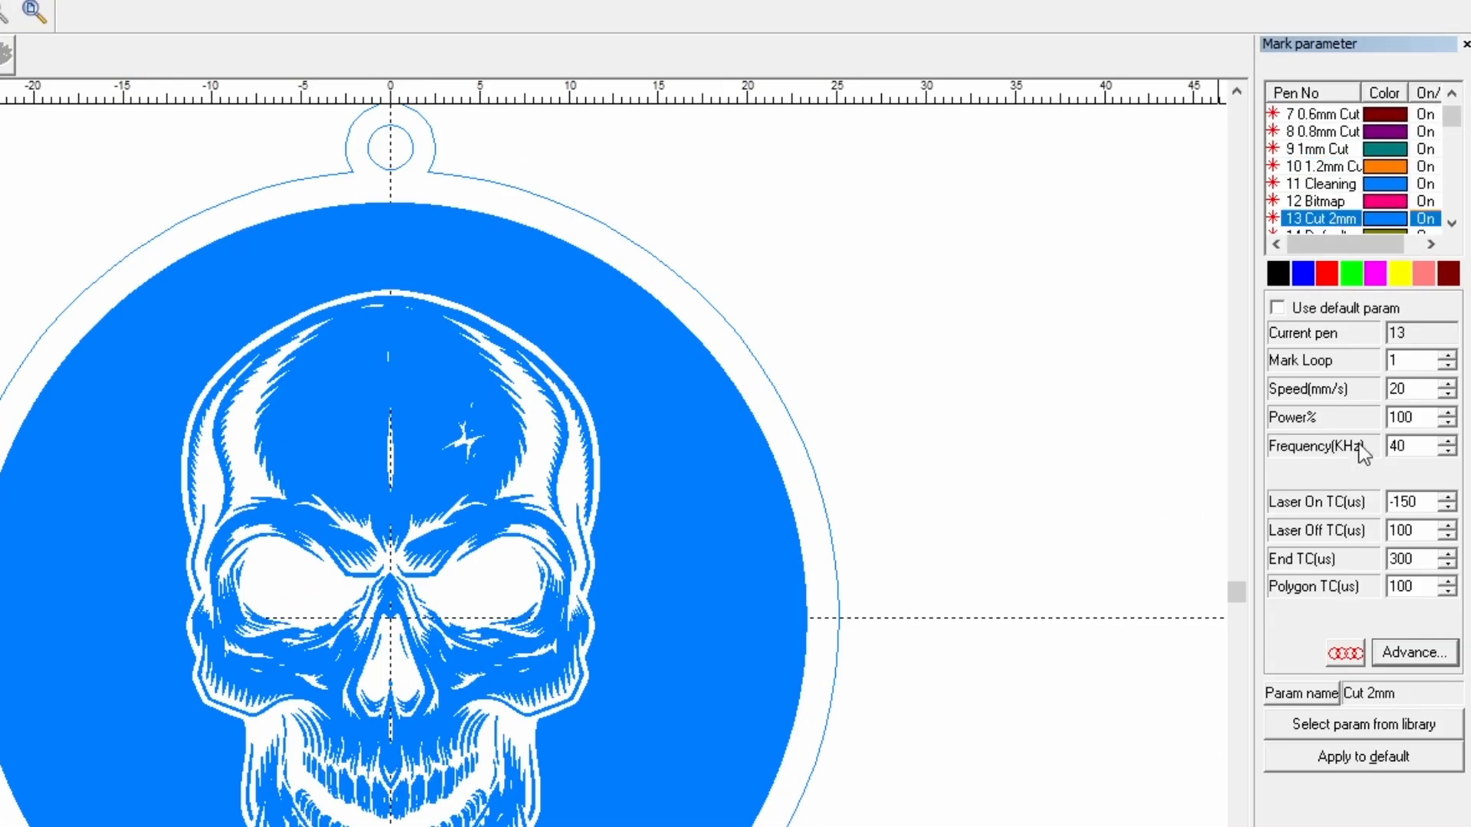
mouse_move(1417, 383)
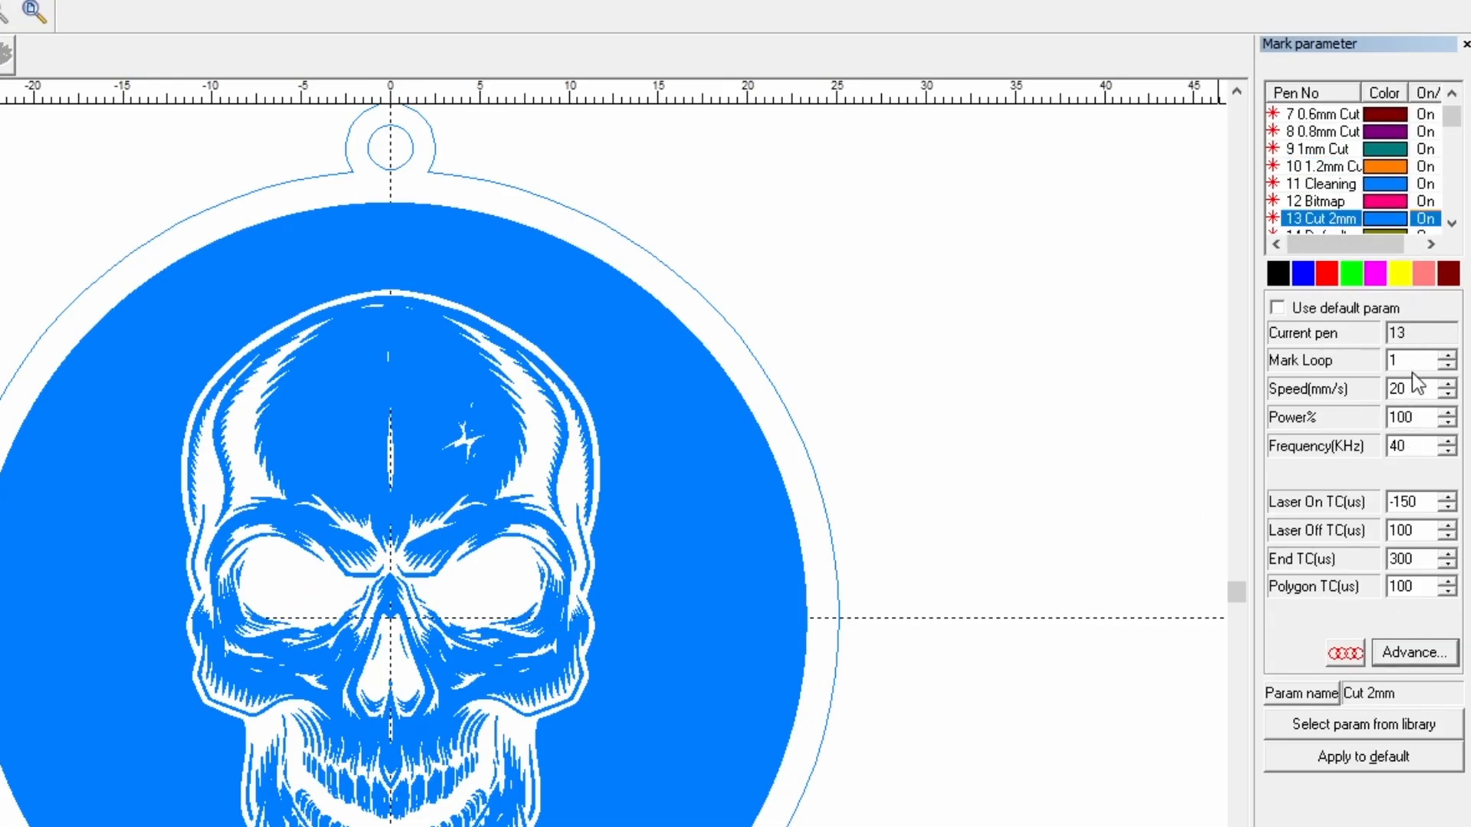
type("50")
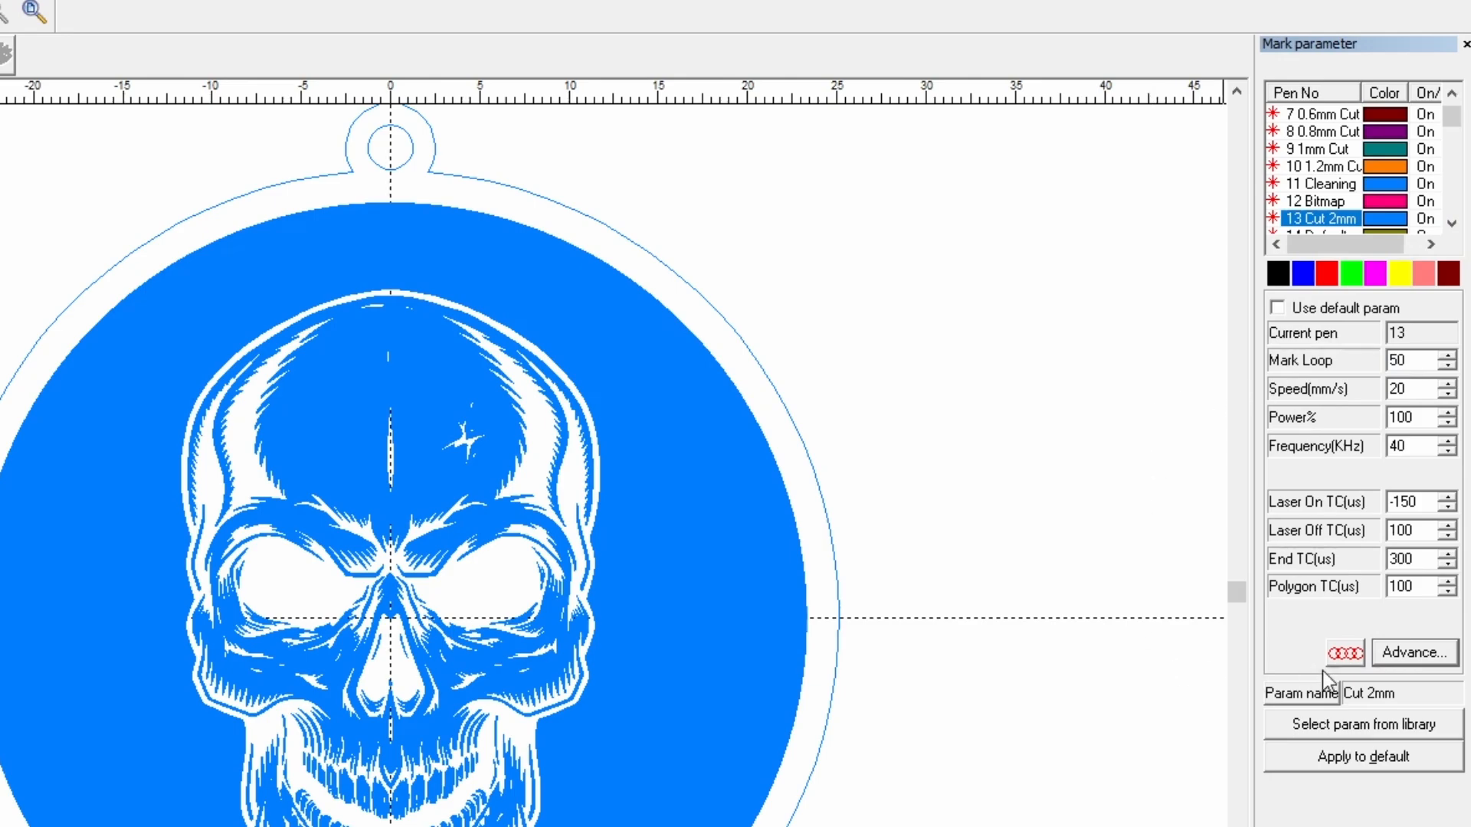
Step: Enable wobble on the Cut 2mm pen with 0.12 mm diameter and 0.05 mm distance
left_click(1412, 651)
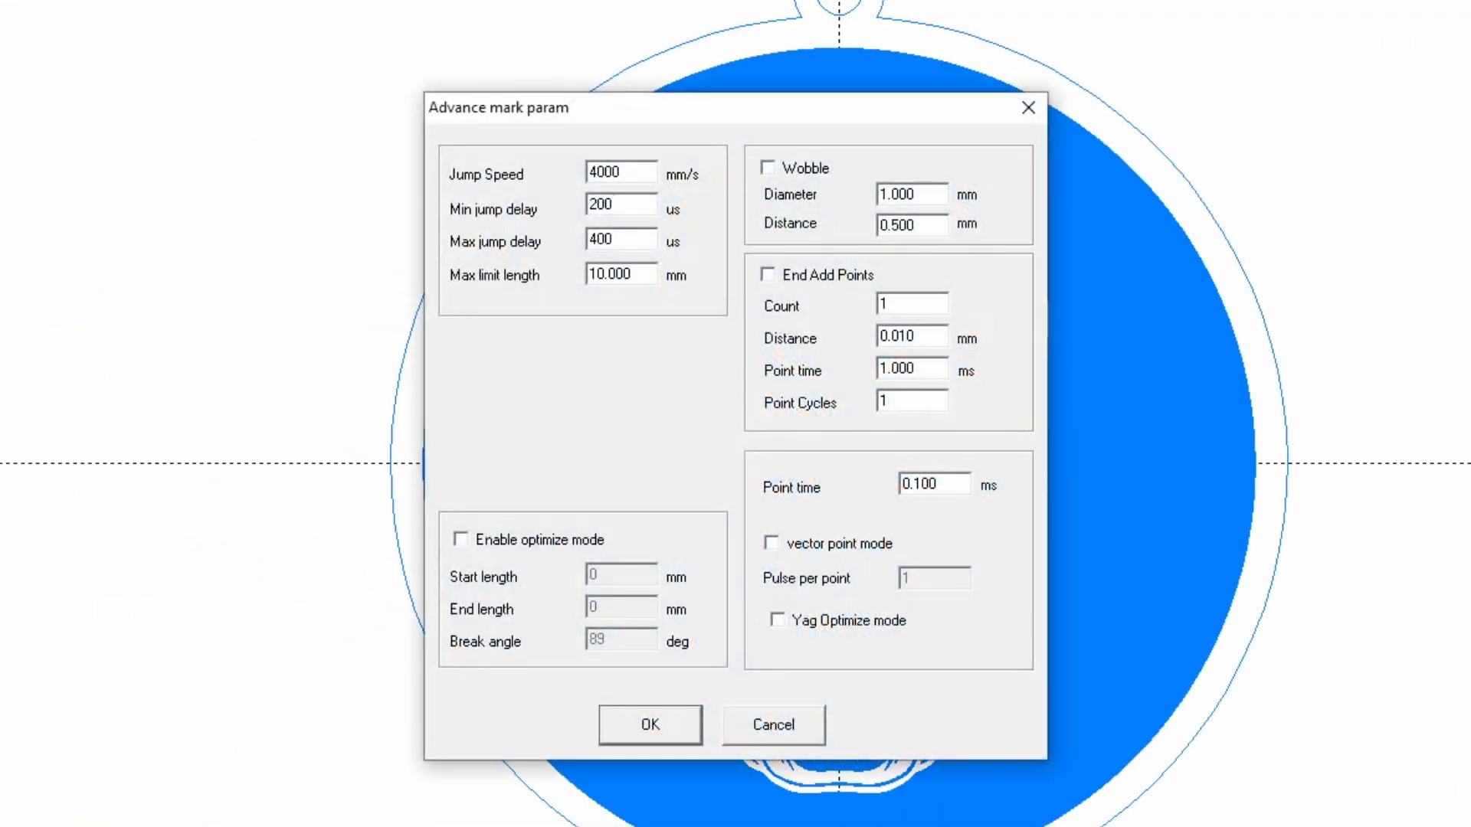
mouse_move(751, 106)
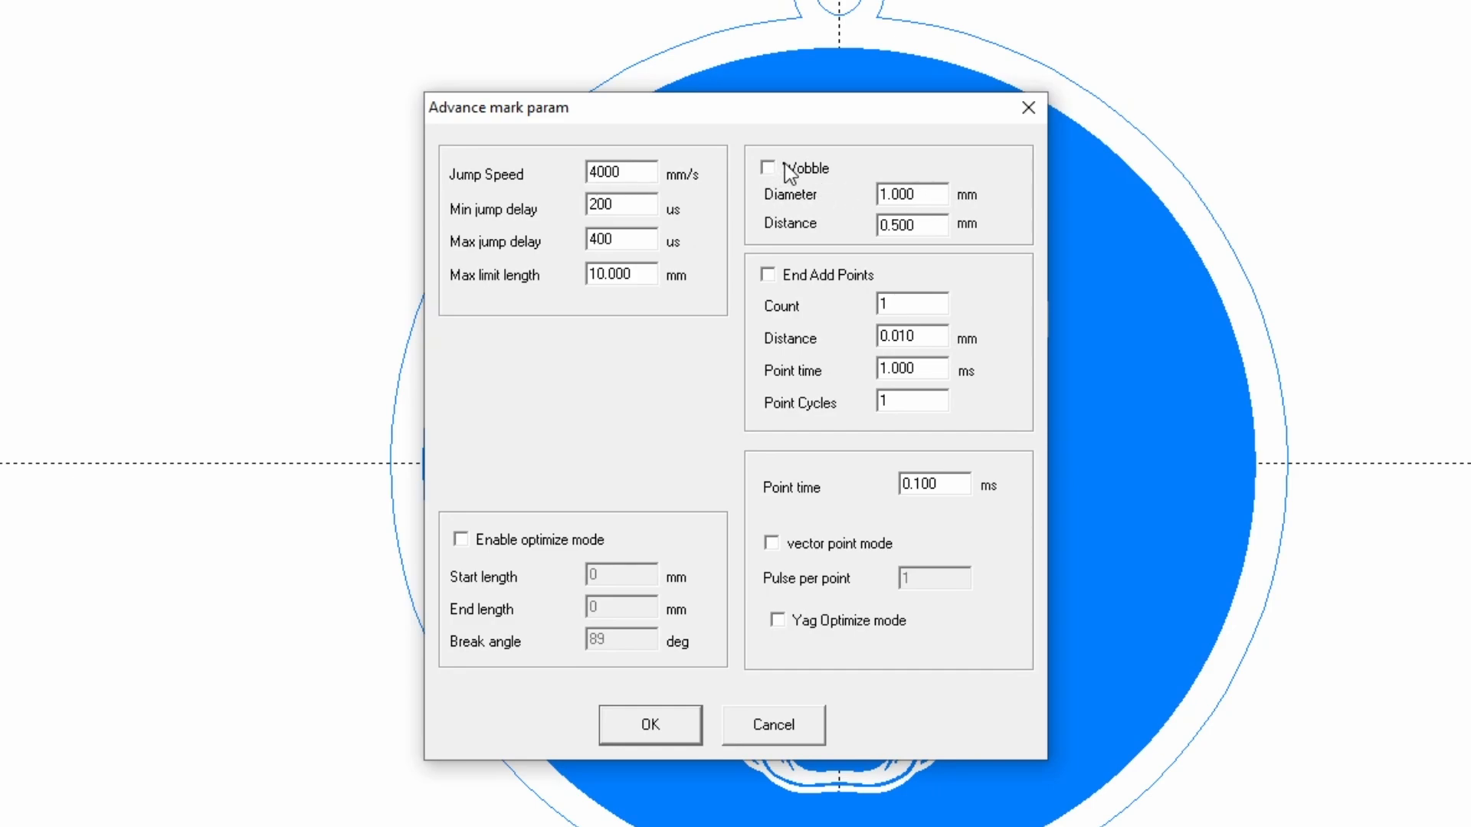
left_click(768, 168)
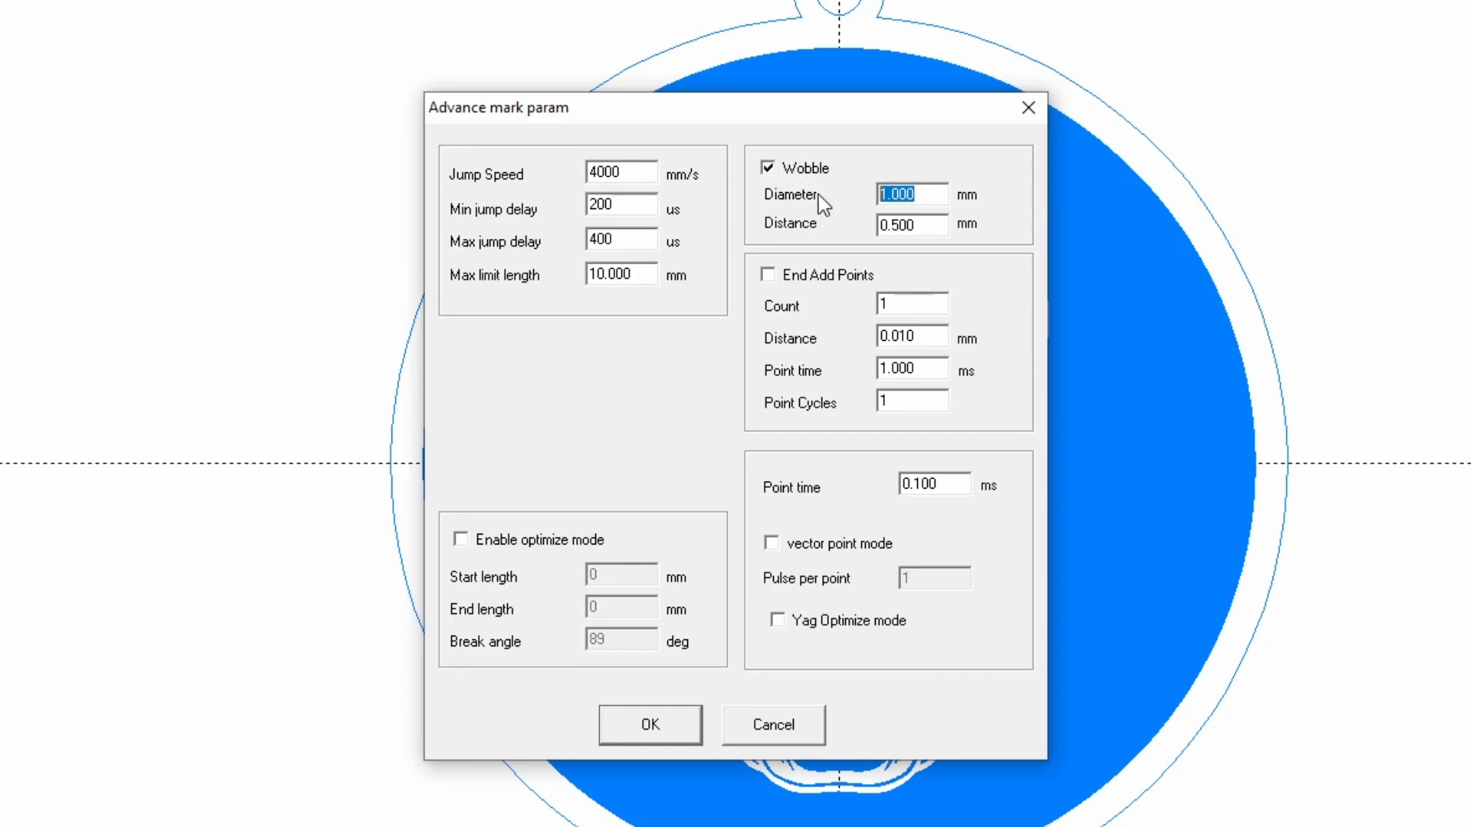
type("0.12")
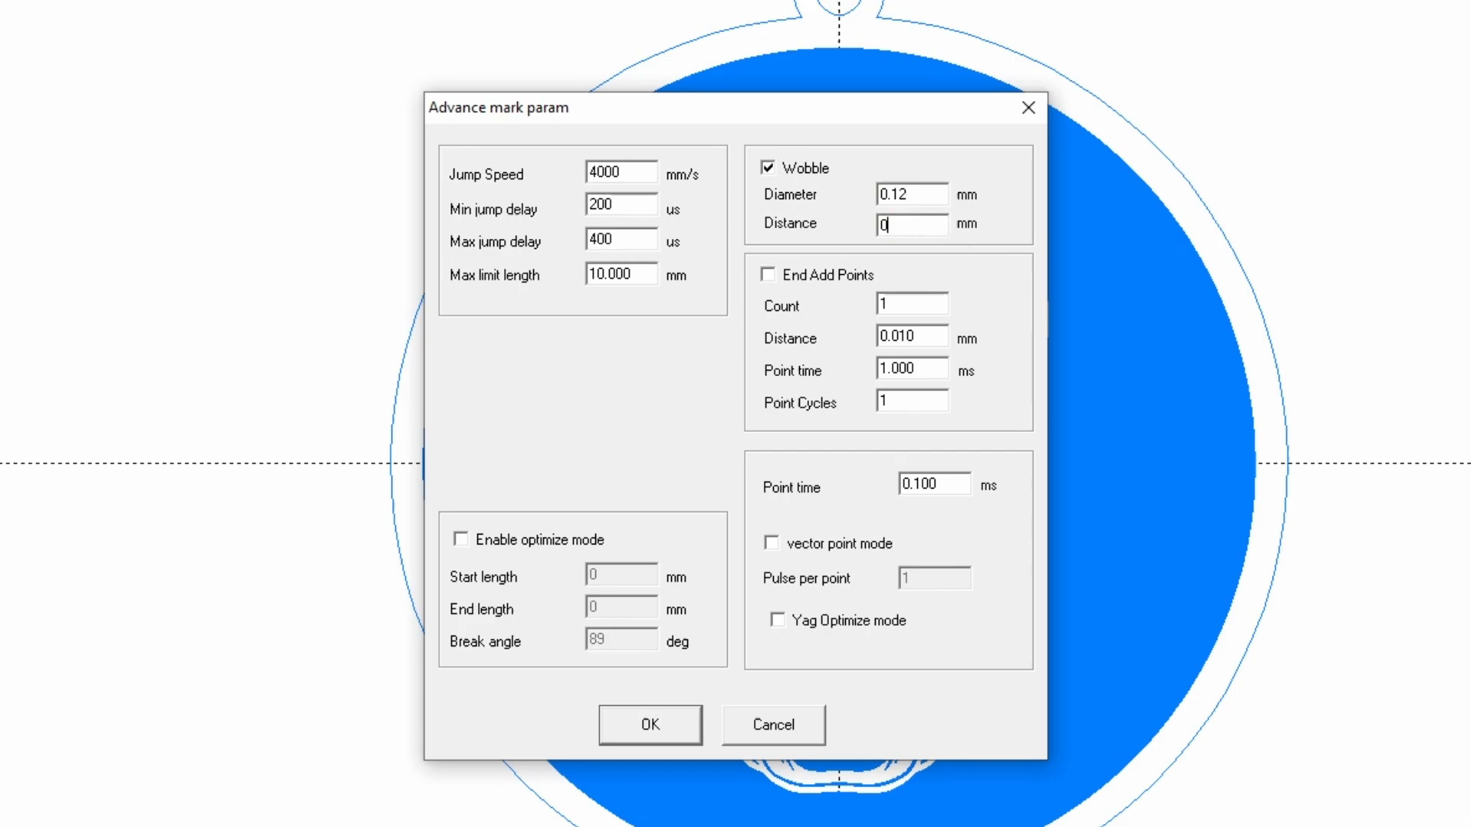
type("0.05")
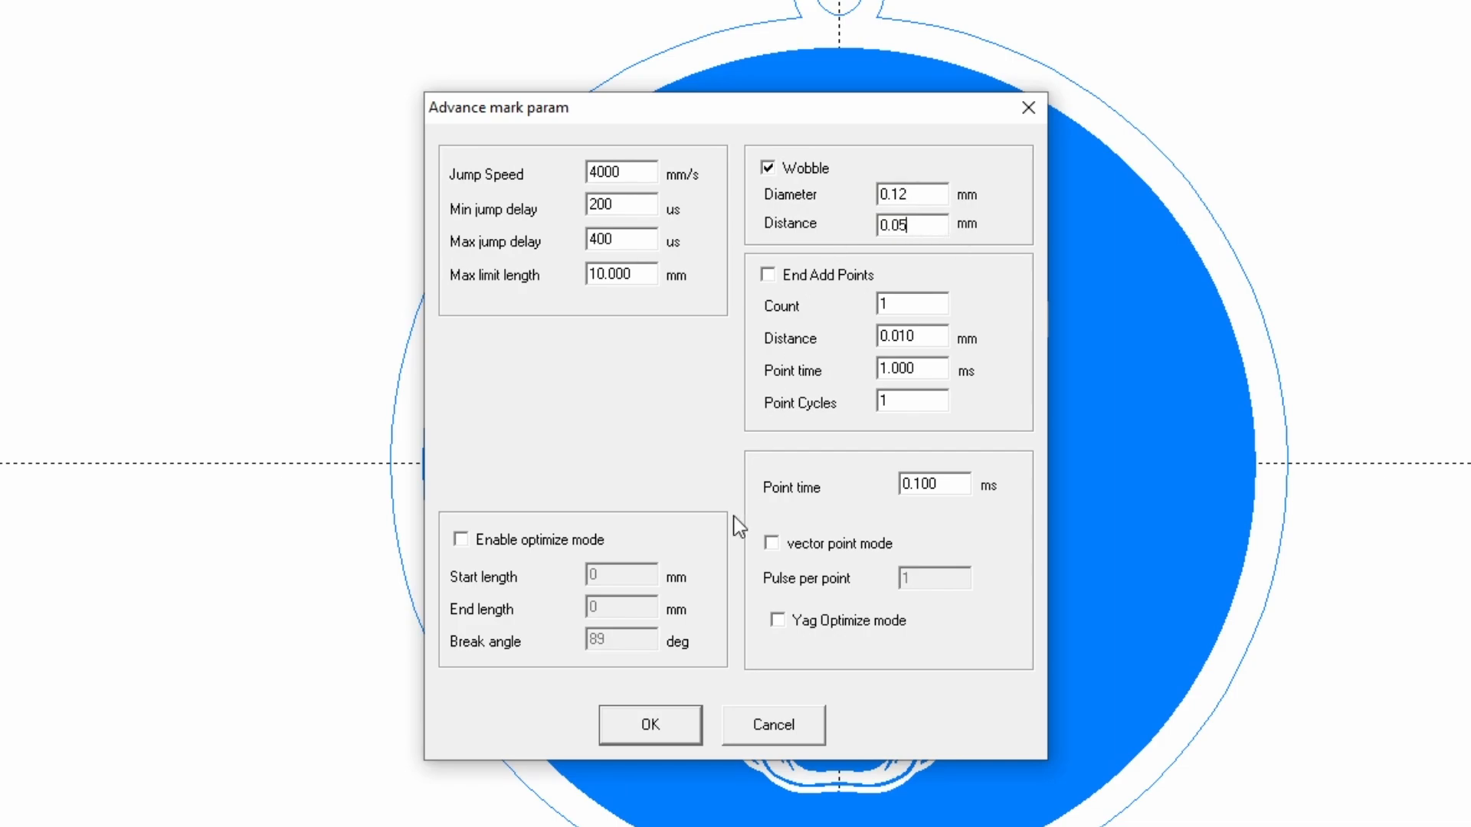
left_click(649, 723)
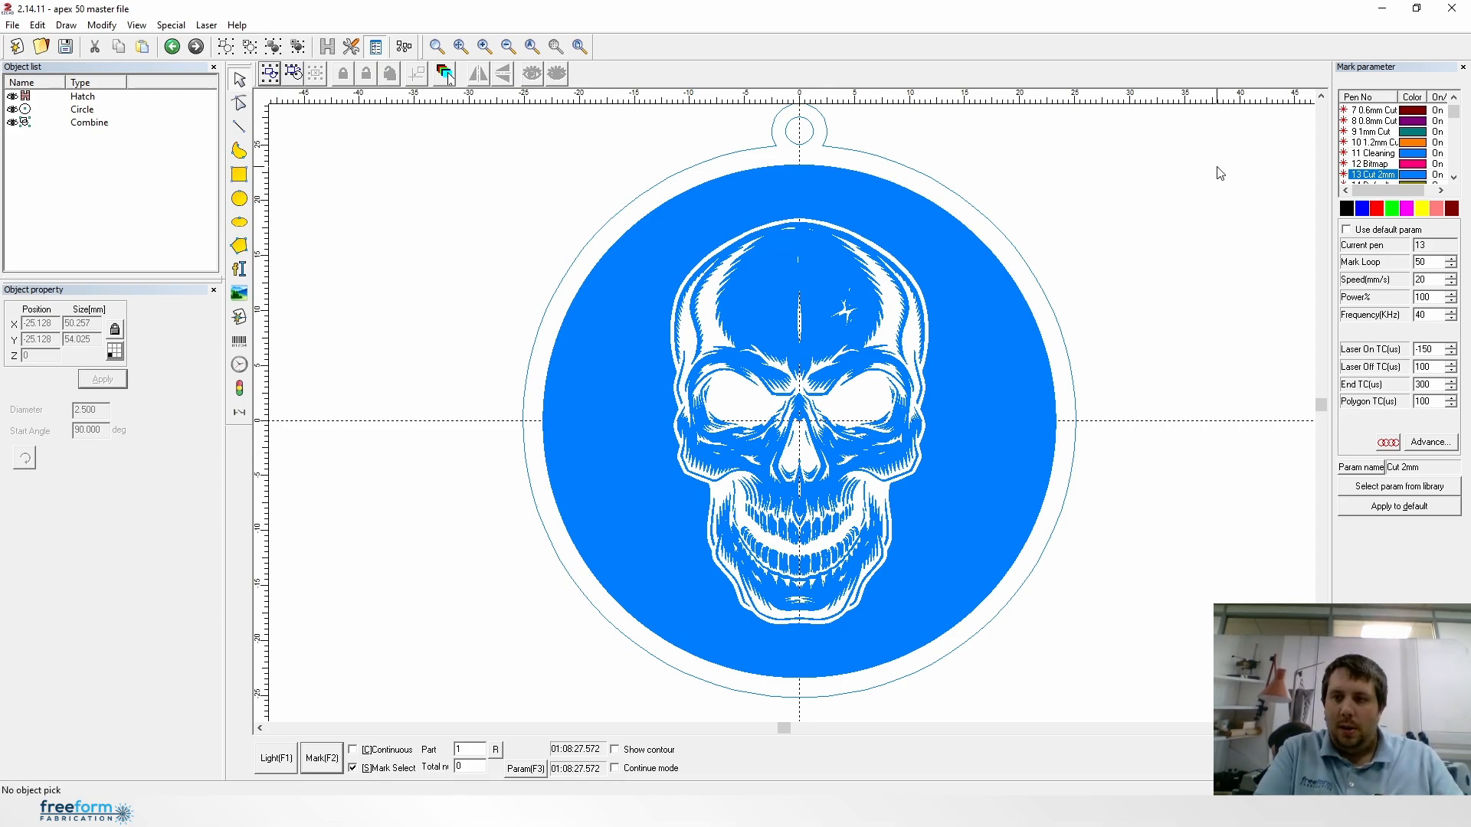
mouse_move(1201, 193)
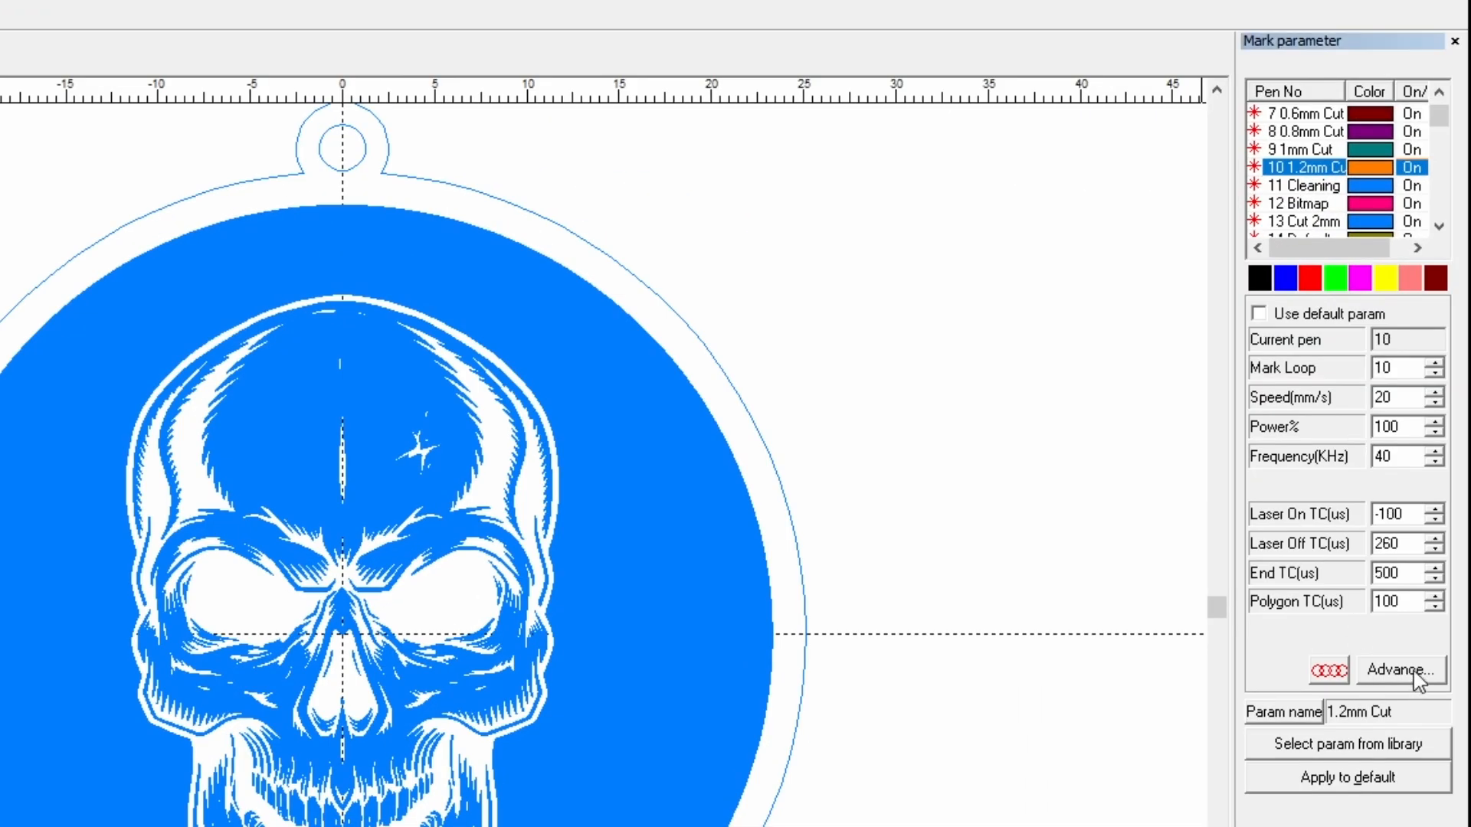
left_click(1398, 669)
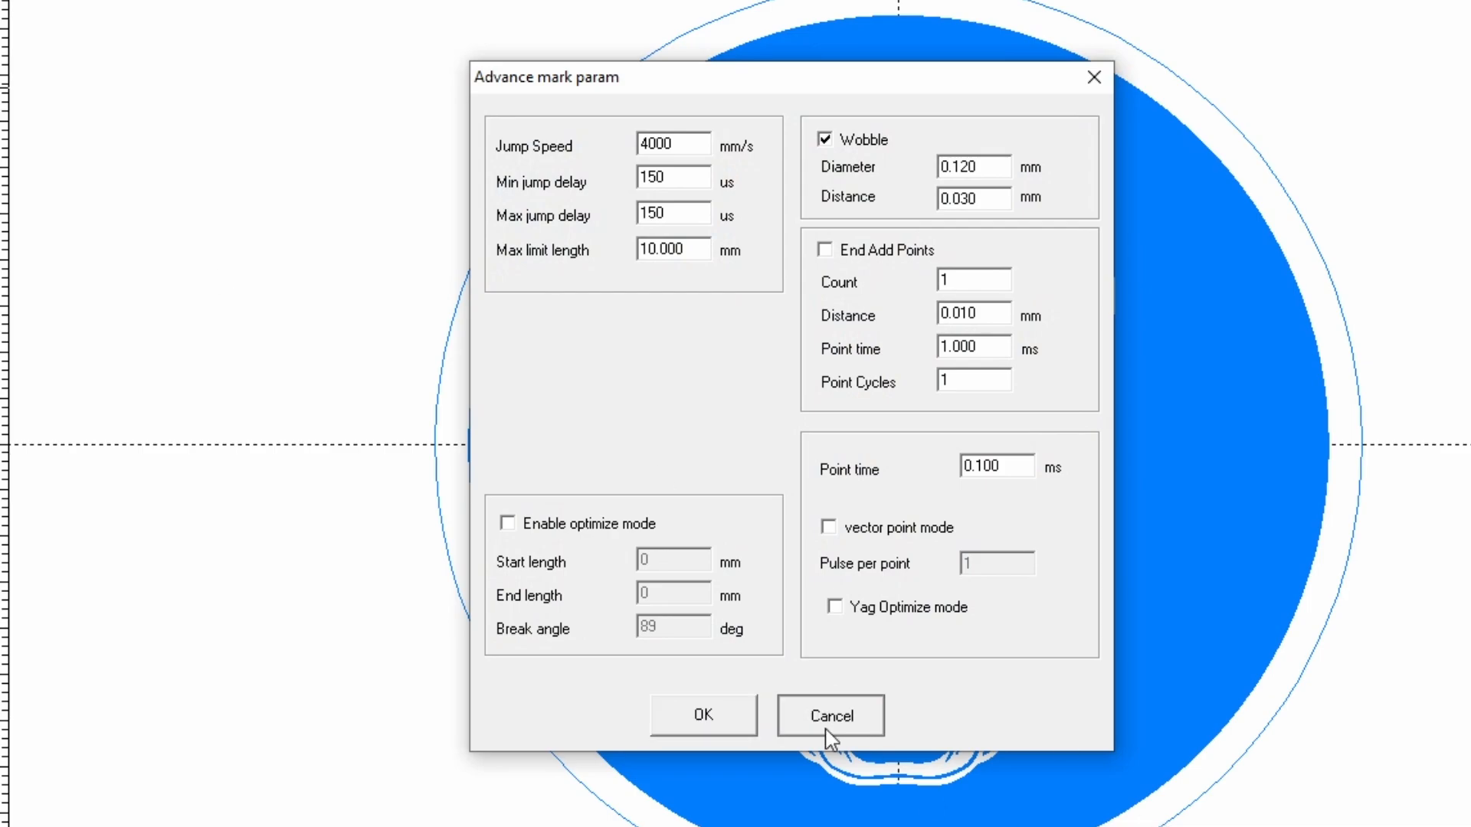
left_click(829, 715)
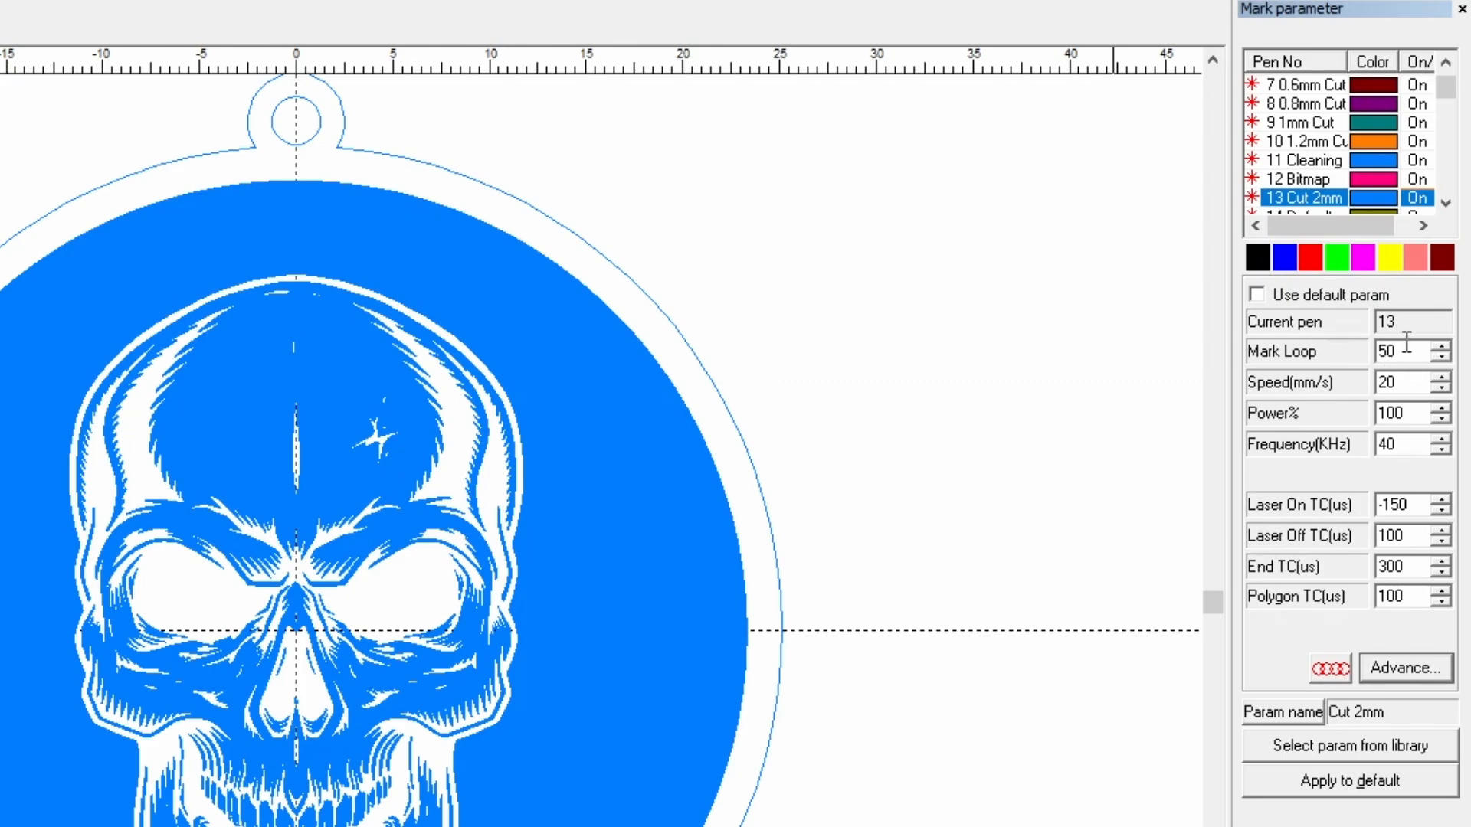
mouse_move(1027, 393)
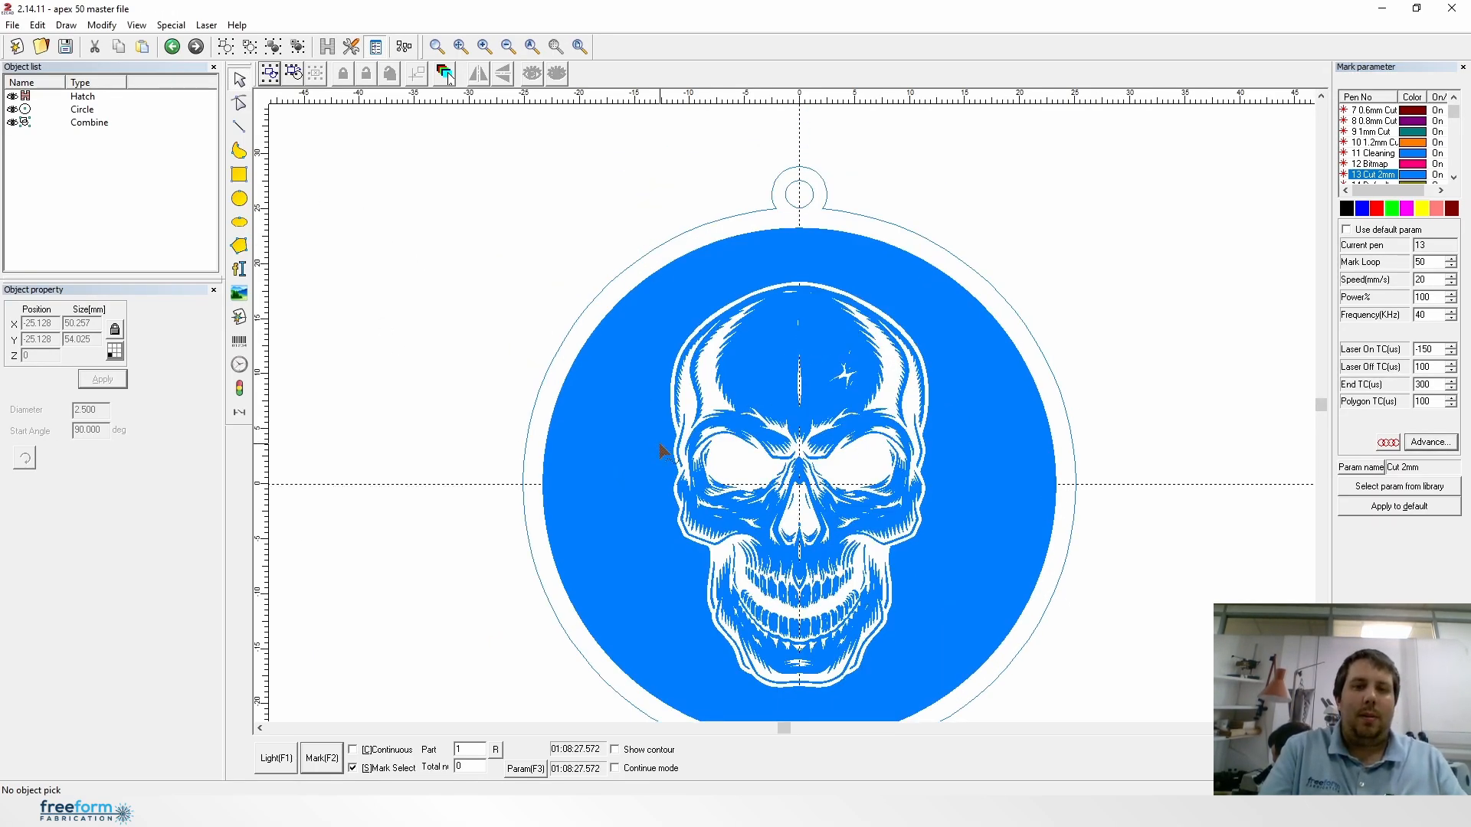
mouse_move(832, 286)
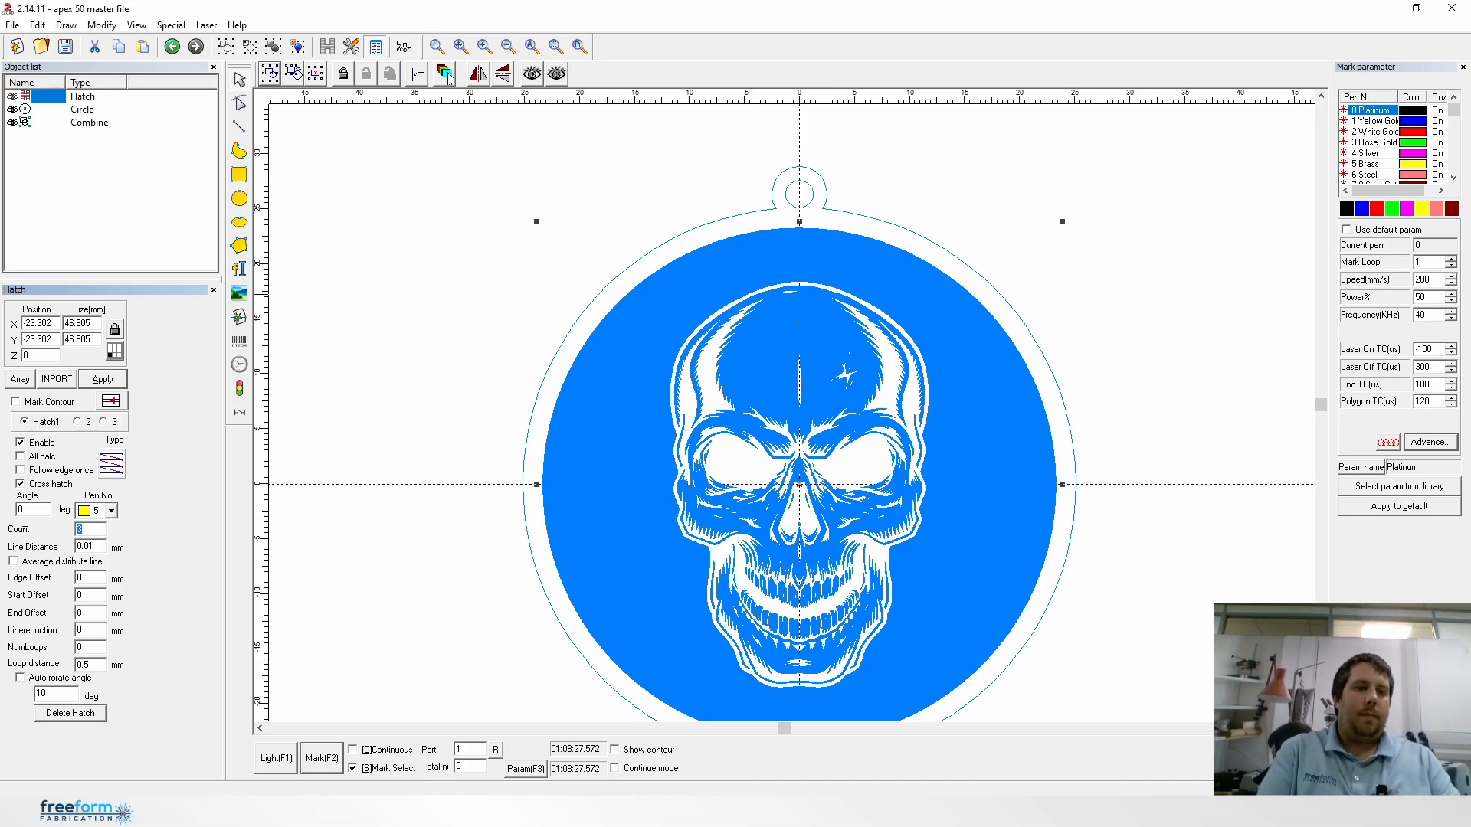
Step: Apply a hatch count of 50 to the skull's hatch
type("50")
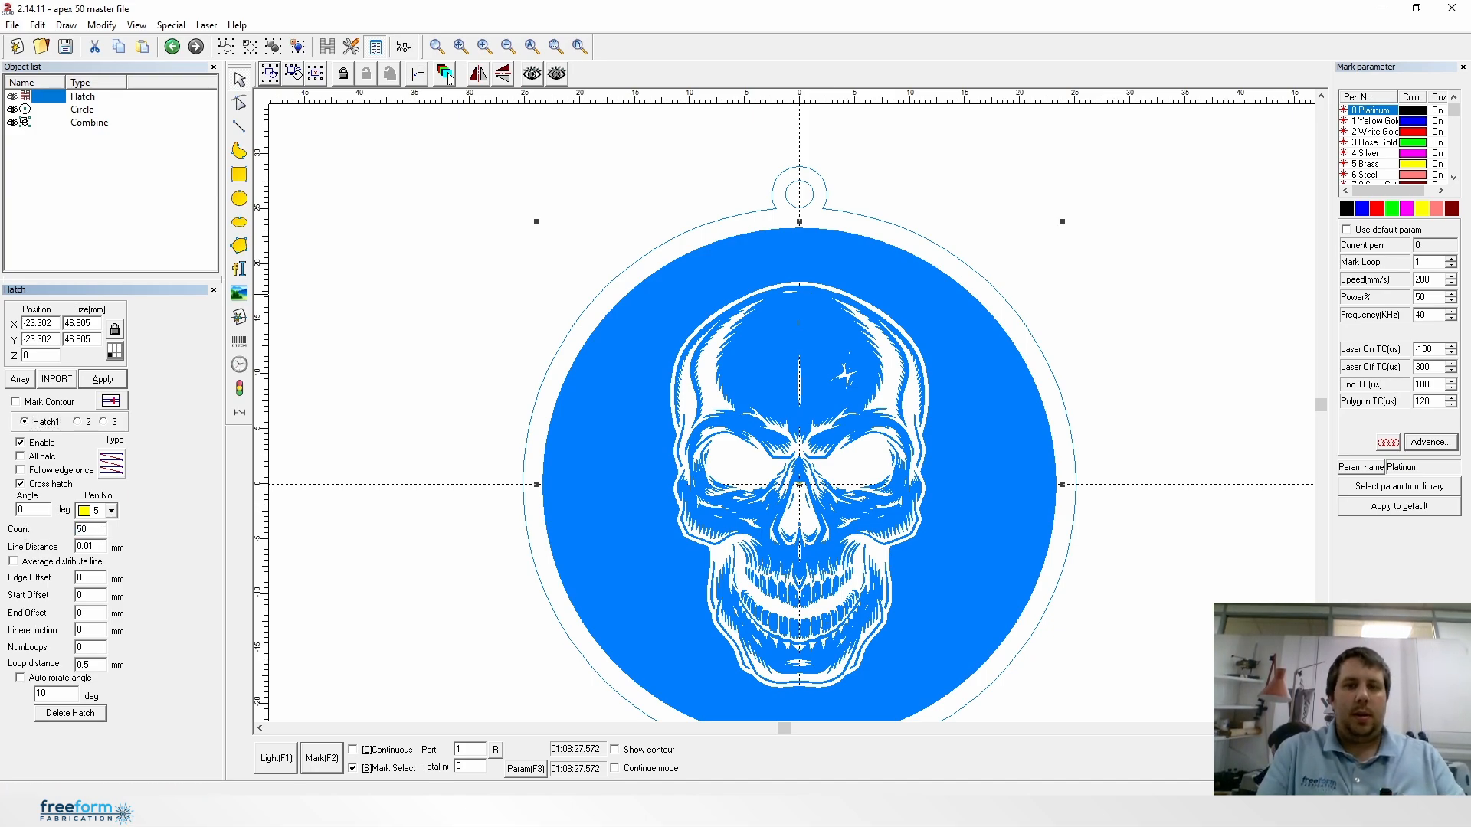
left_click(101, 380)
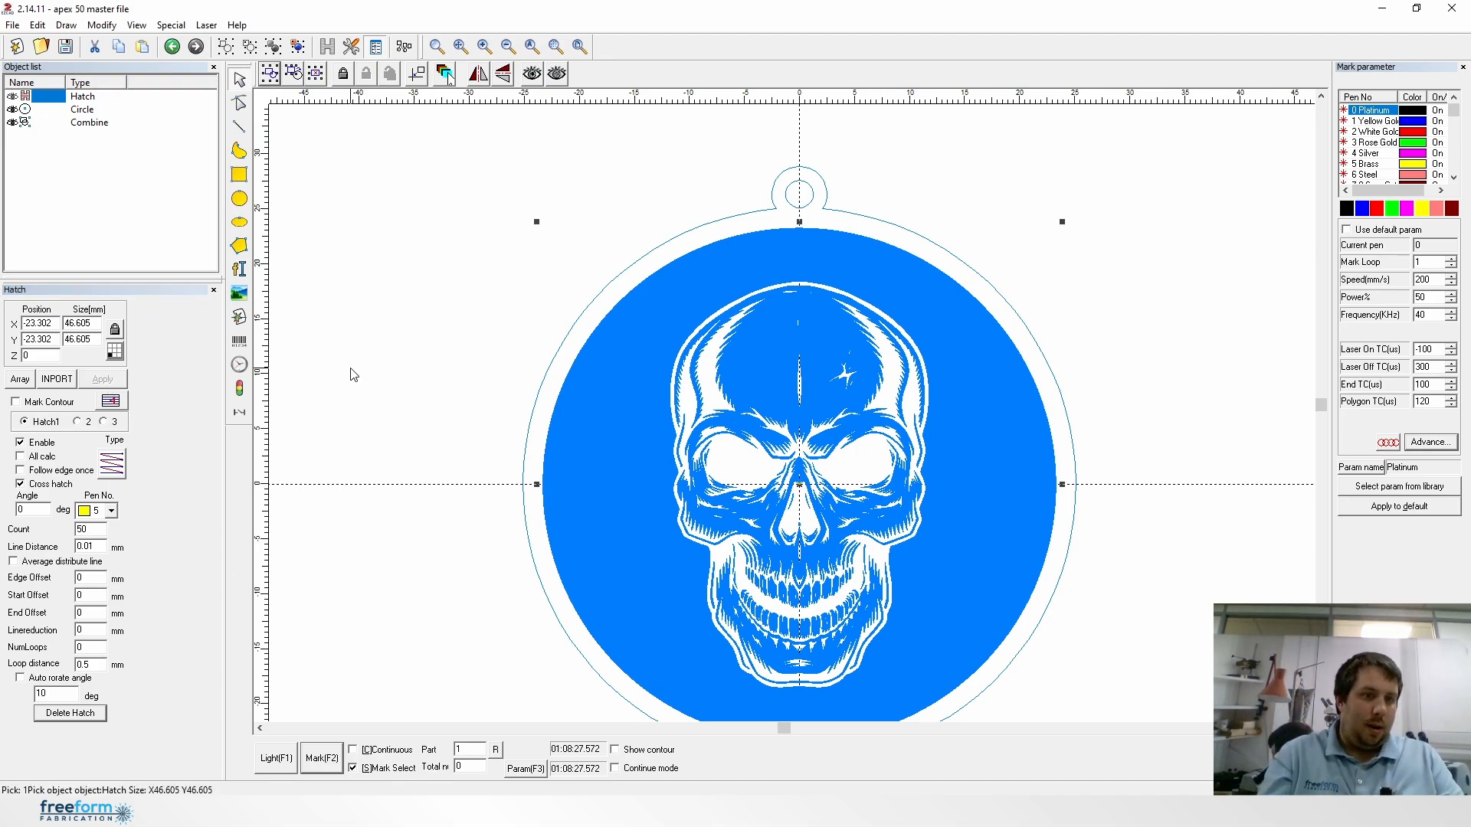
mouse_move(180, 506)
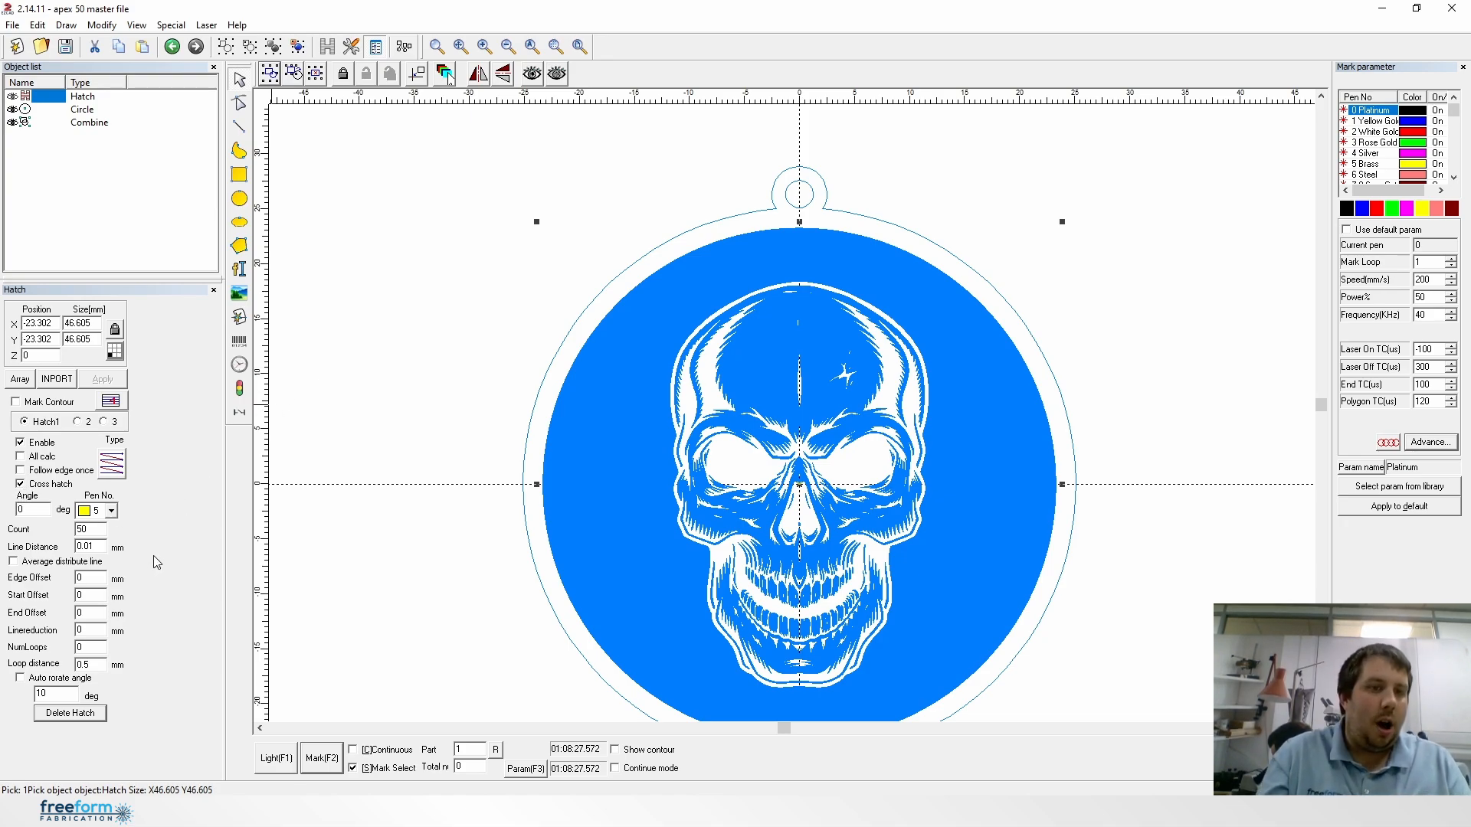
mouse_move(162, 538)
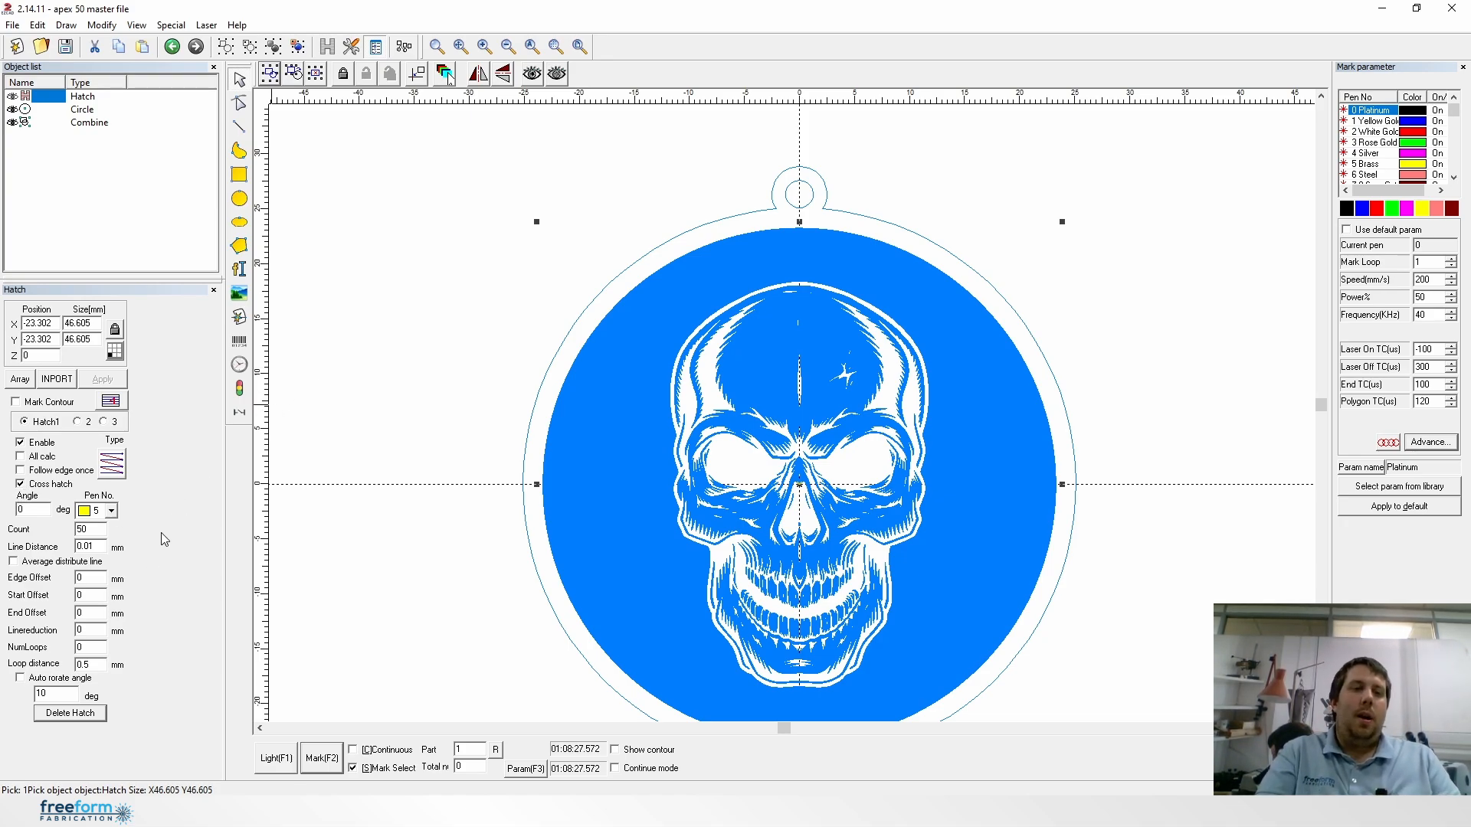
mouse_move(174, 389)
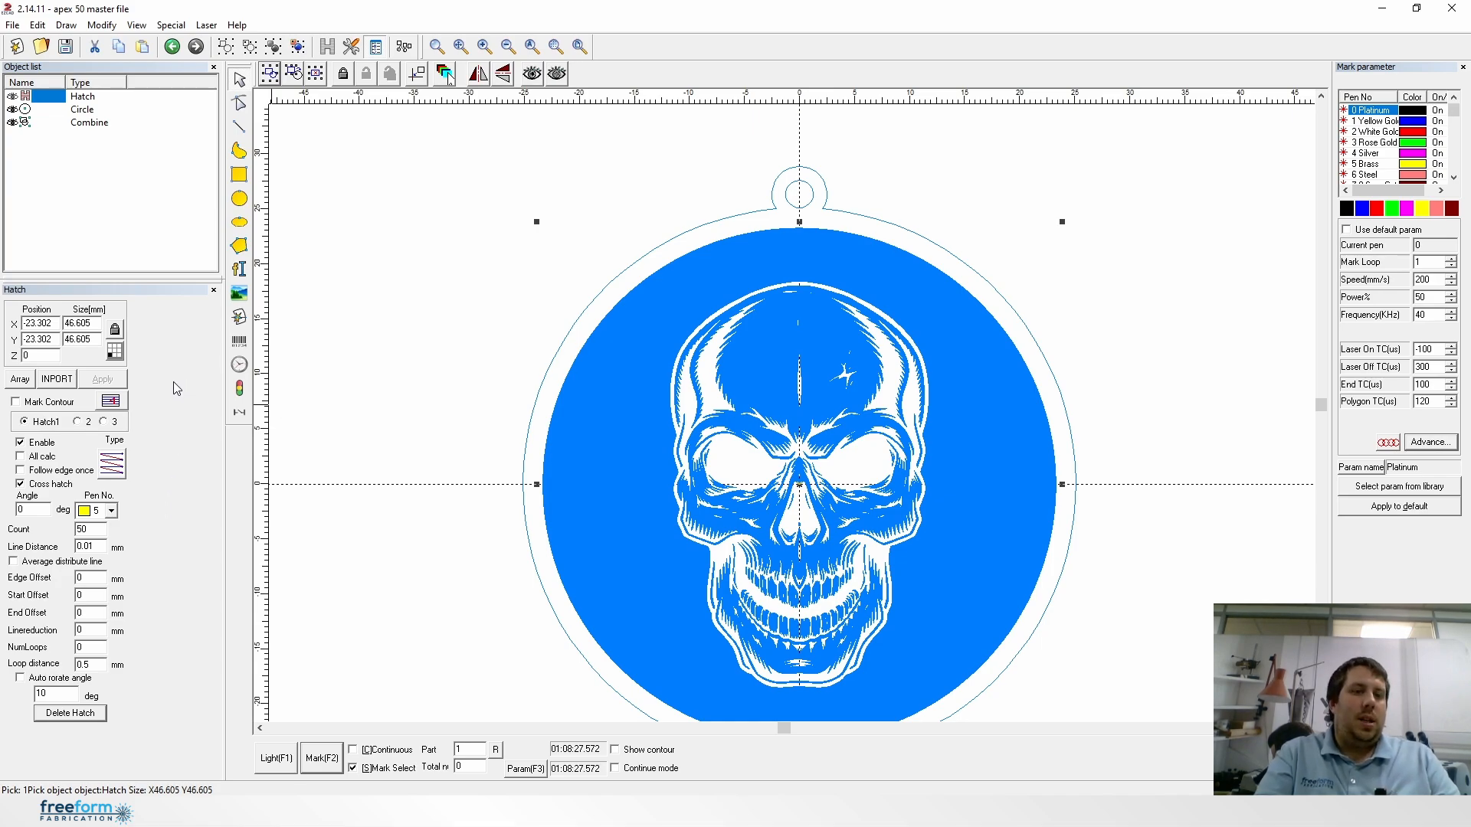
mouse_move(468, 247)
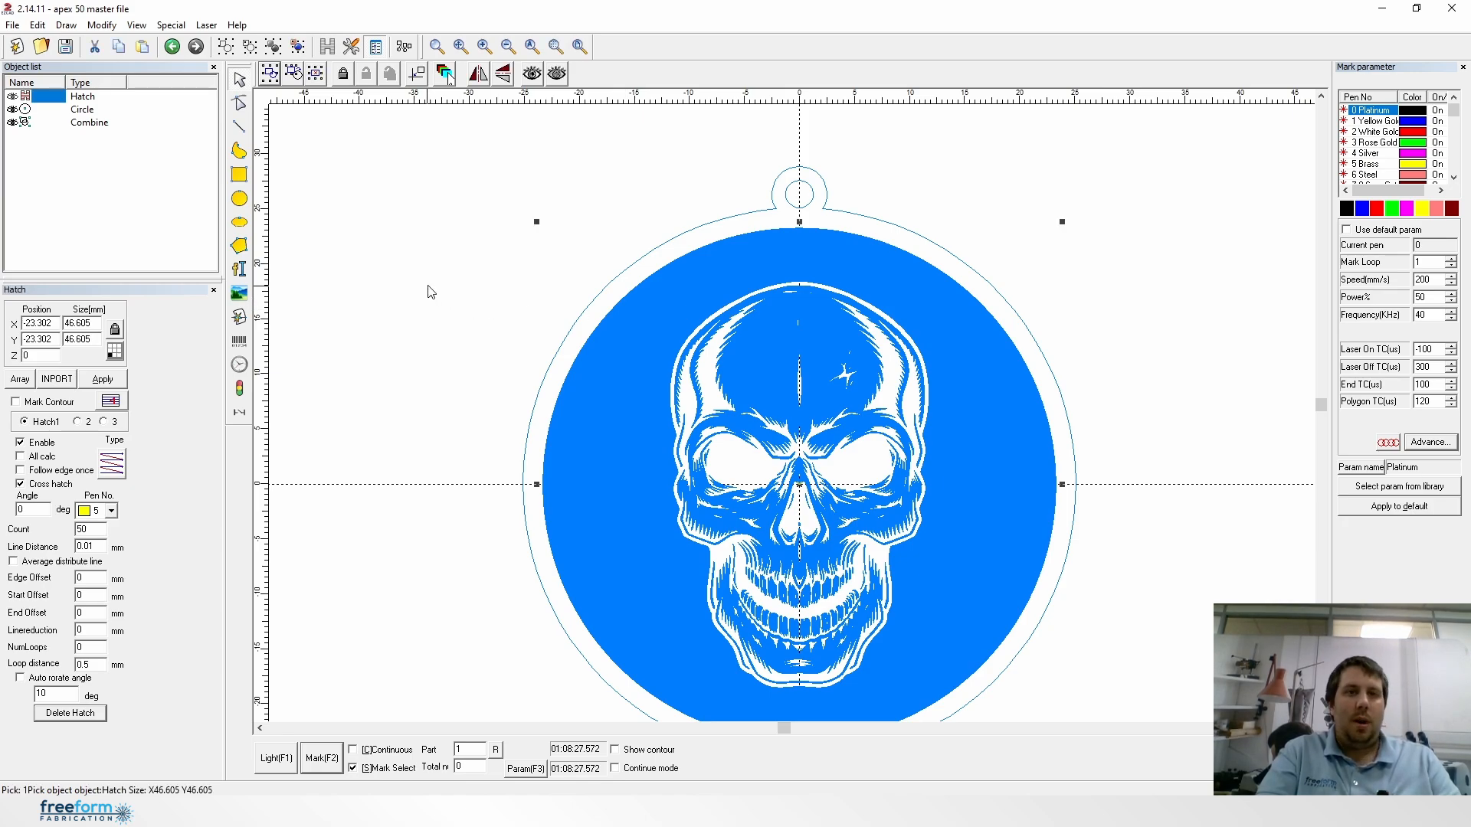
mouse_move(434, 171)
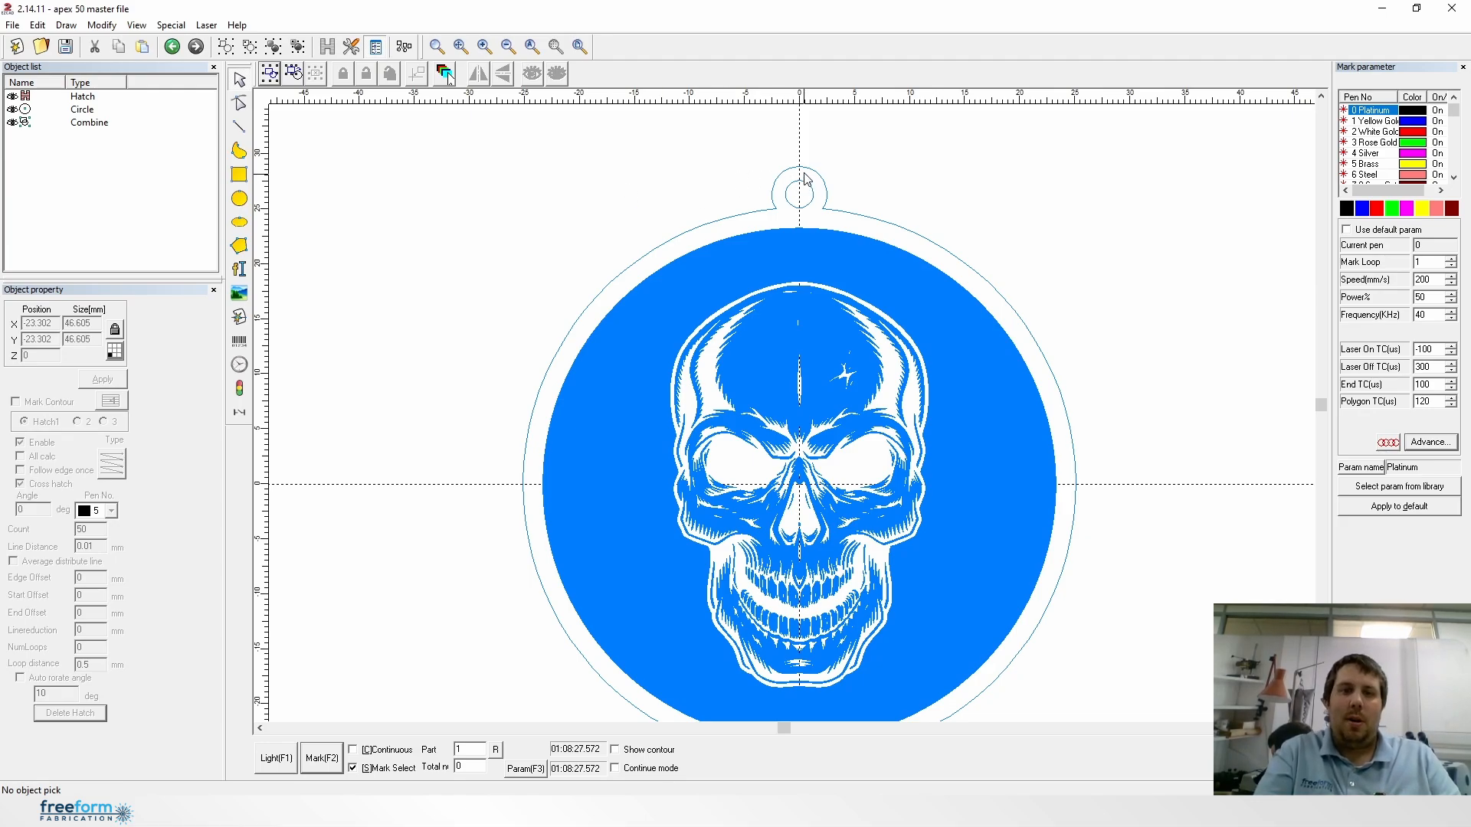
mouse_move(1125, 231)
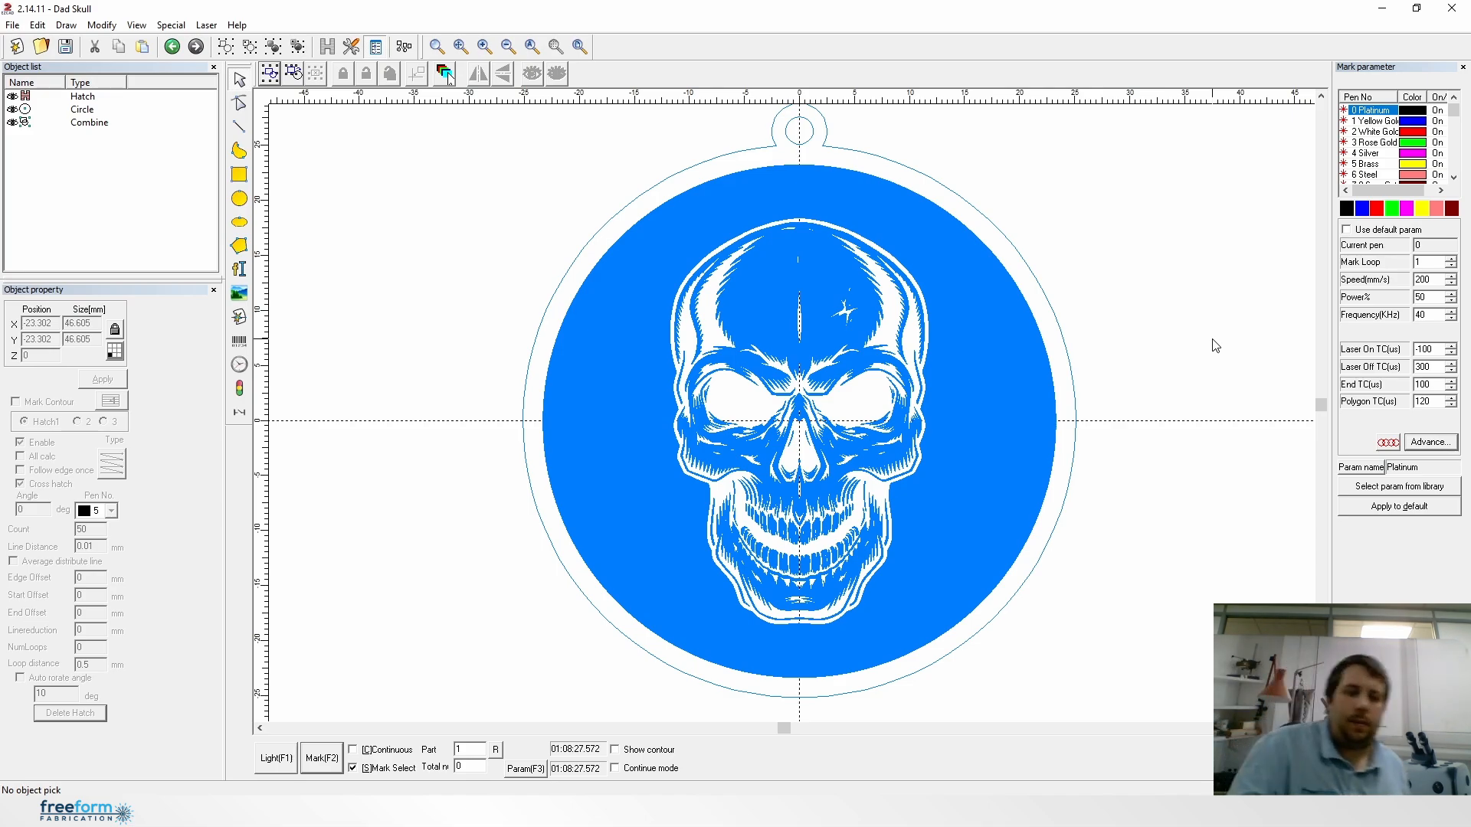
Step: Zoom to the full work area and box-select the entire Dad Skull pendant
left_click(507, 45)
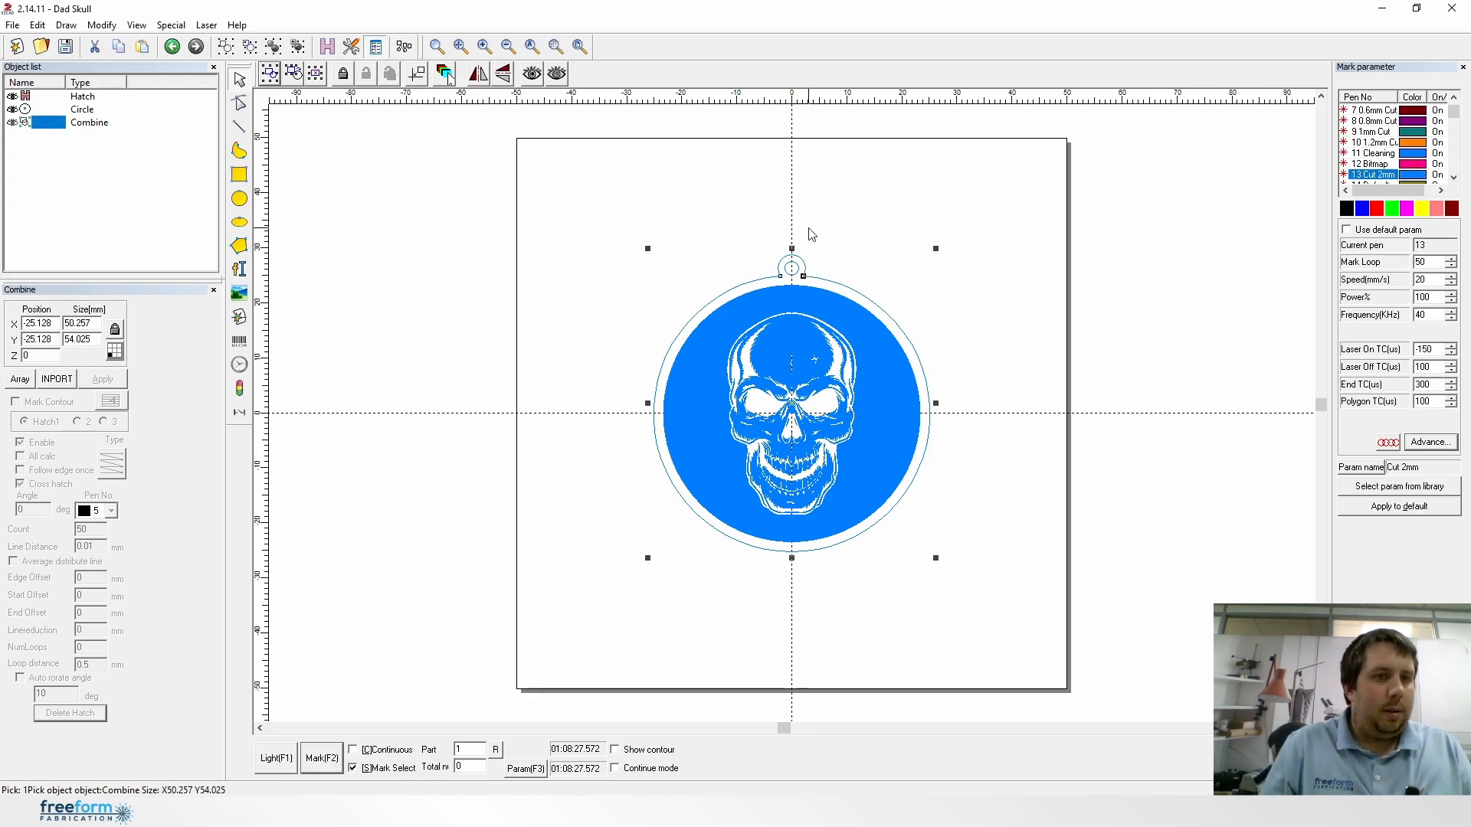
mouse_move(783, 213)
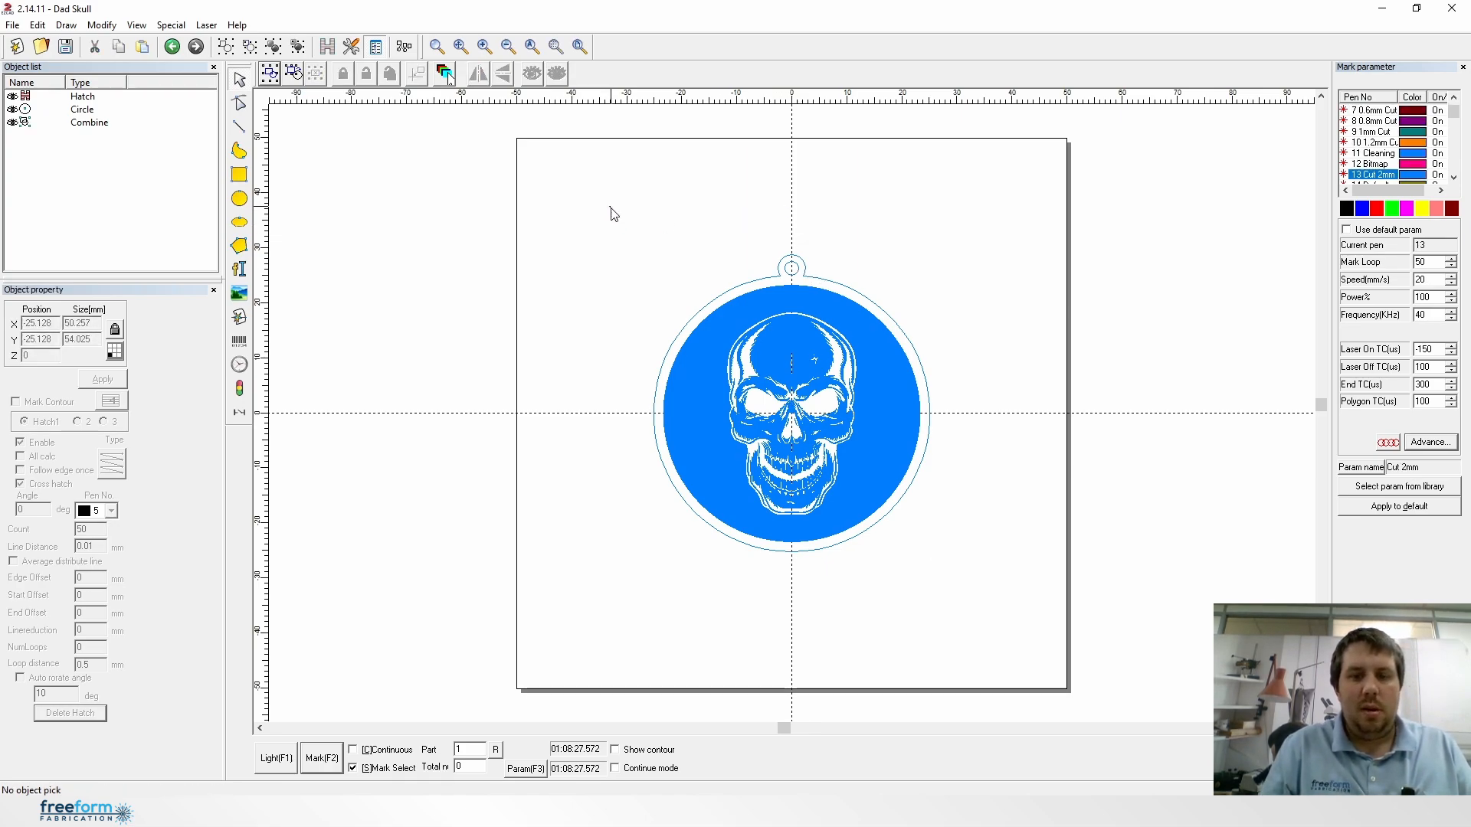
left_click_drag(610, 209, 997, 586)
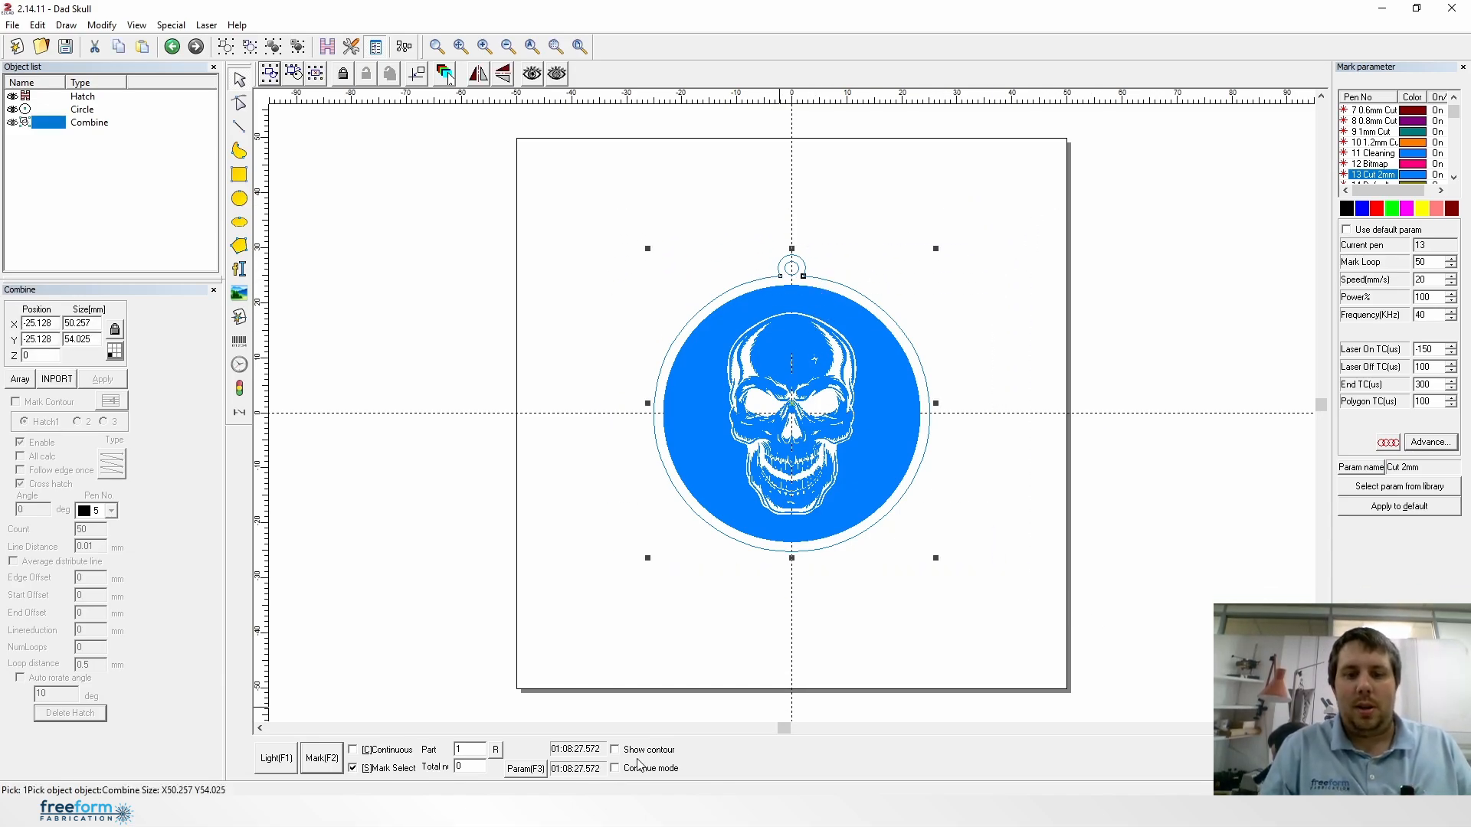
Step: Enable Show contour and run the red light preview of the pendant outline
left_click(615, 749)
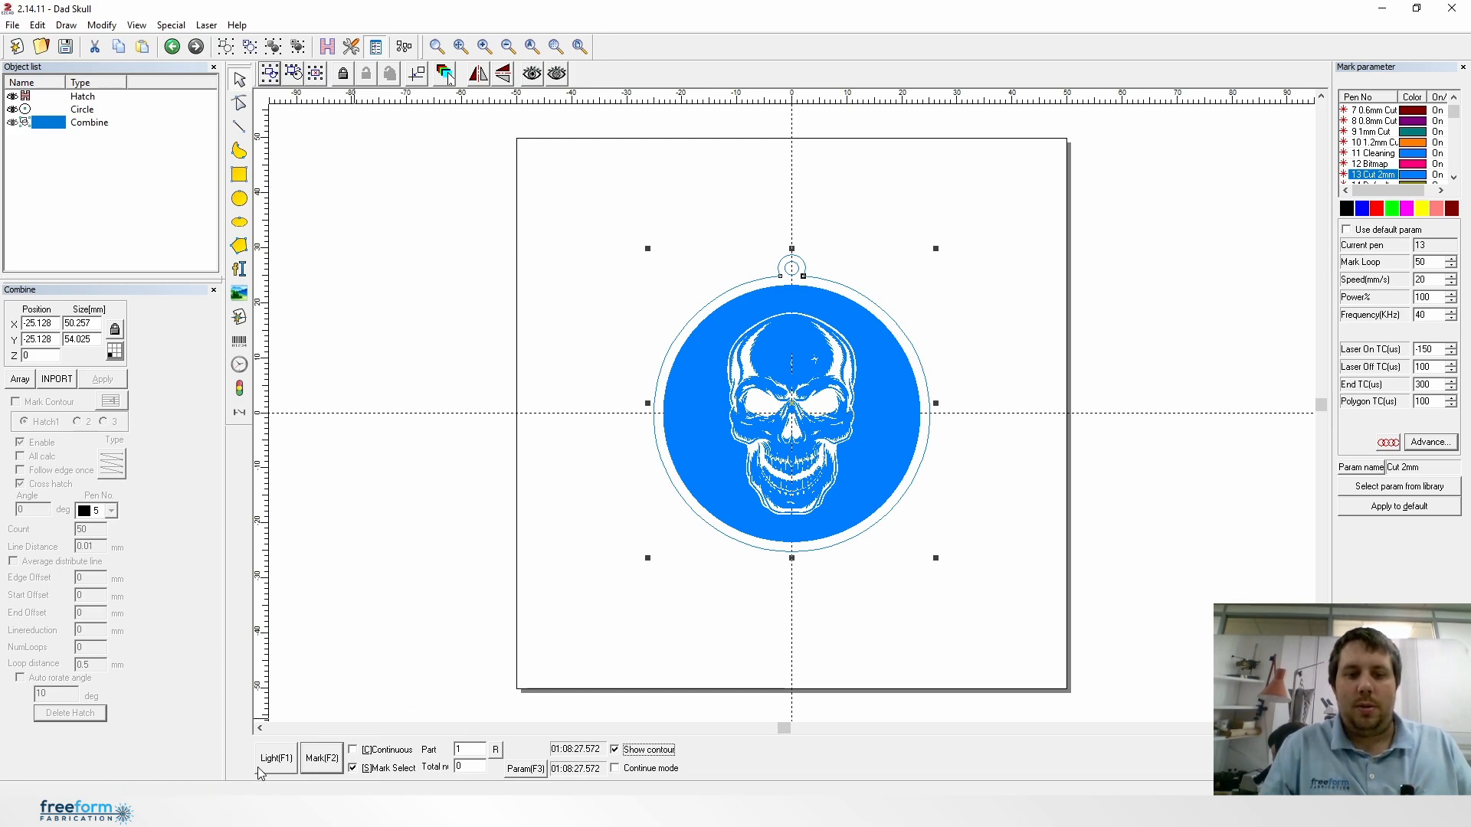
left_click(275, 757)
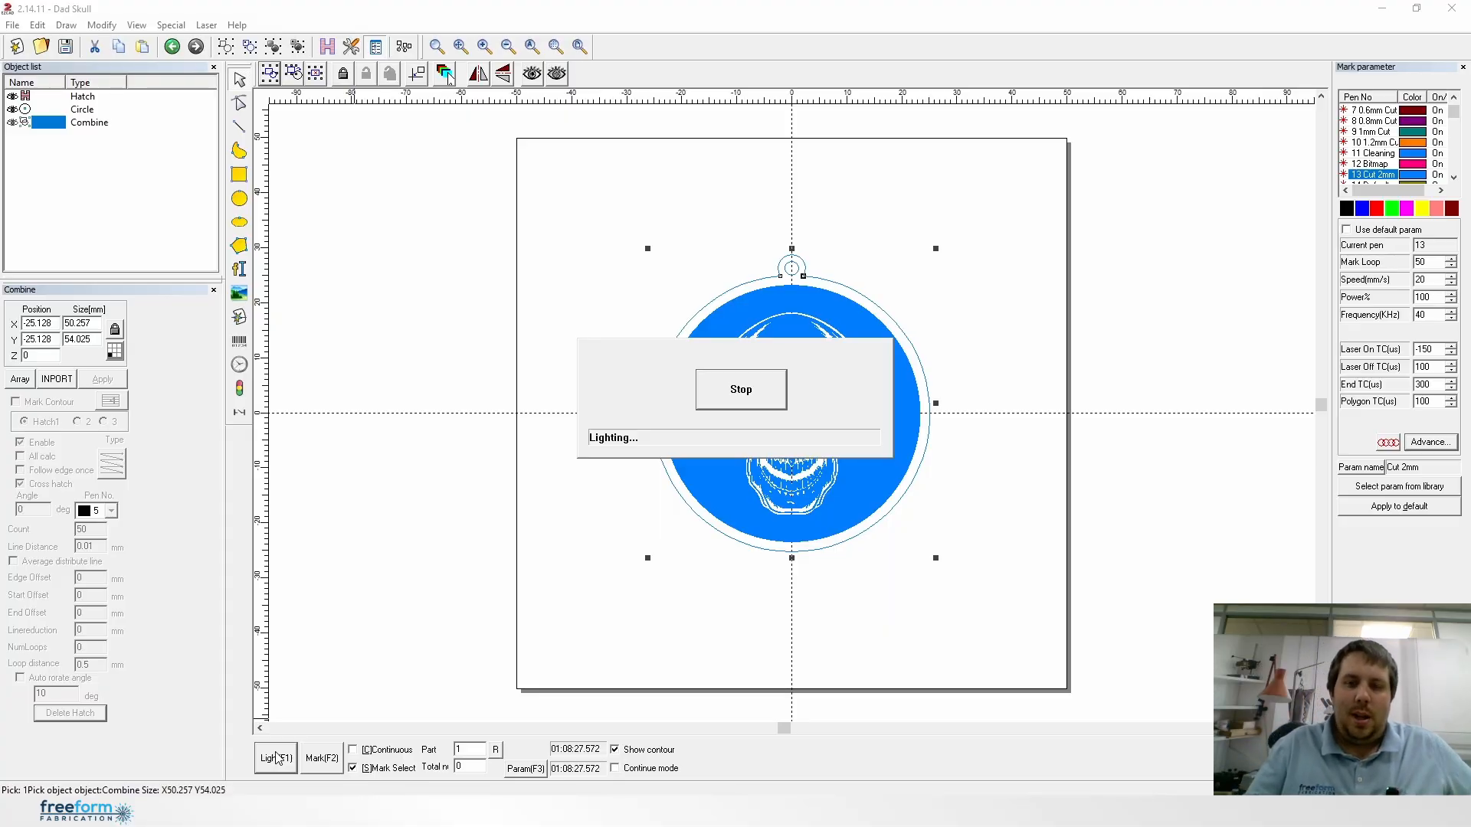
mouse_move(899, 354)
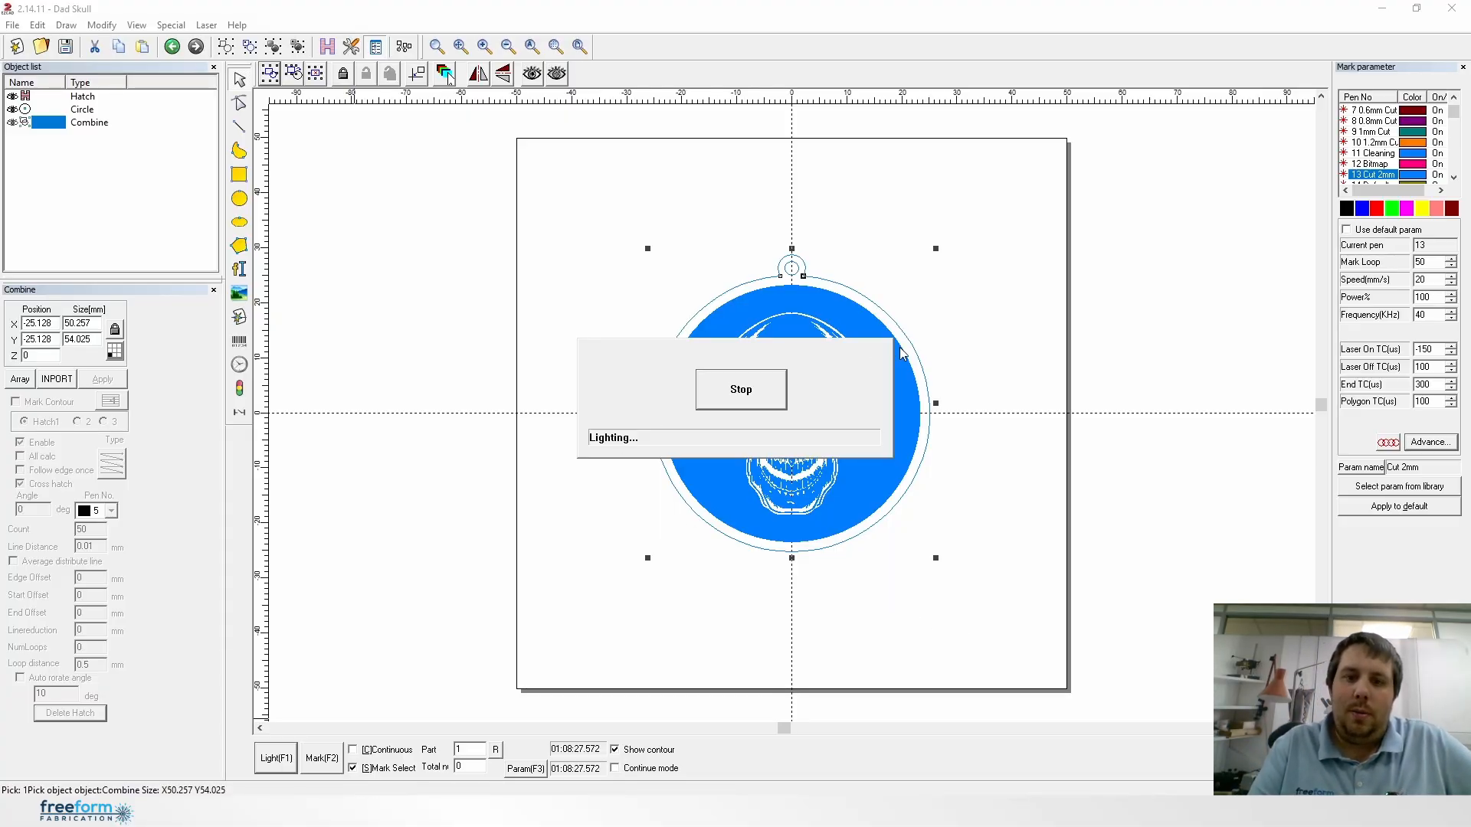